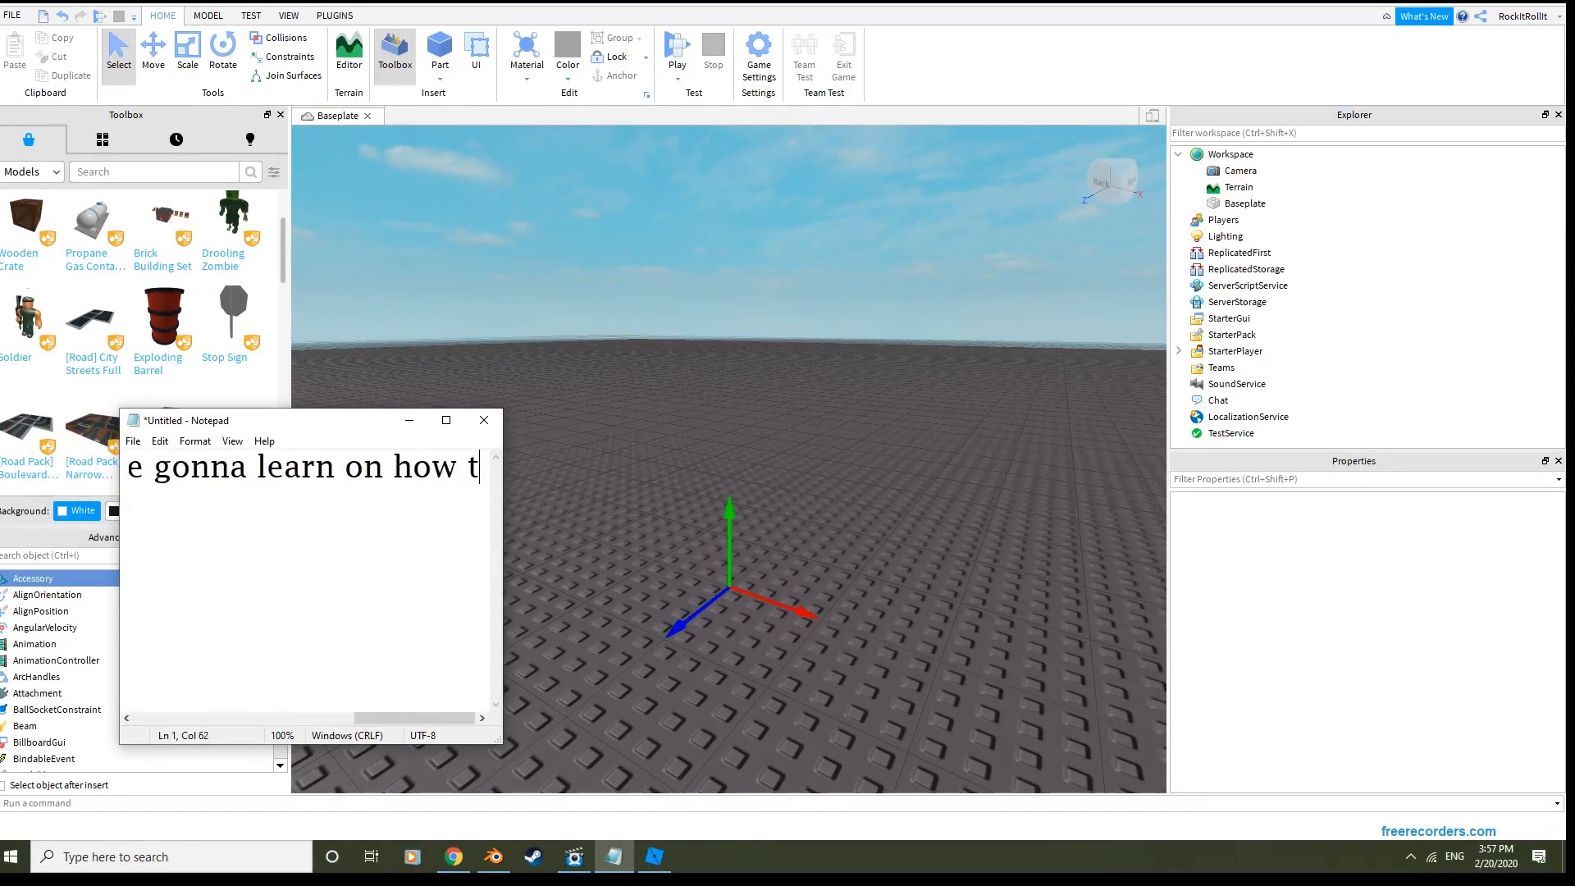
# Step: Write the intro note about importing Blender projects into Roblox, then bring Blender forward
pyautogui.write('o import b')
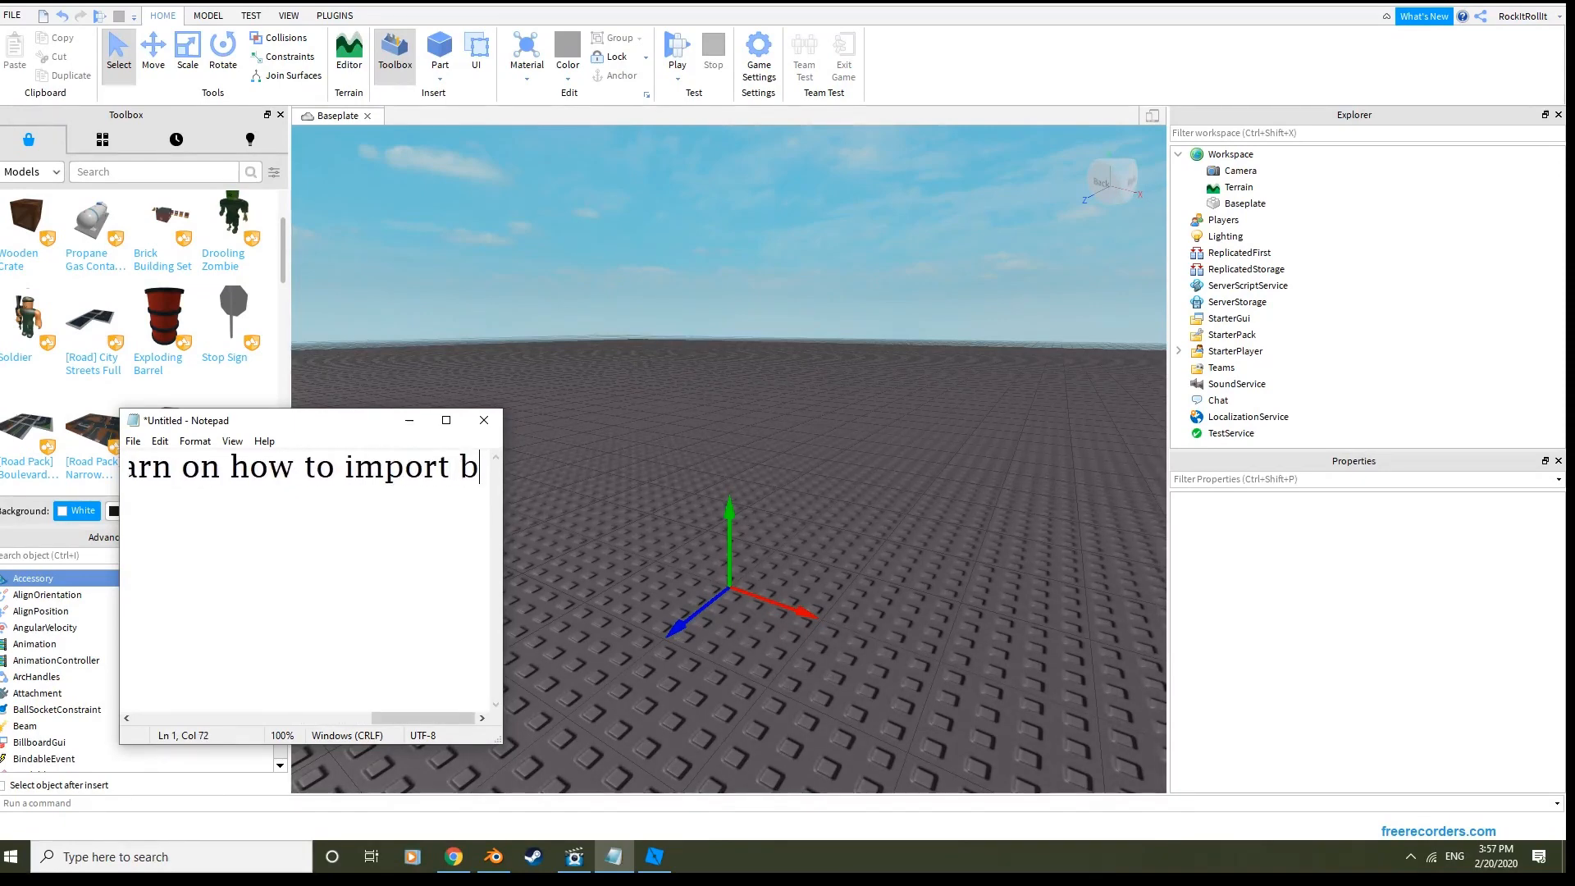
pyautogui.write('lender projects')
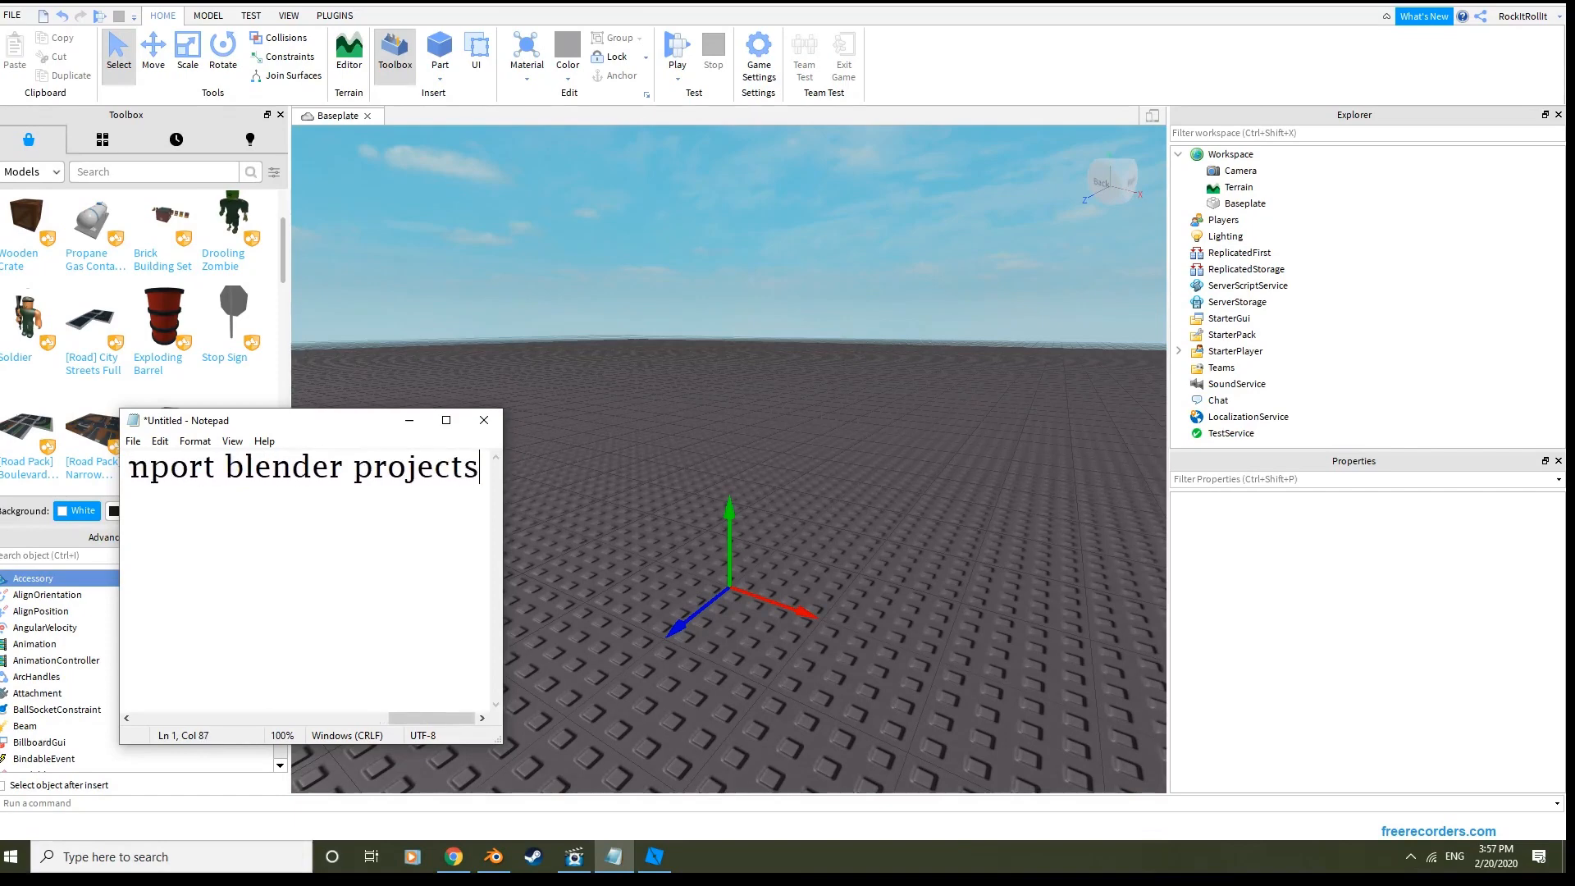
pyautogui.write('into roblox')
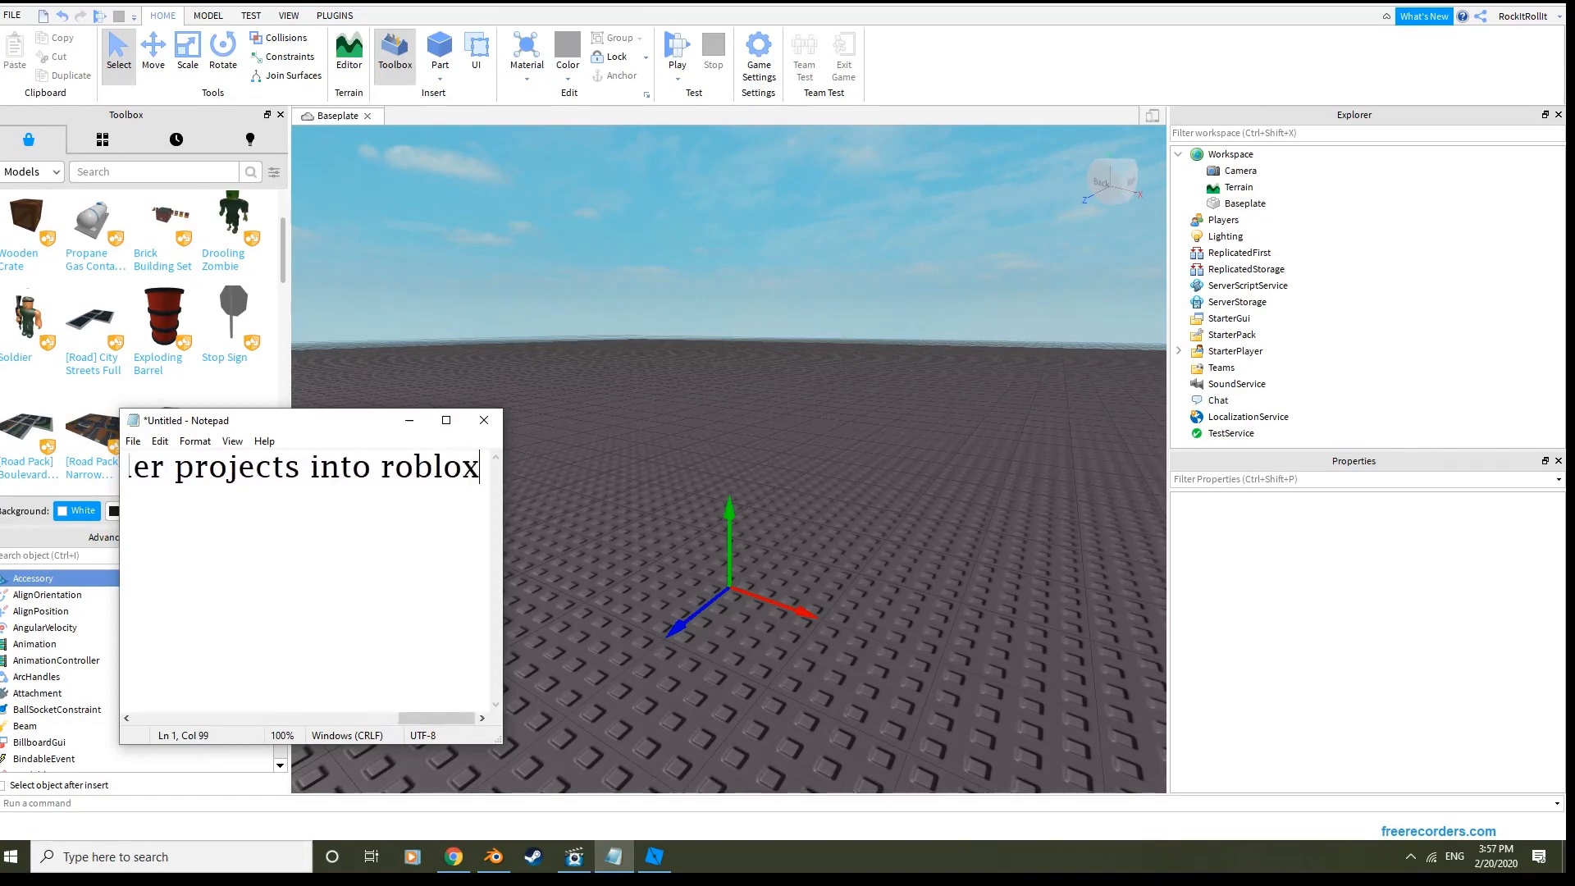
pyautogui.write('. lets start')
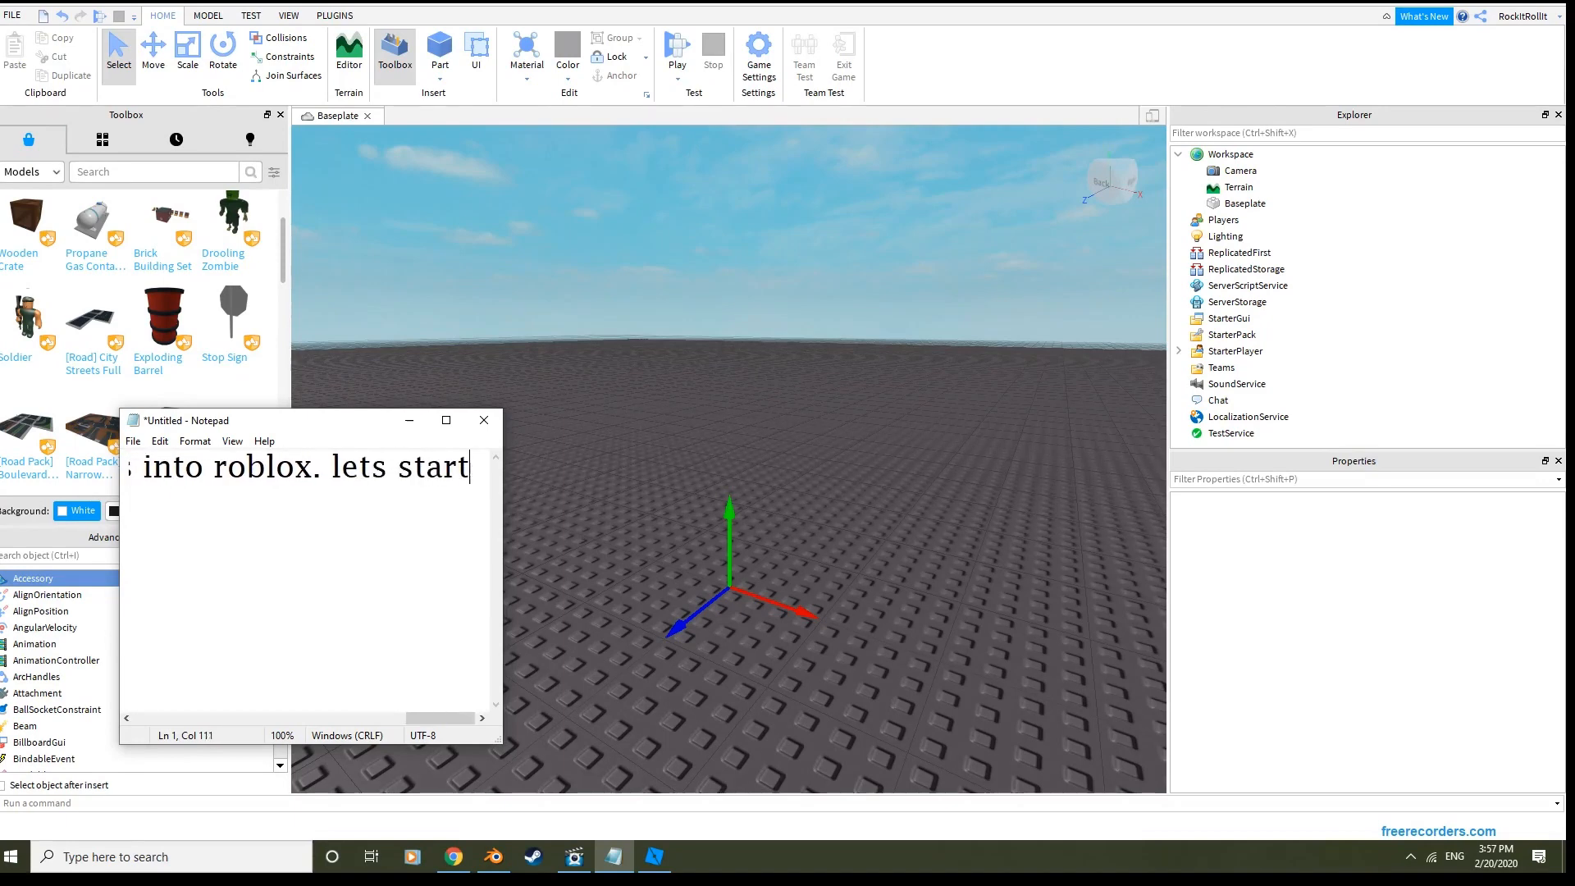
pyautogui.write('. first, open up blende')
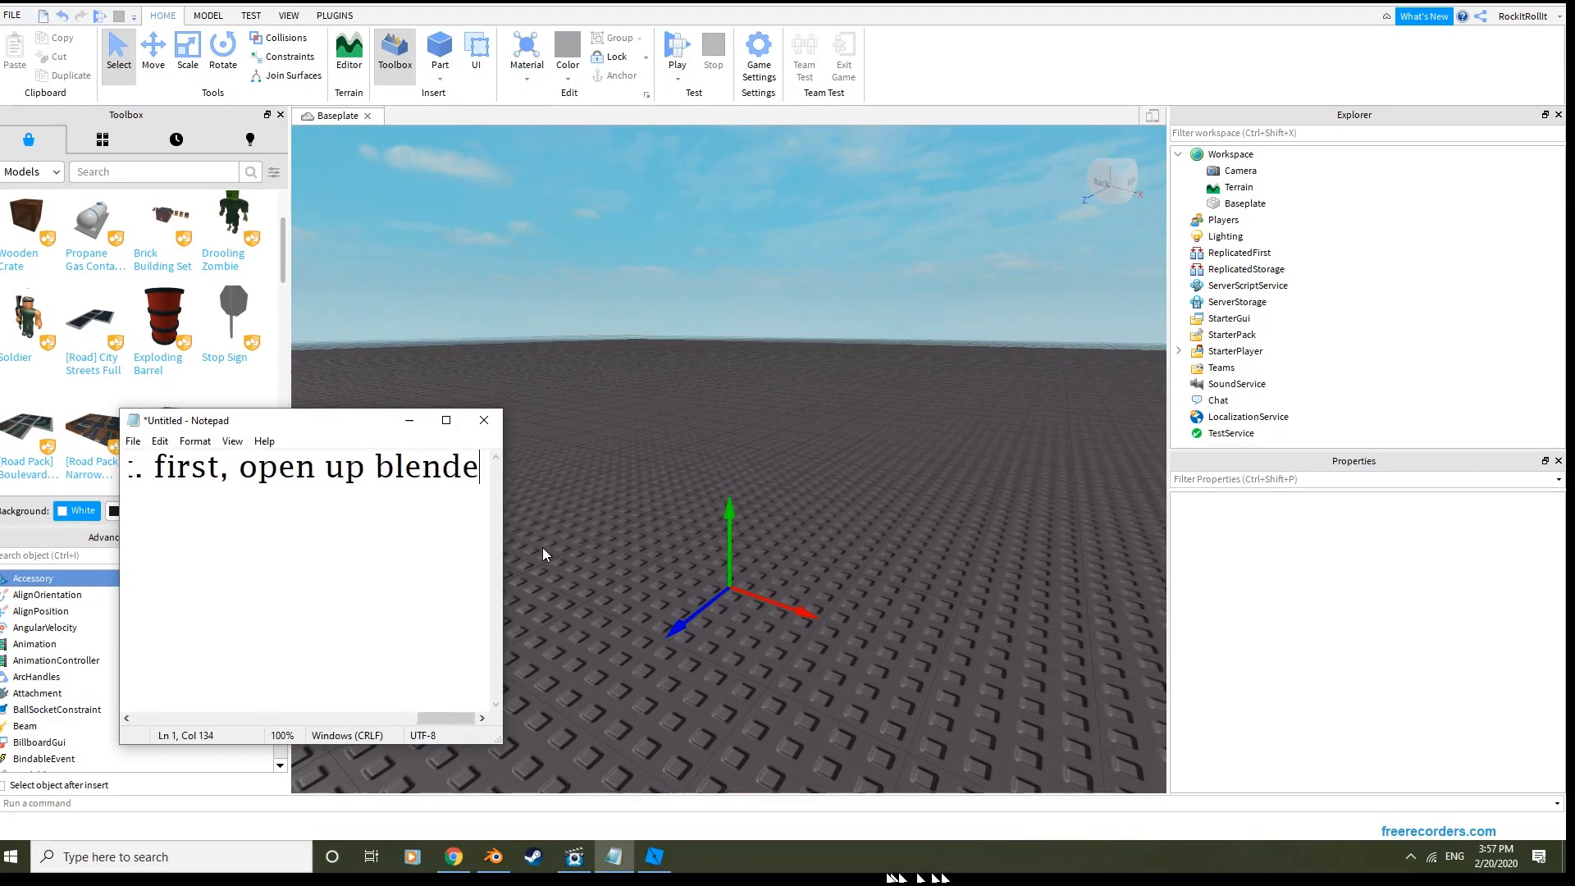
pyautogui.click(491, 856)
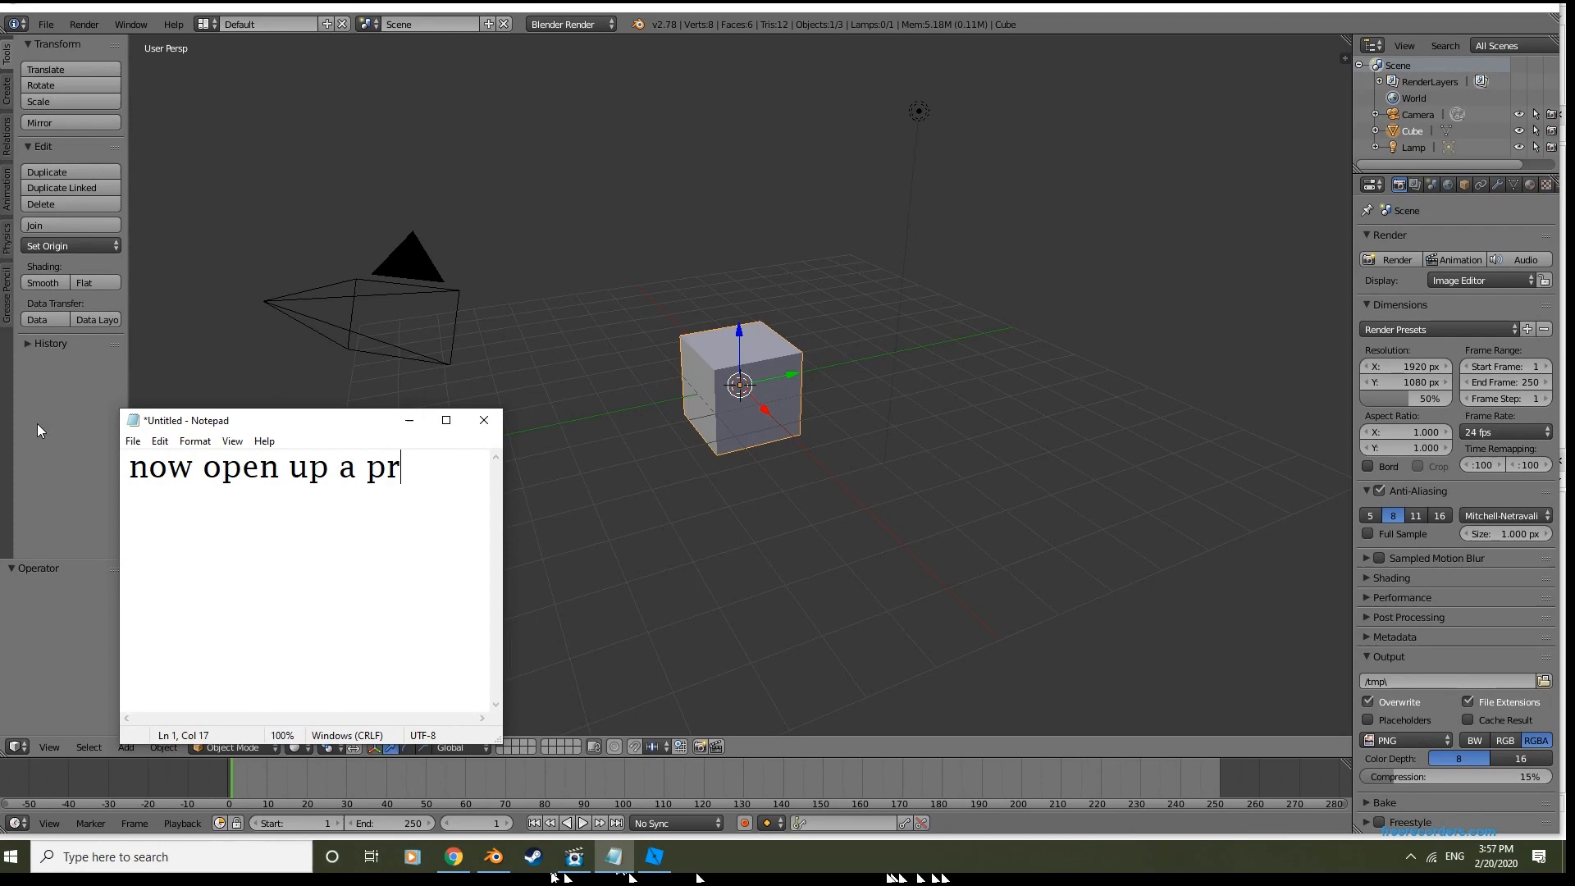
# Step: Browse the recent folders to blender desktop and open the yweet.blend project
pyautogui.write('oject')
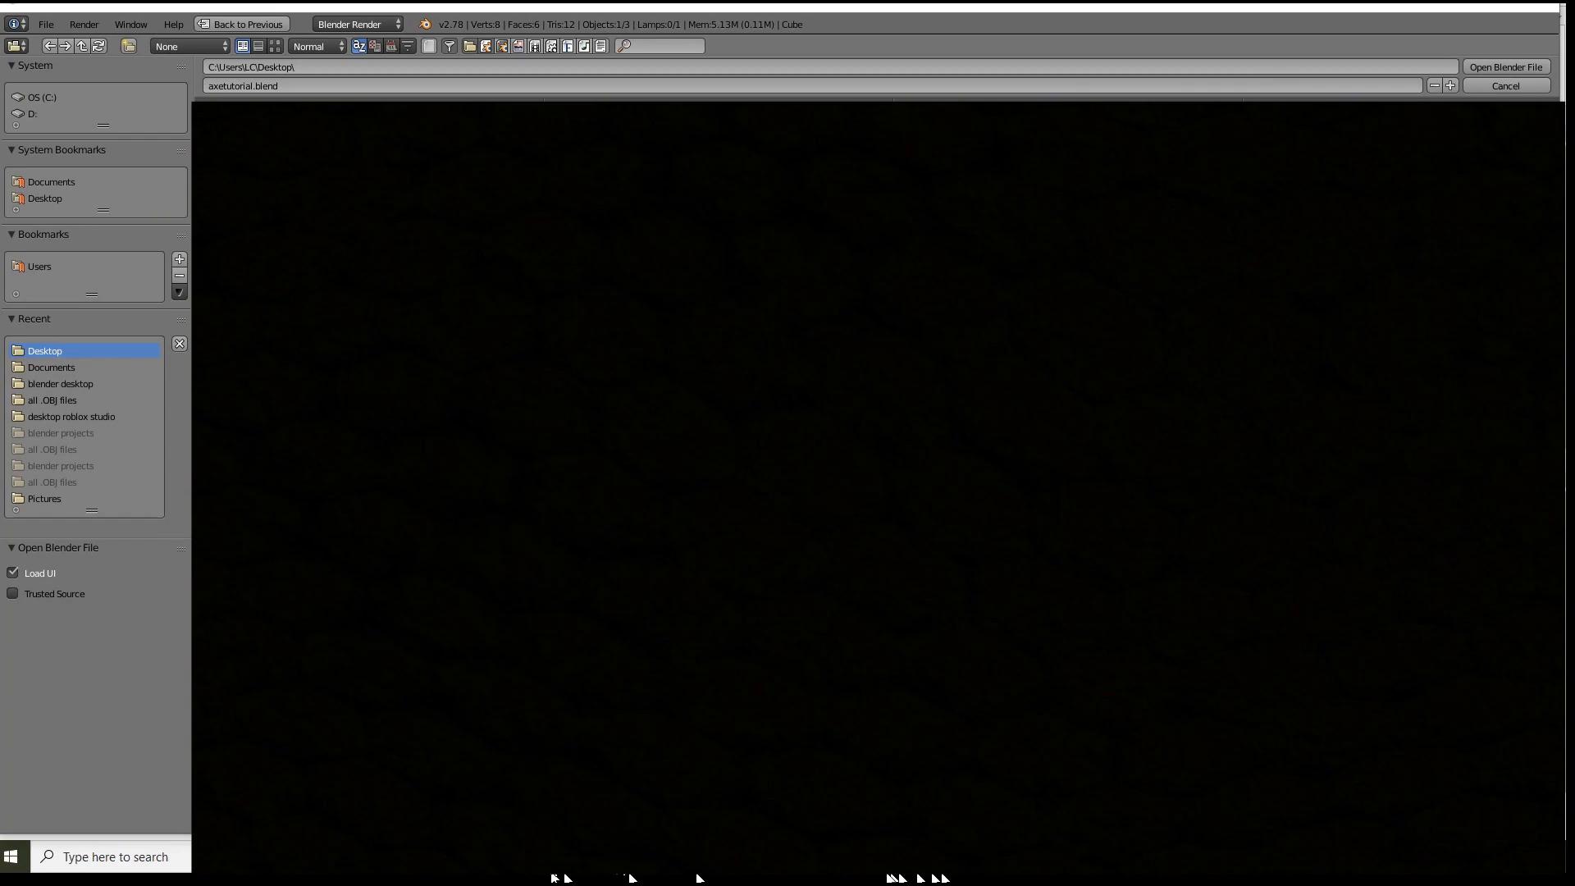
pyautogui.click(60, 384)
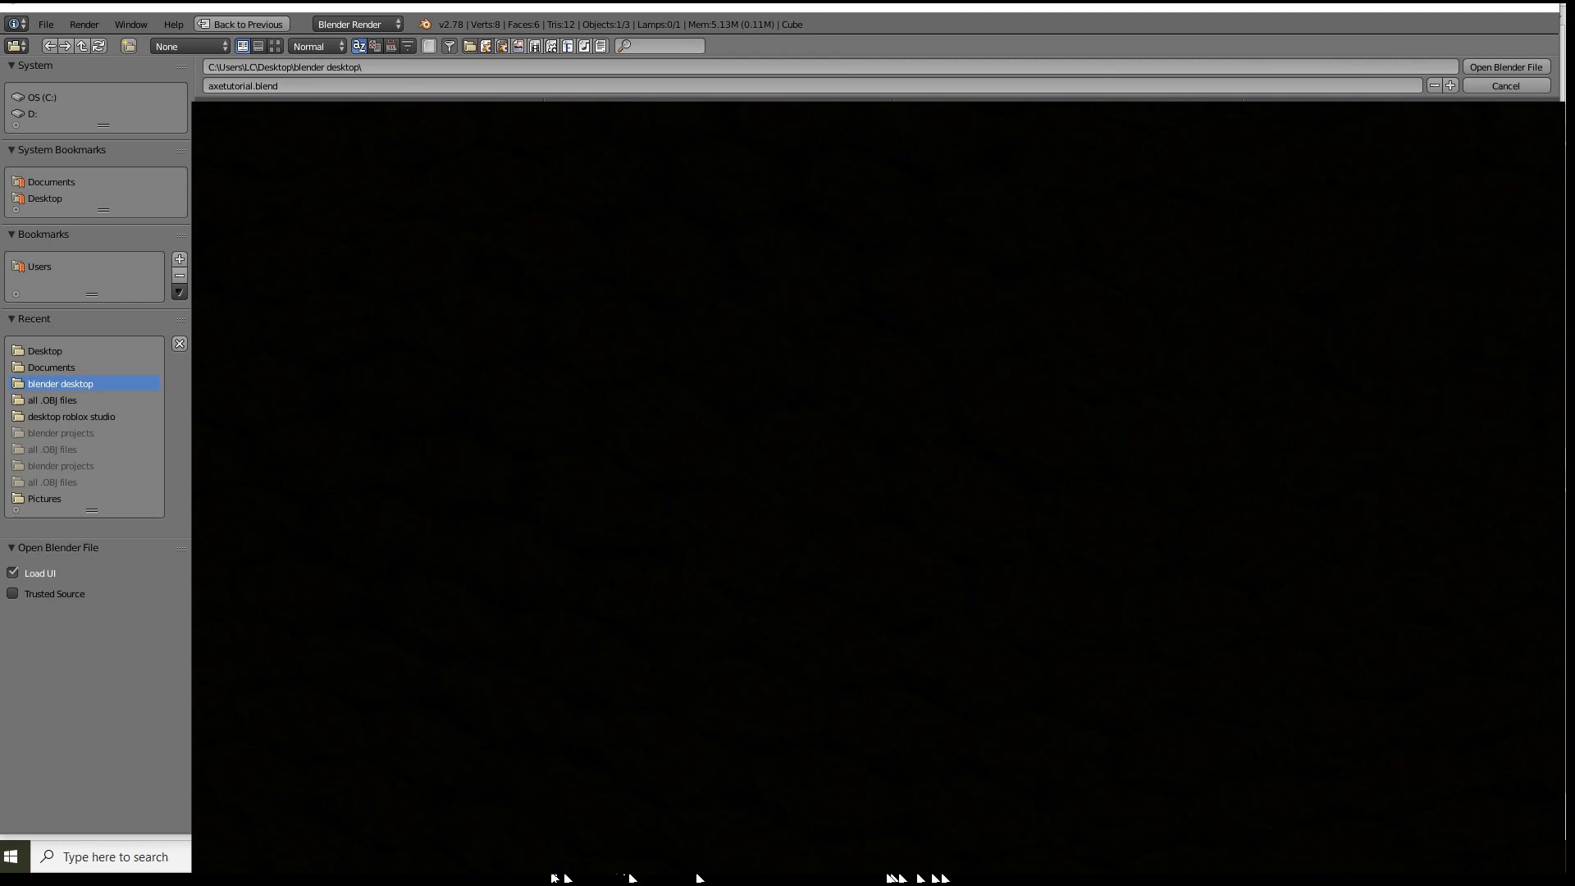
pyautogui.click(52, 401)
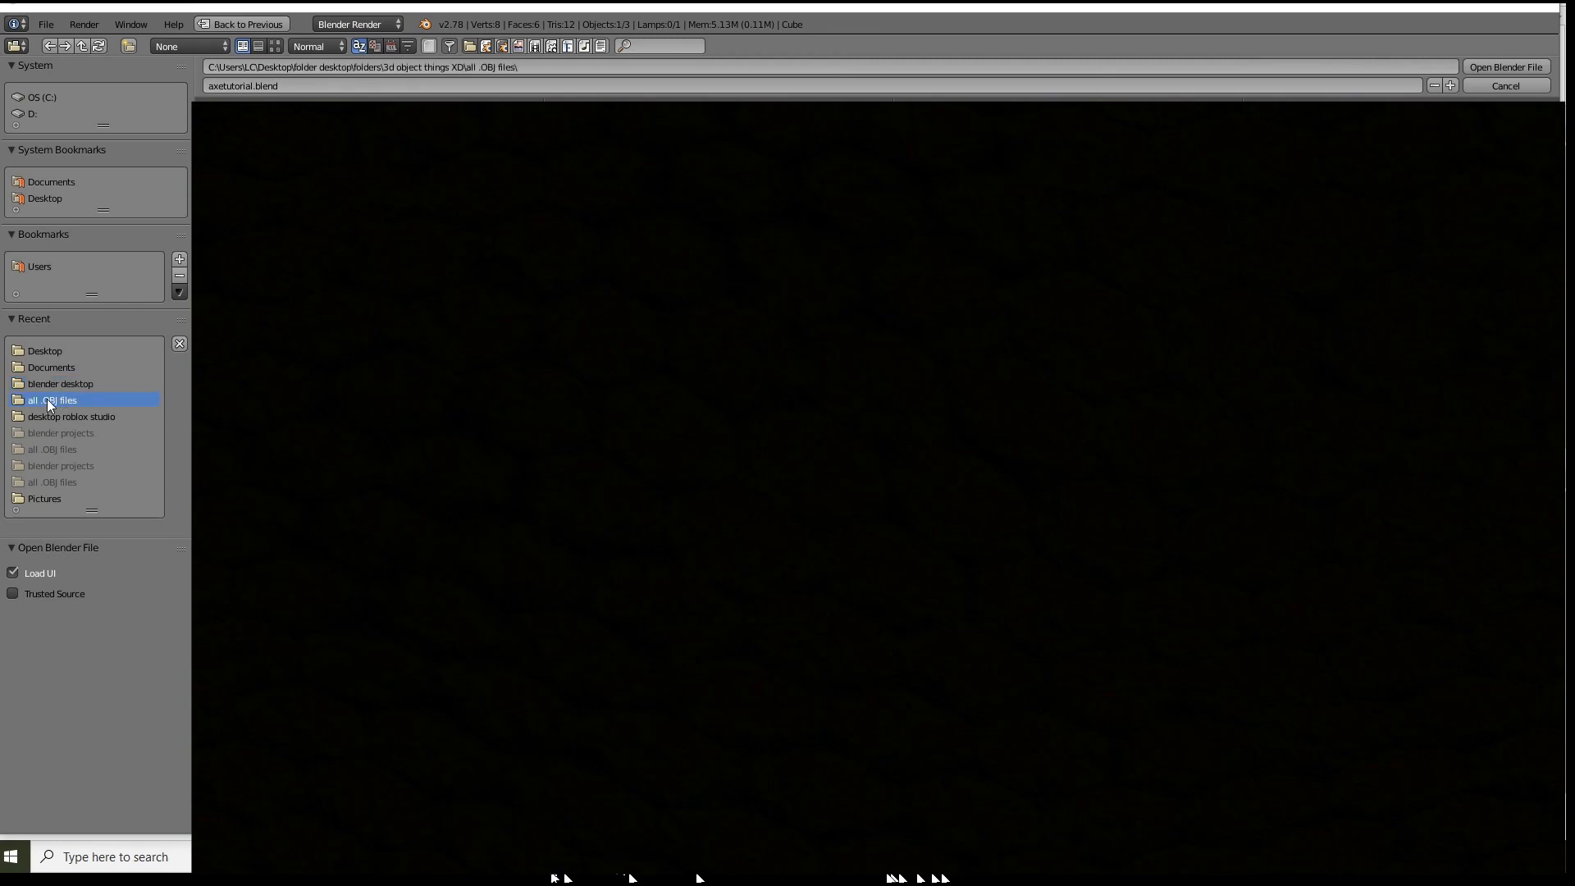
pyautogui.click(51, 366)
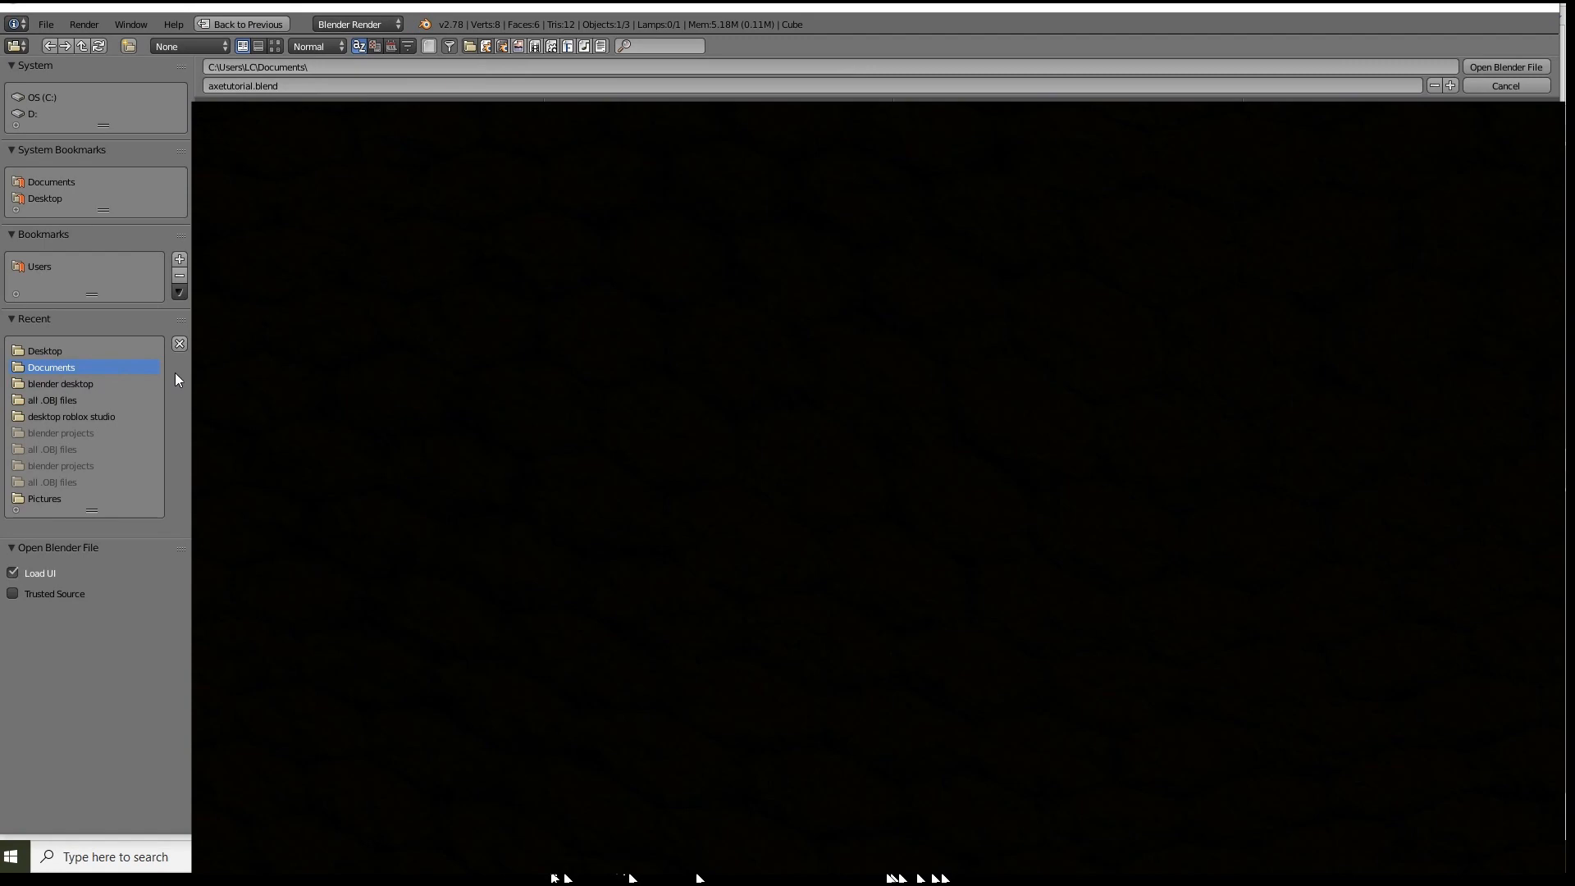
pyautogui.click(44, 351)
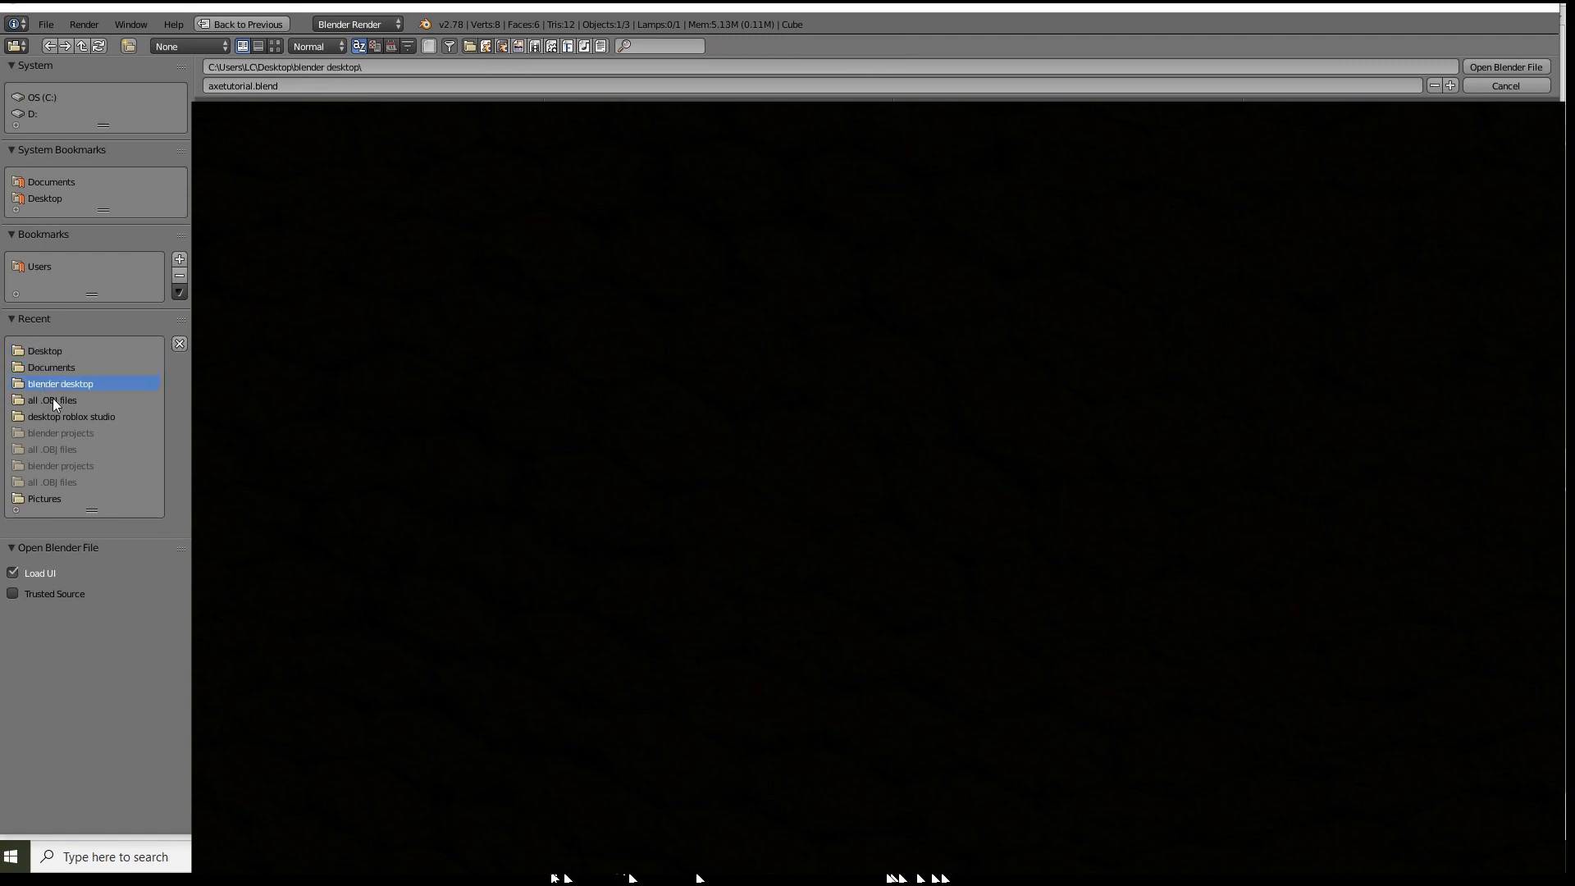
pyautogui.click(71, 415)
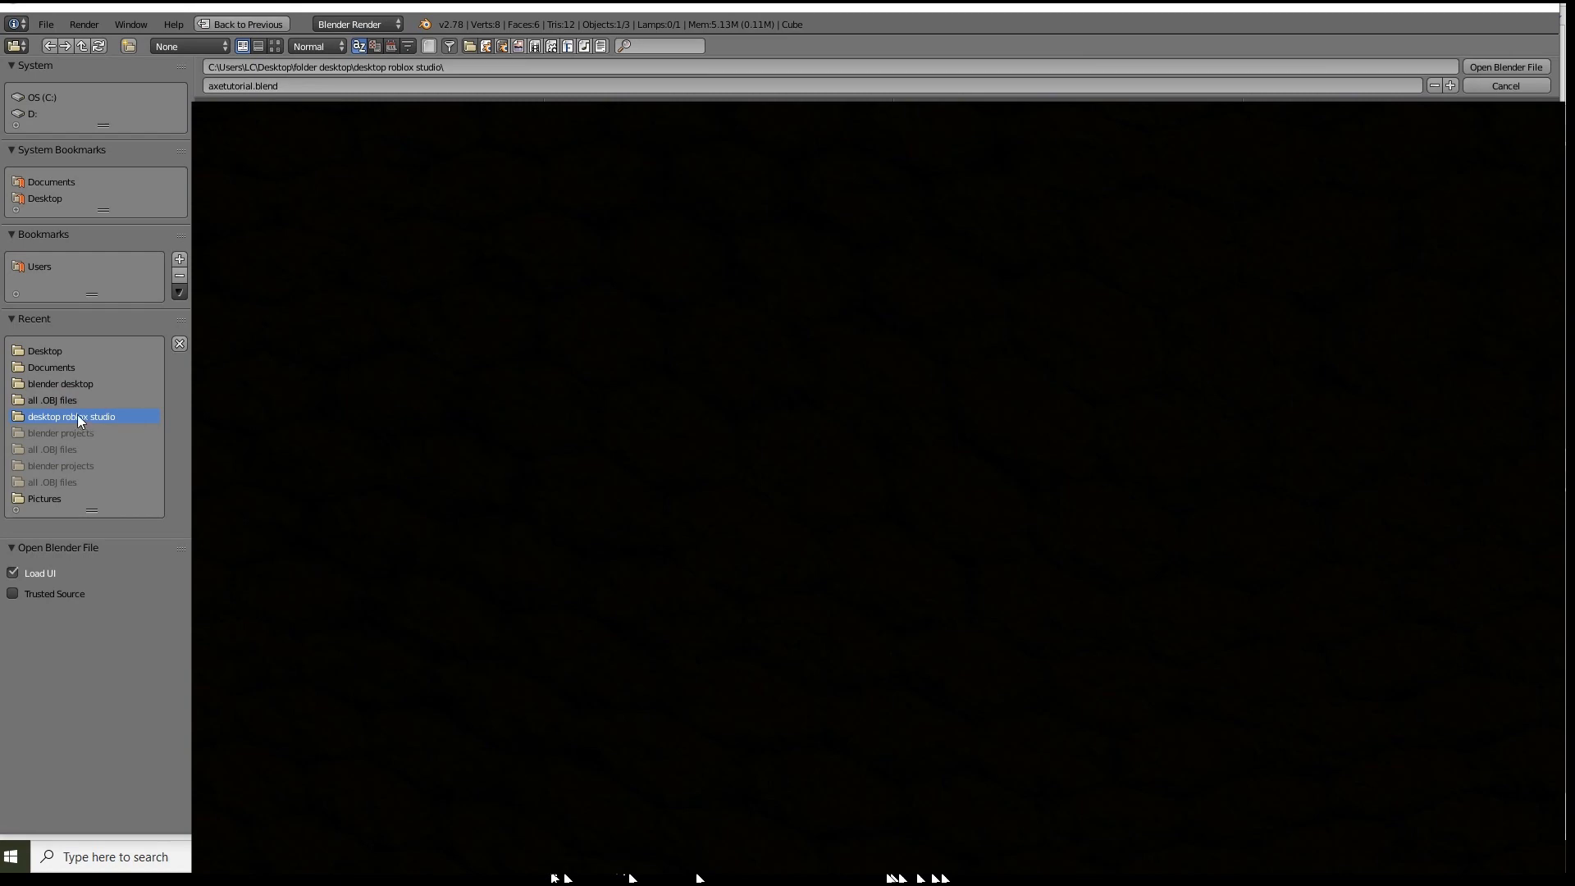
pyautogui.click(60, 383)
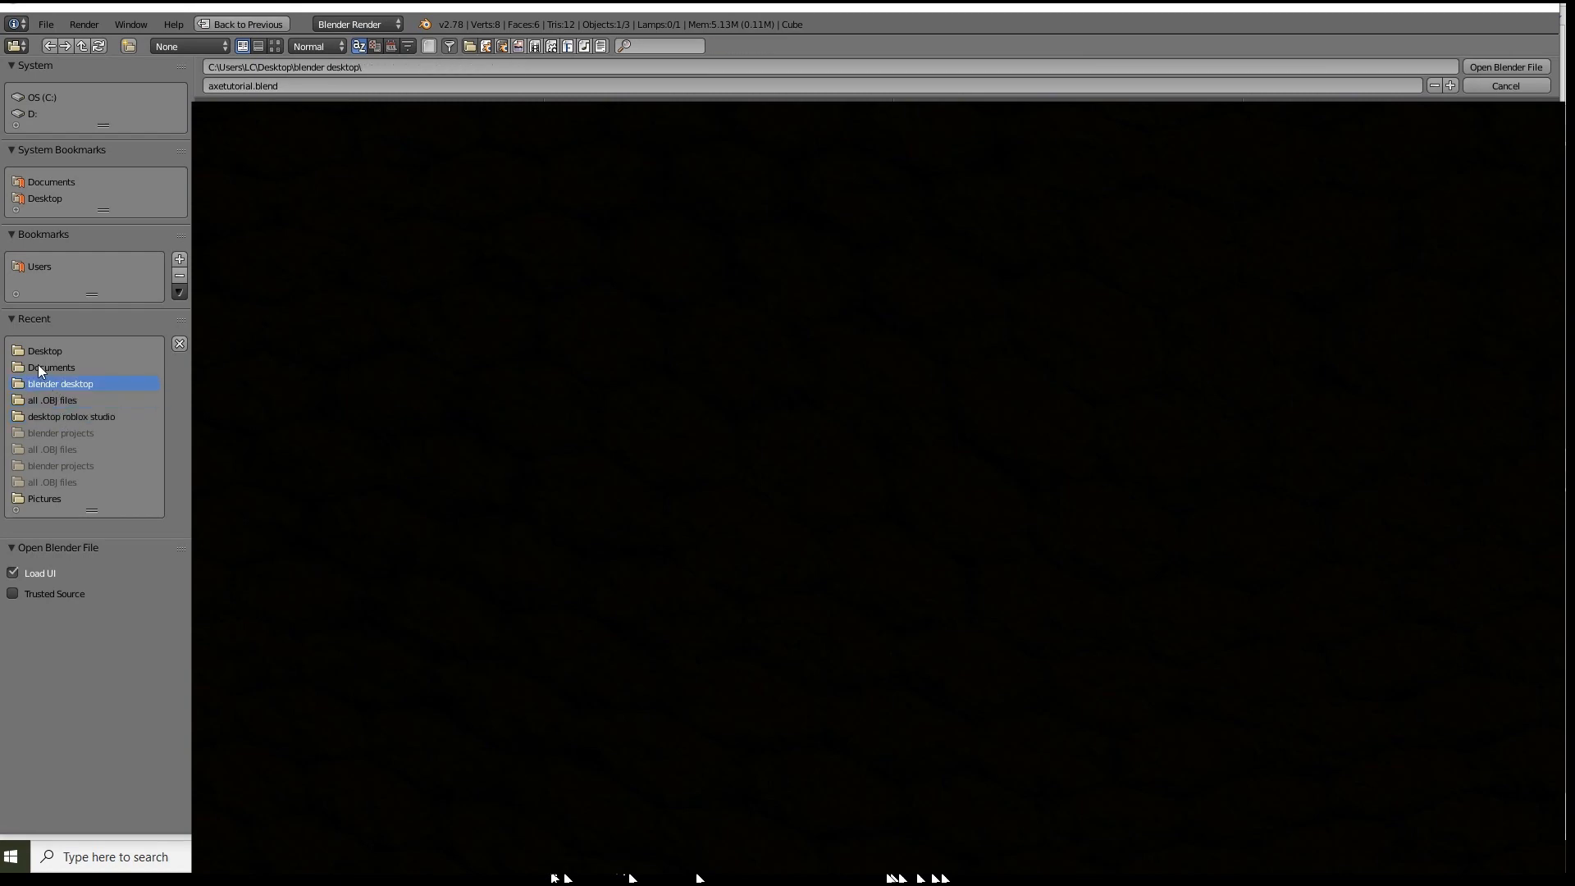
pyautogui.moveTo(46, 369)
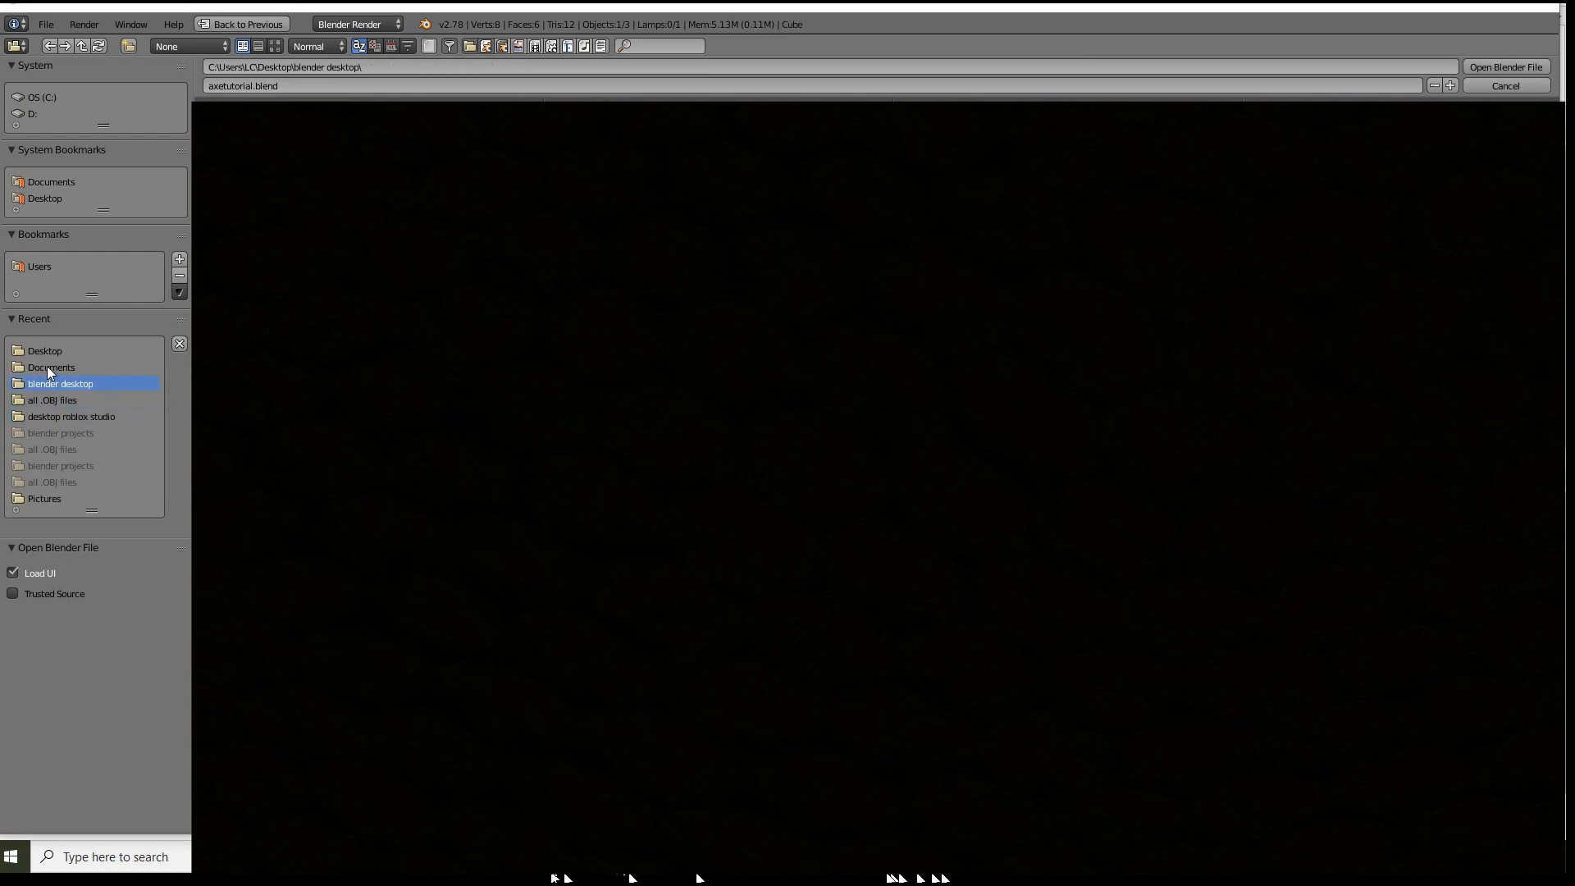
pyautogui.moveTo(146, 346)
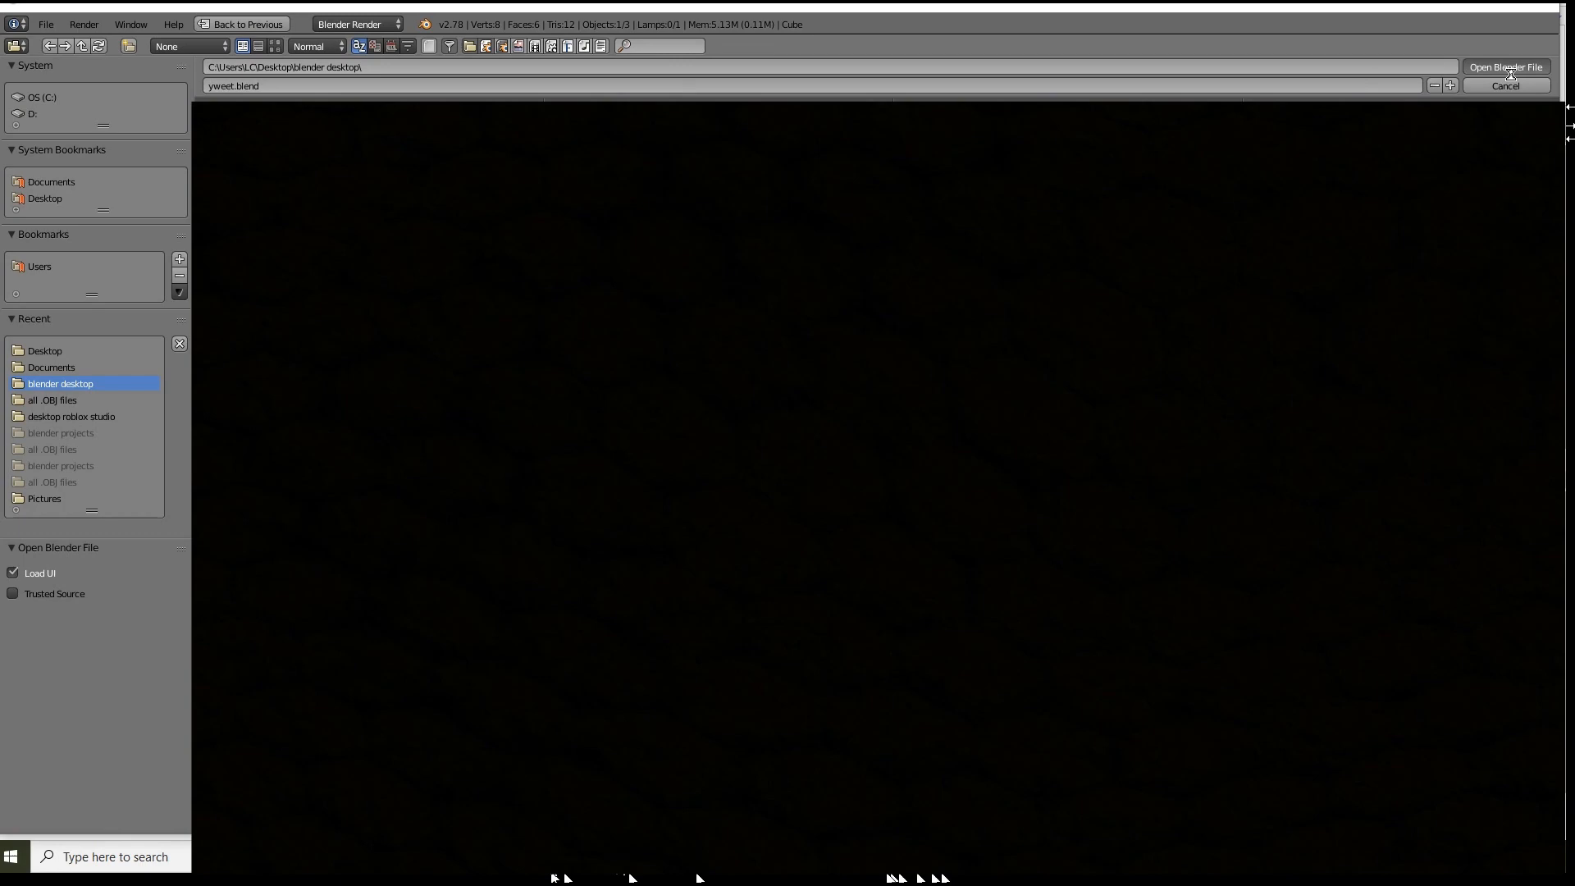
pyautogui.click(1505, 65)
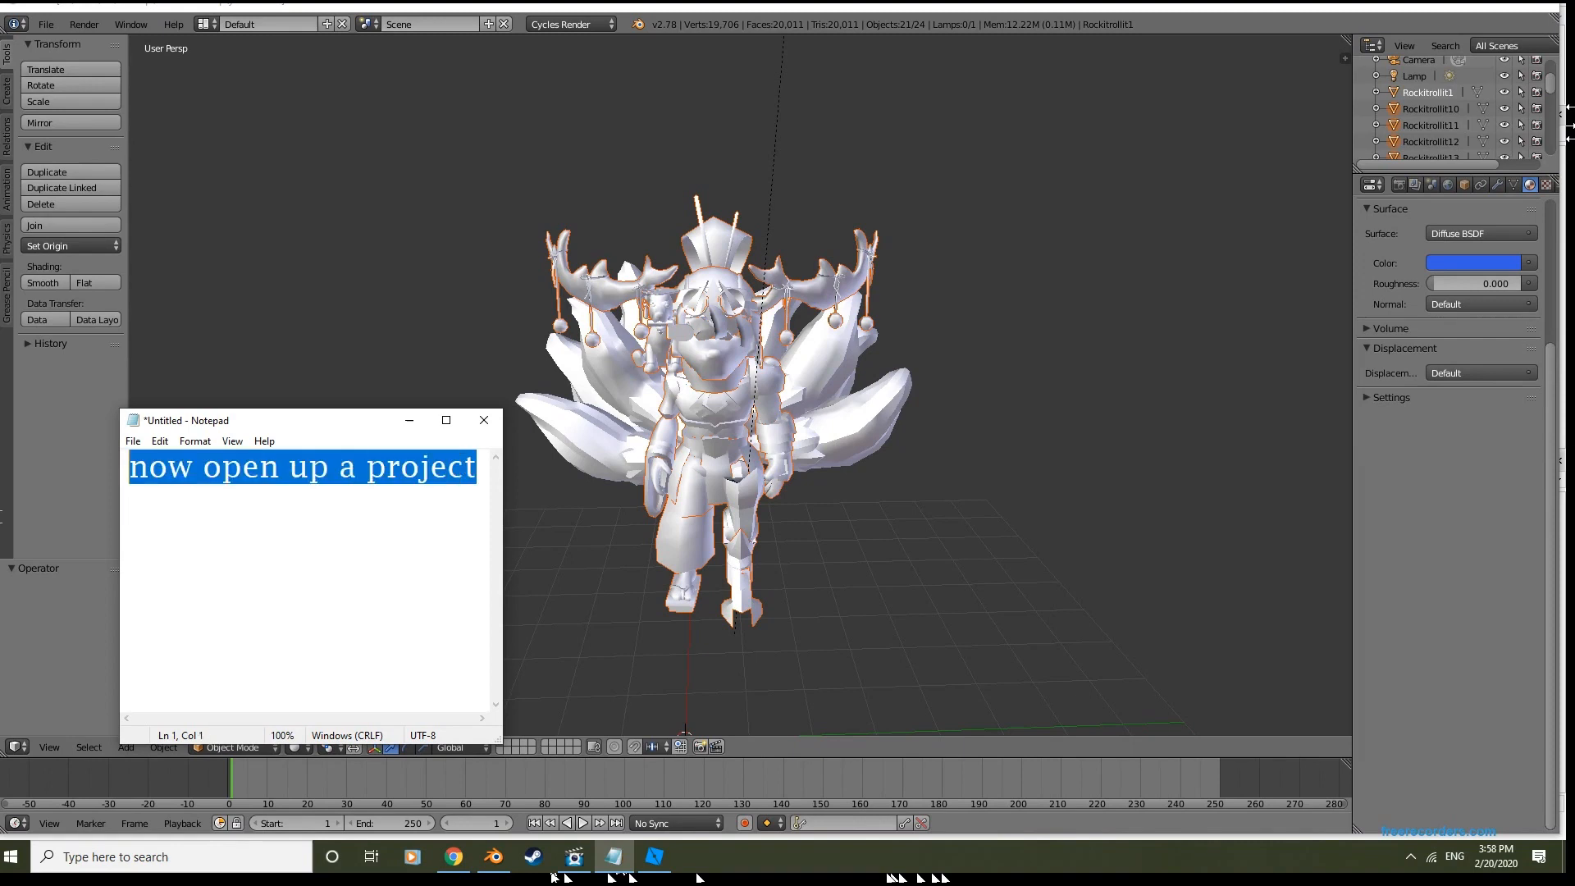
pyautogui.write('oops that me XD')
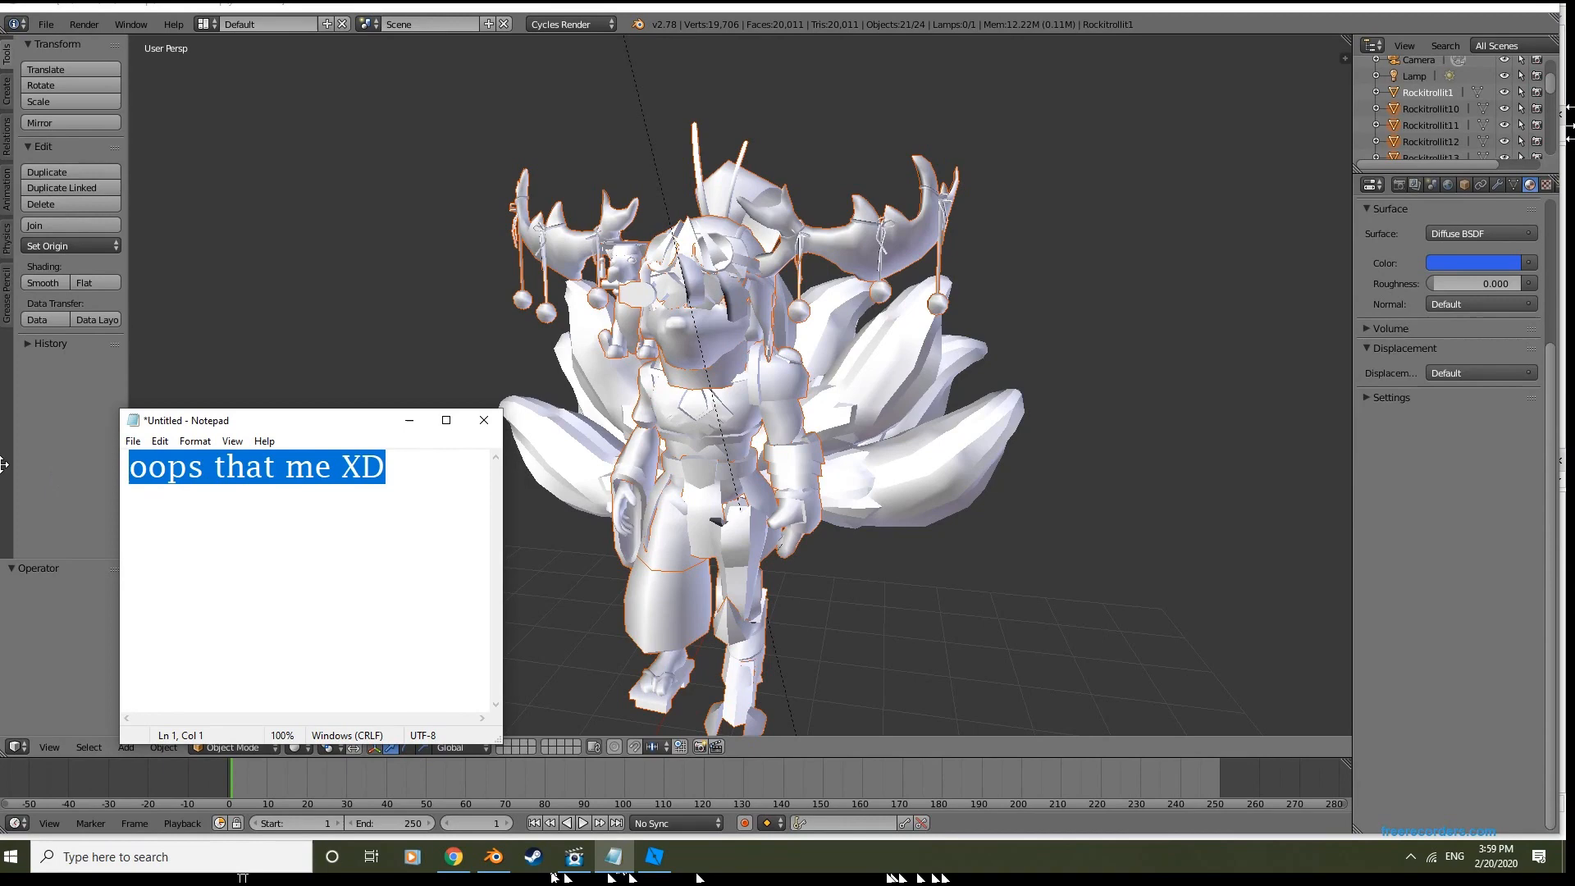
pyautogui.write('so i am goi')
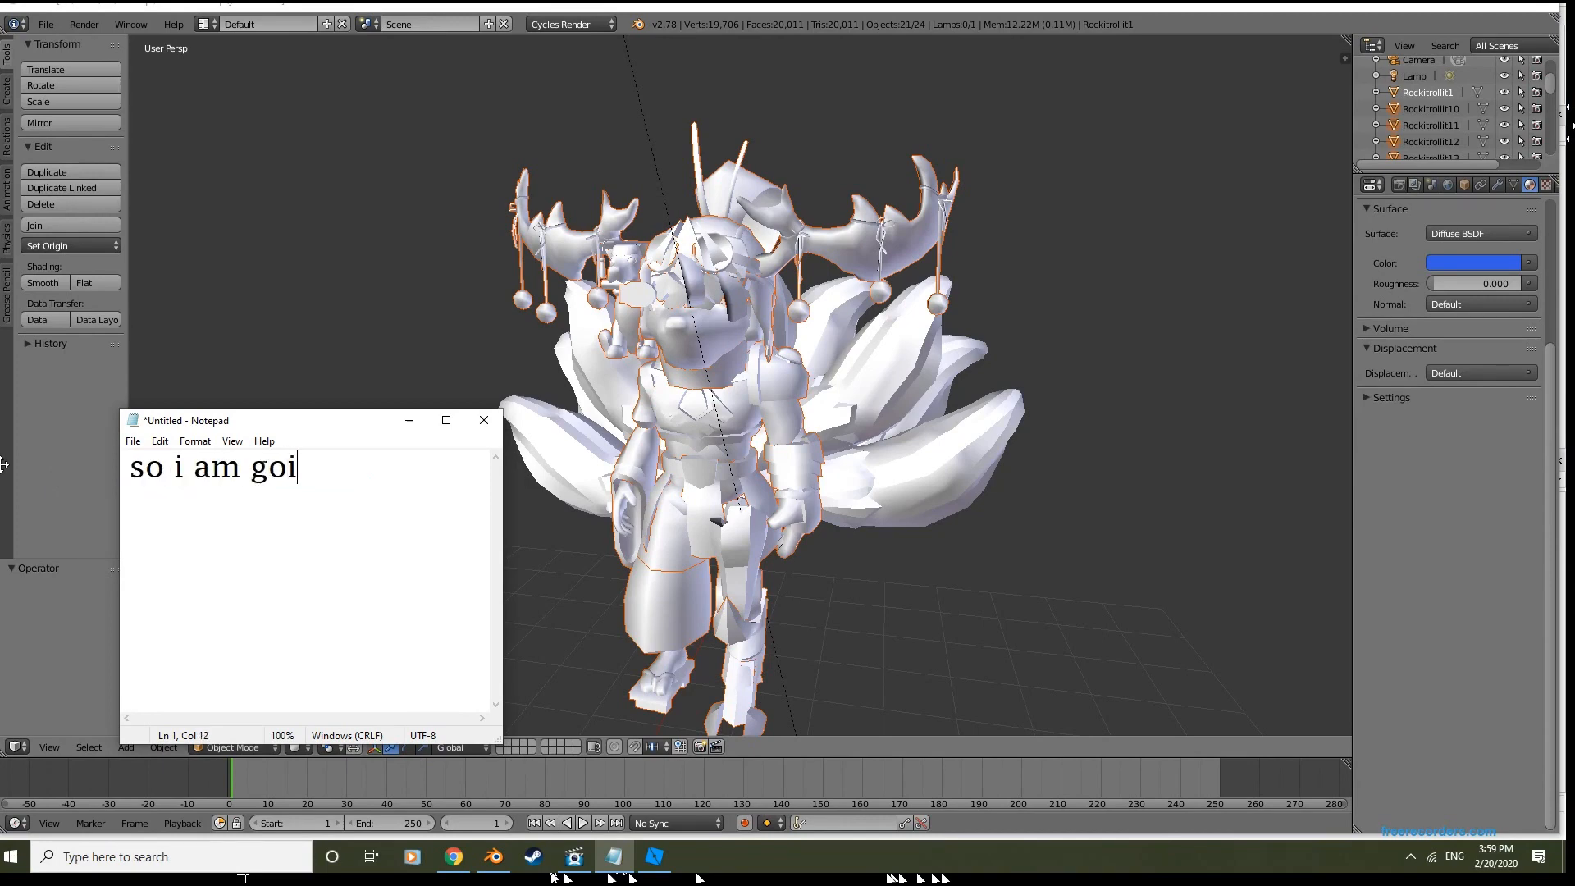
pyautogui.write('ng to export my o')
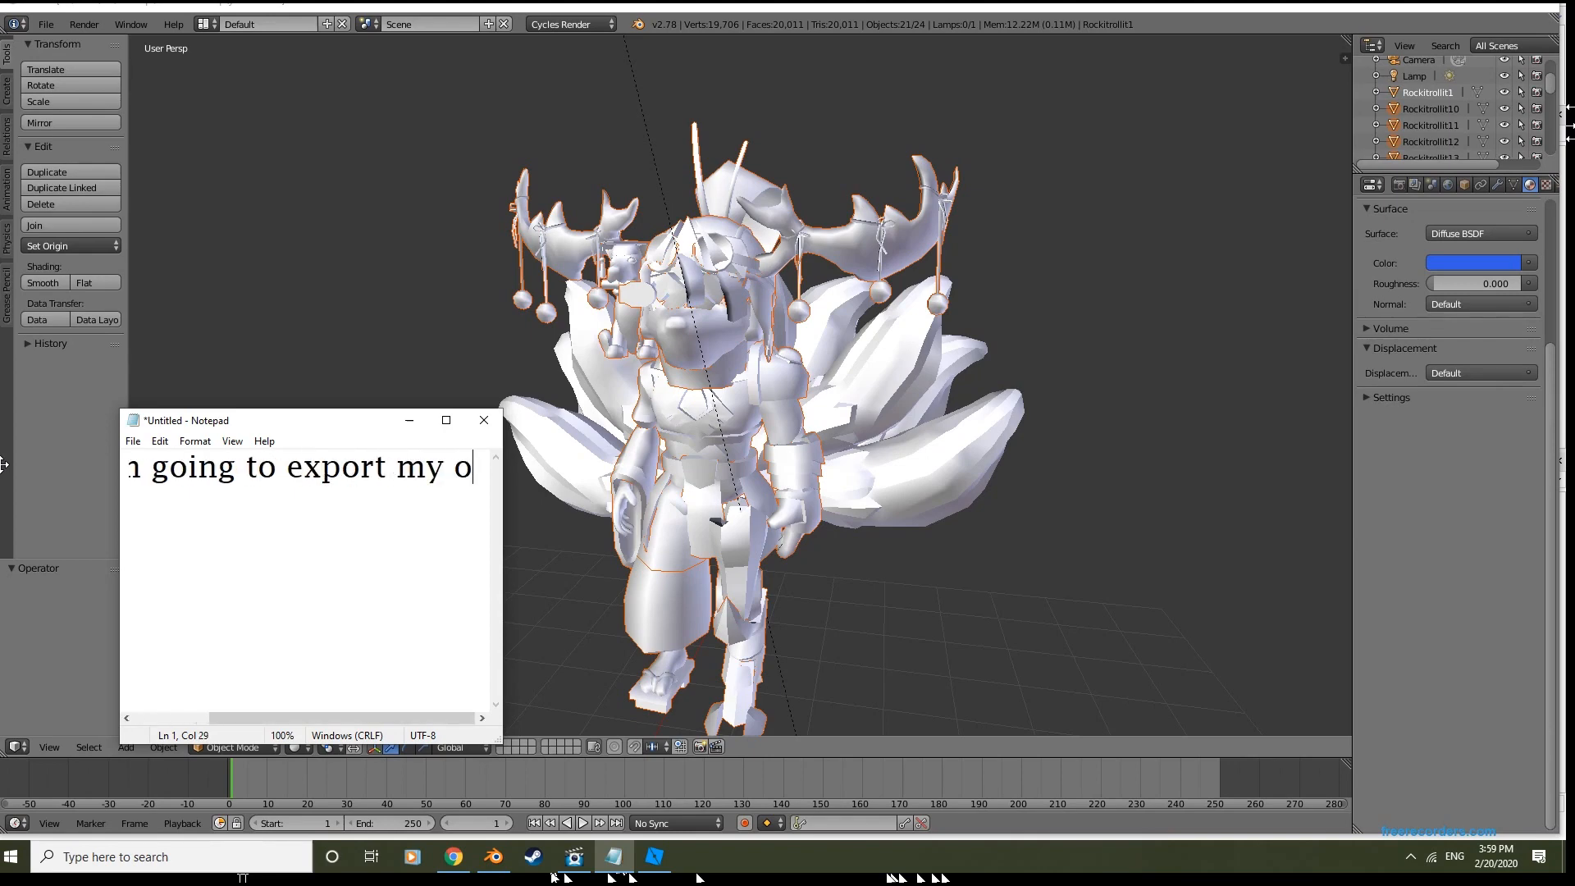
pyautogui.write('wn hea')
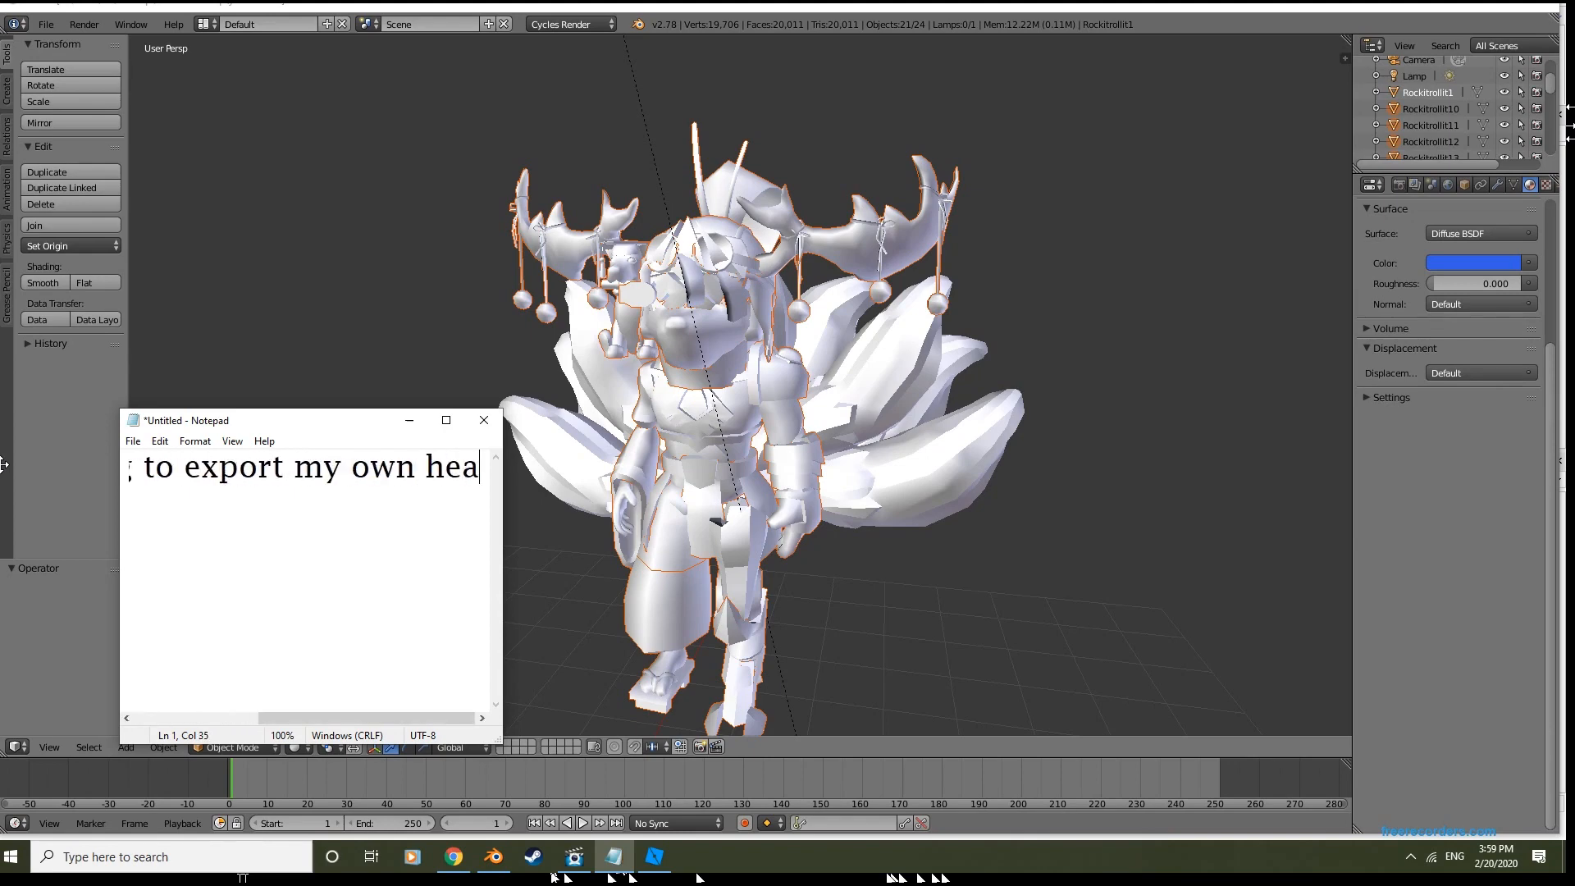
pyautogui.write('d.')
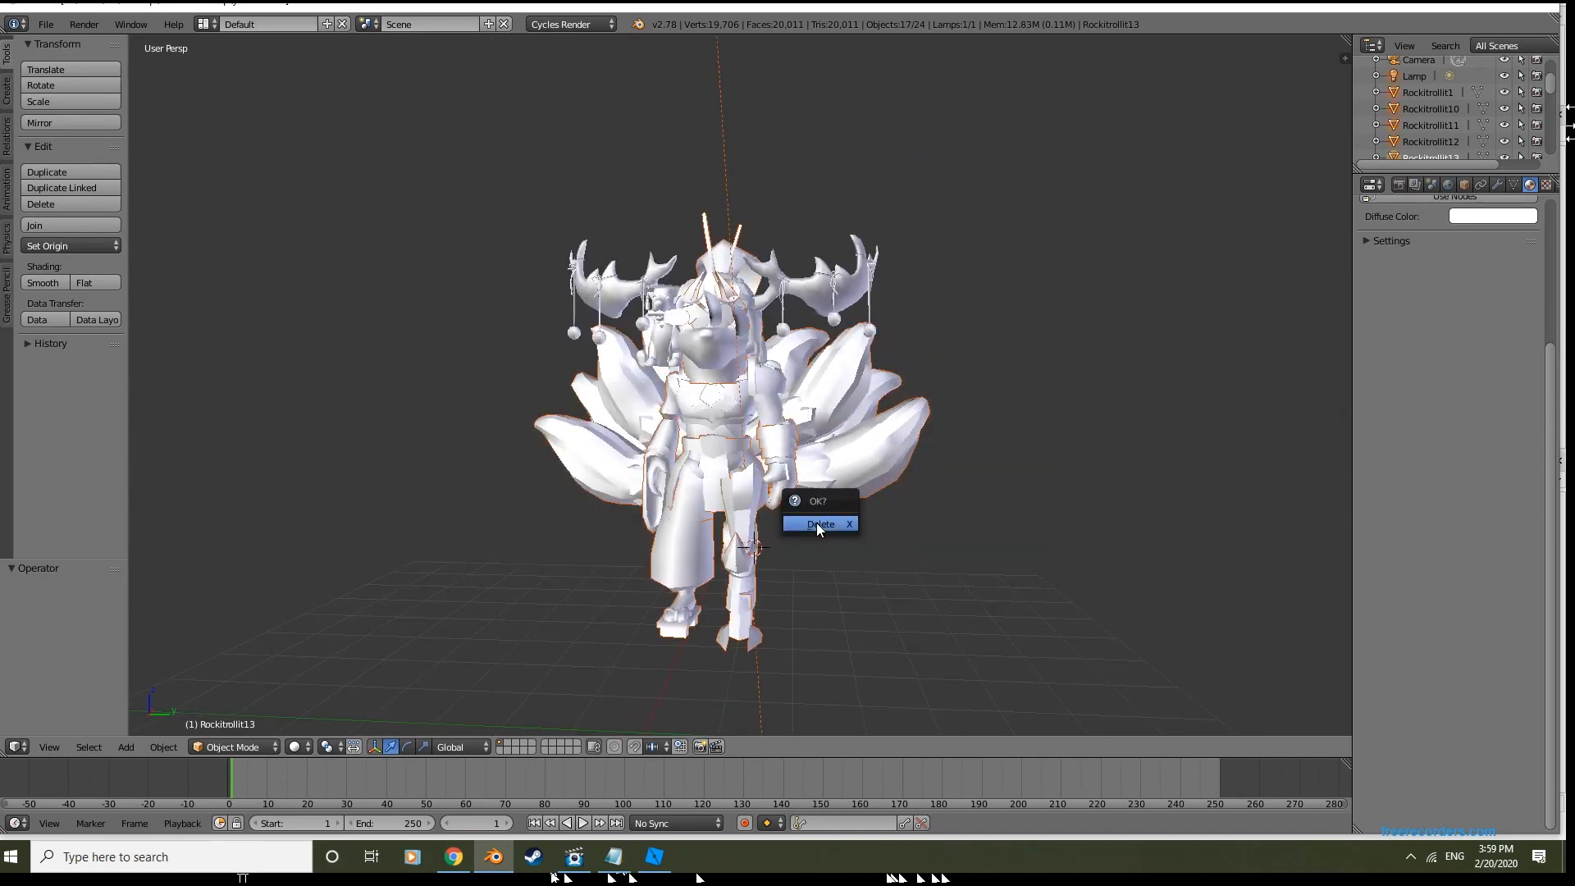
# Step: Delete the other character parts leaving the head, and note that it has to be exported
pyautogui.click(819, 523)
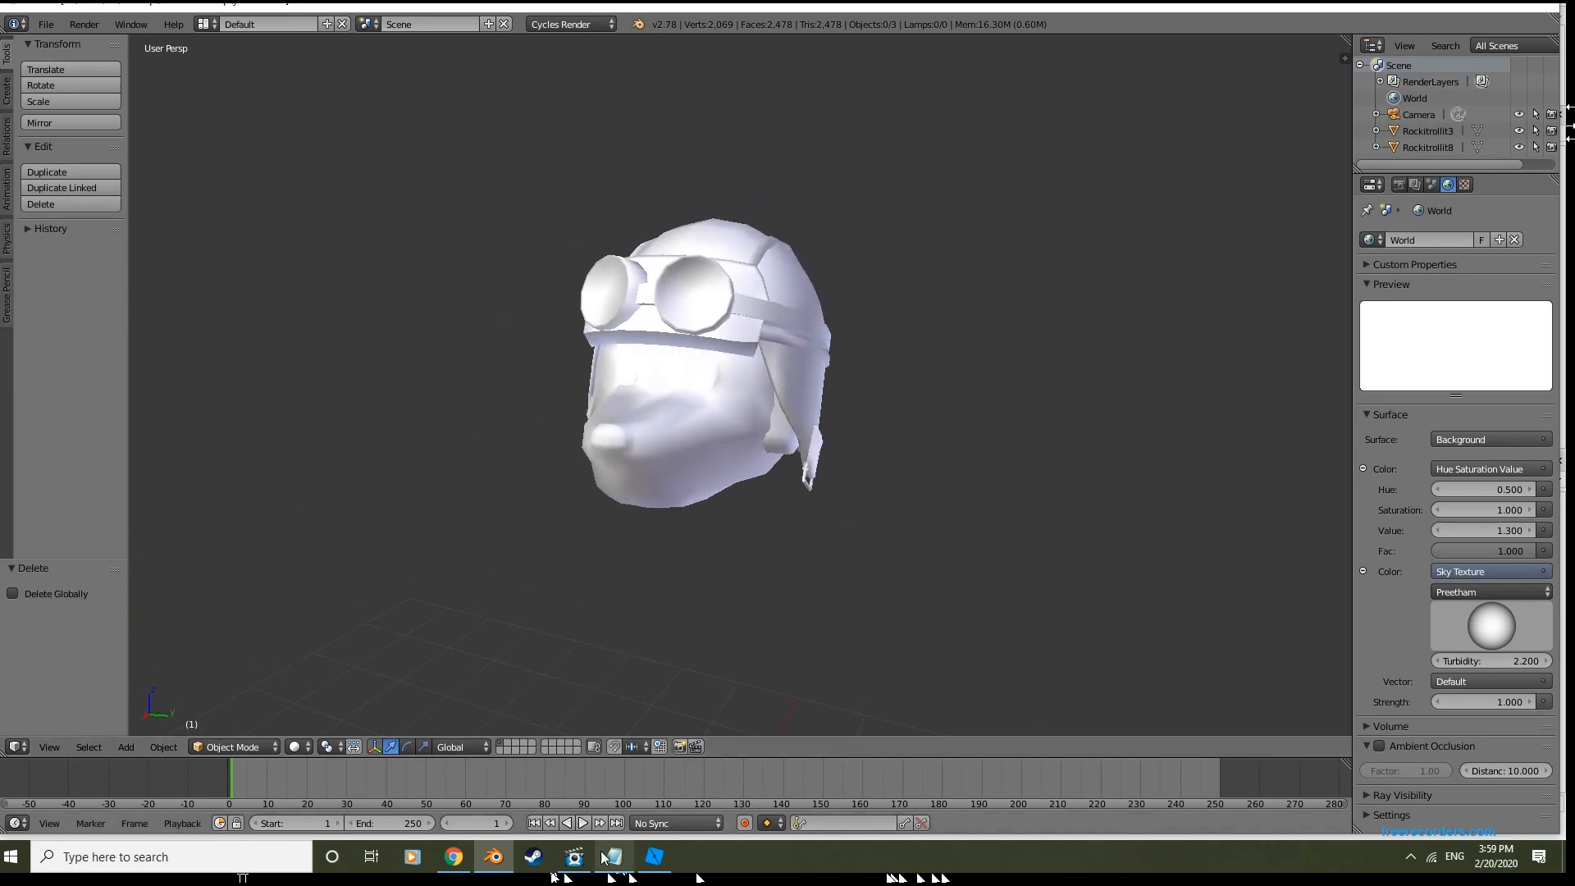
pyautogui.click(612, 856)
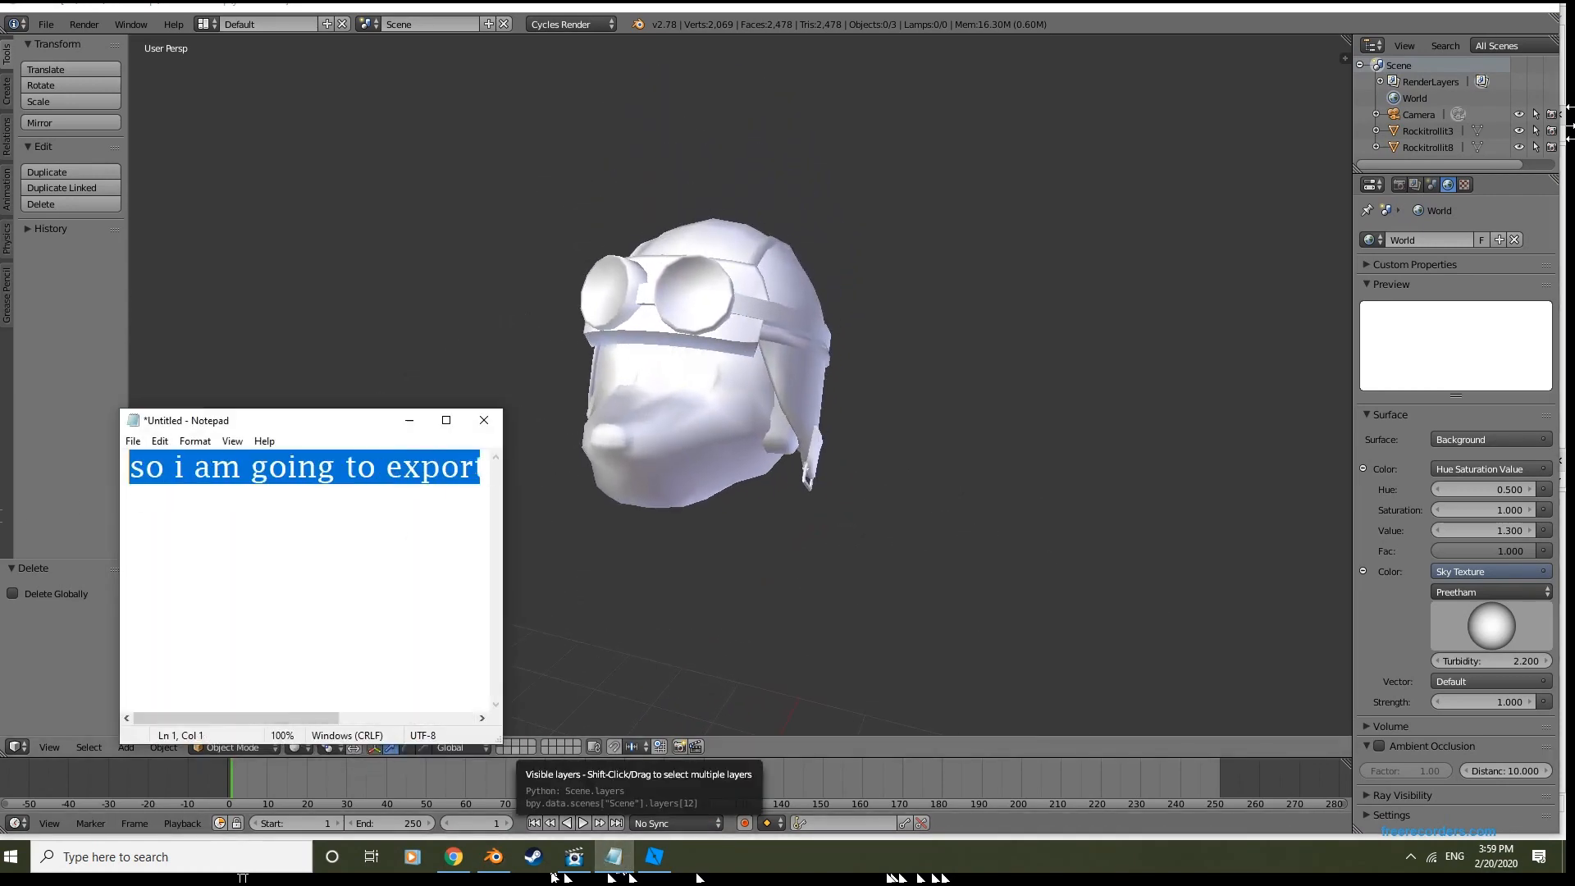
pyautogui.write('okay now we')
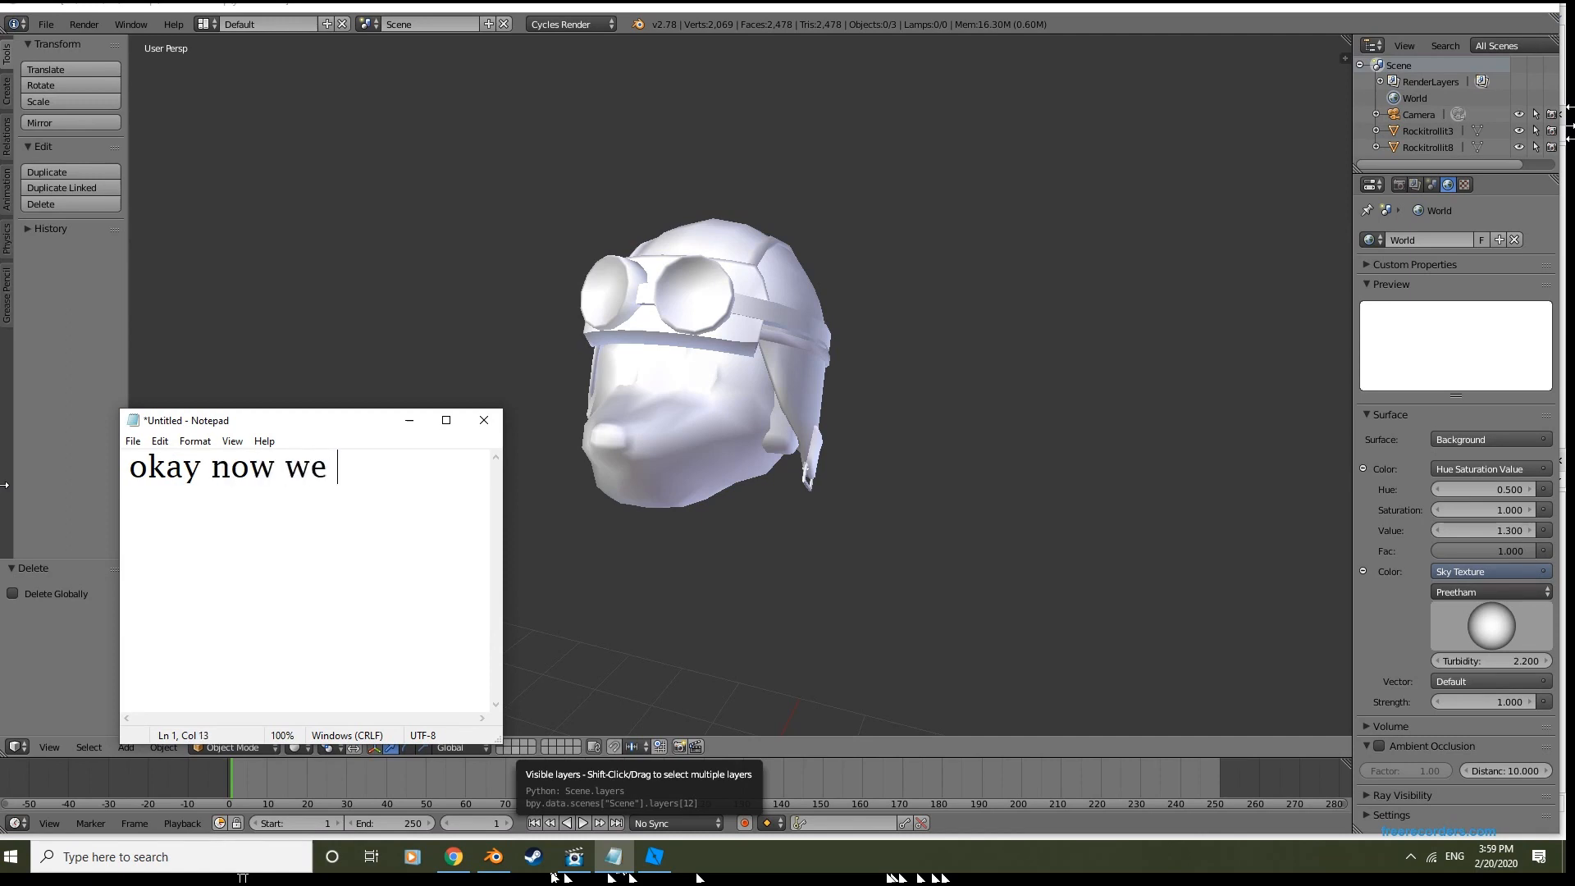
pyautogui.write('have to up')
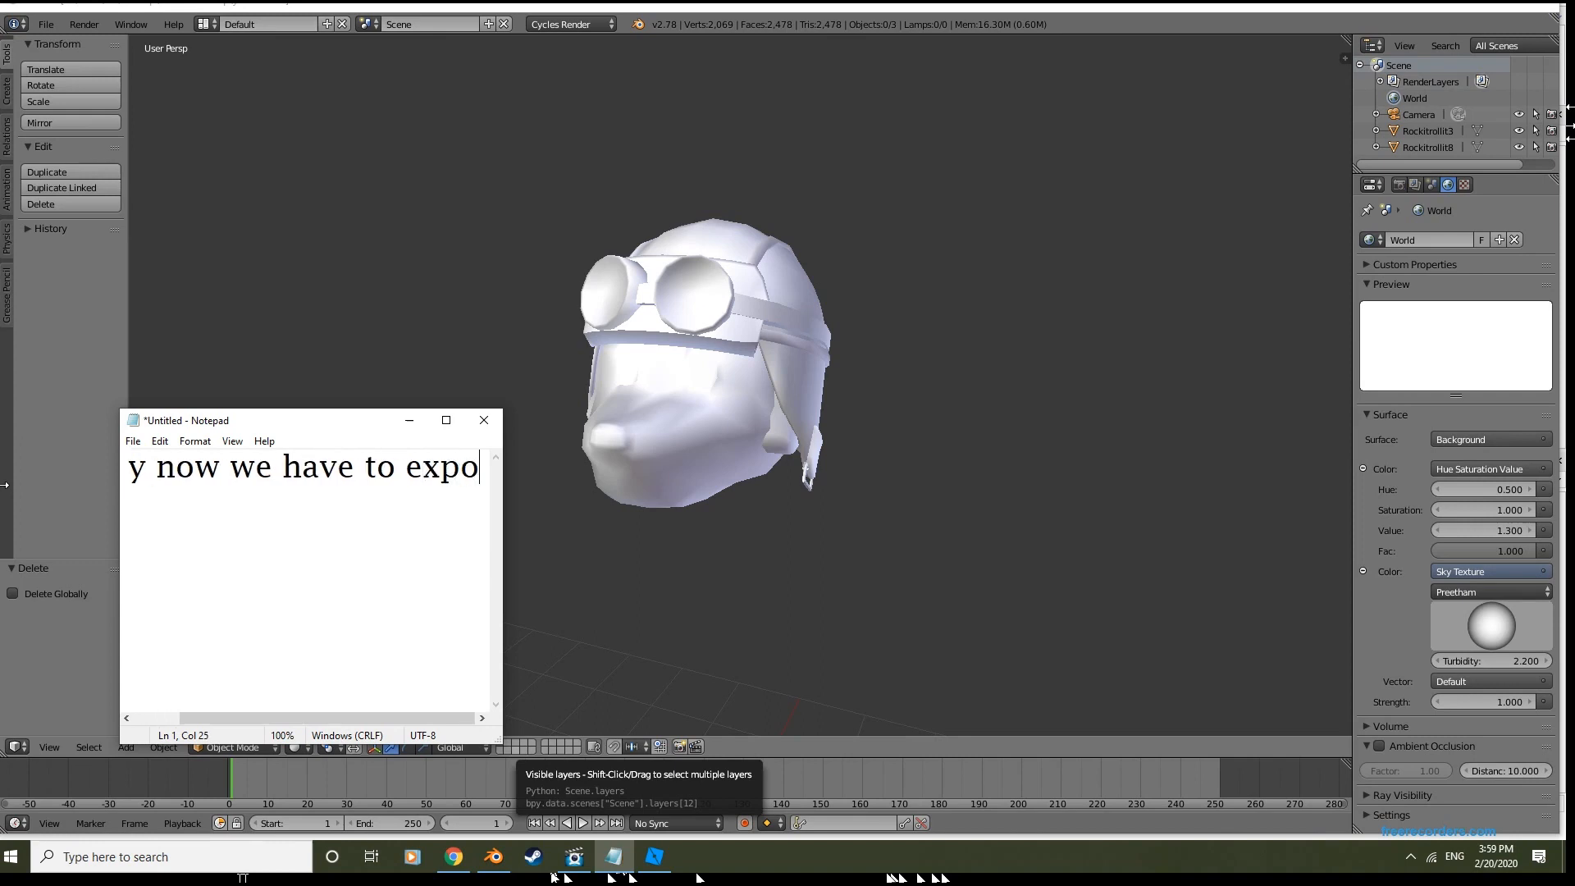
pyautogui.write('rt it.')
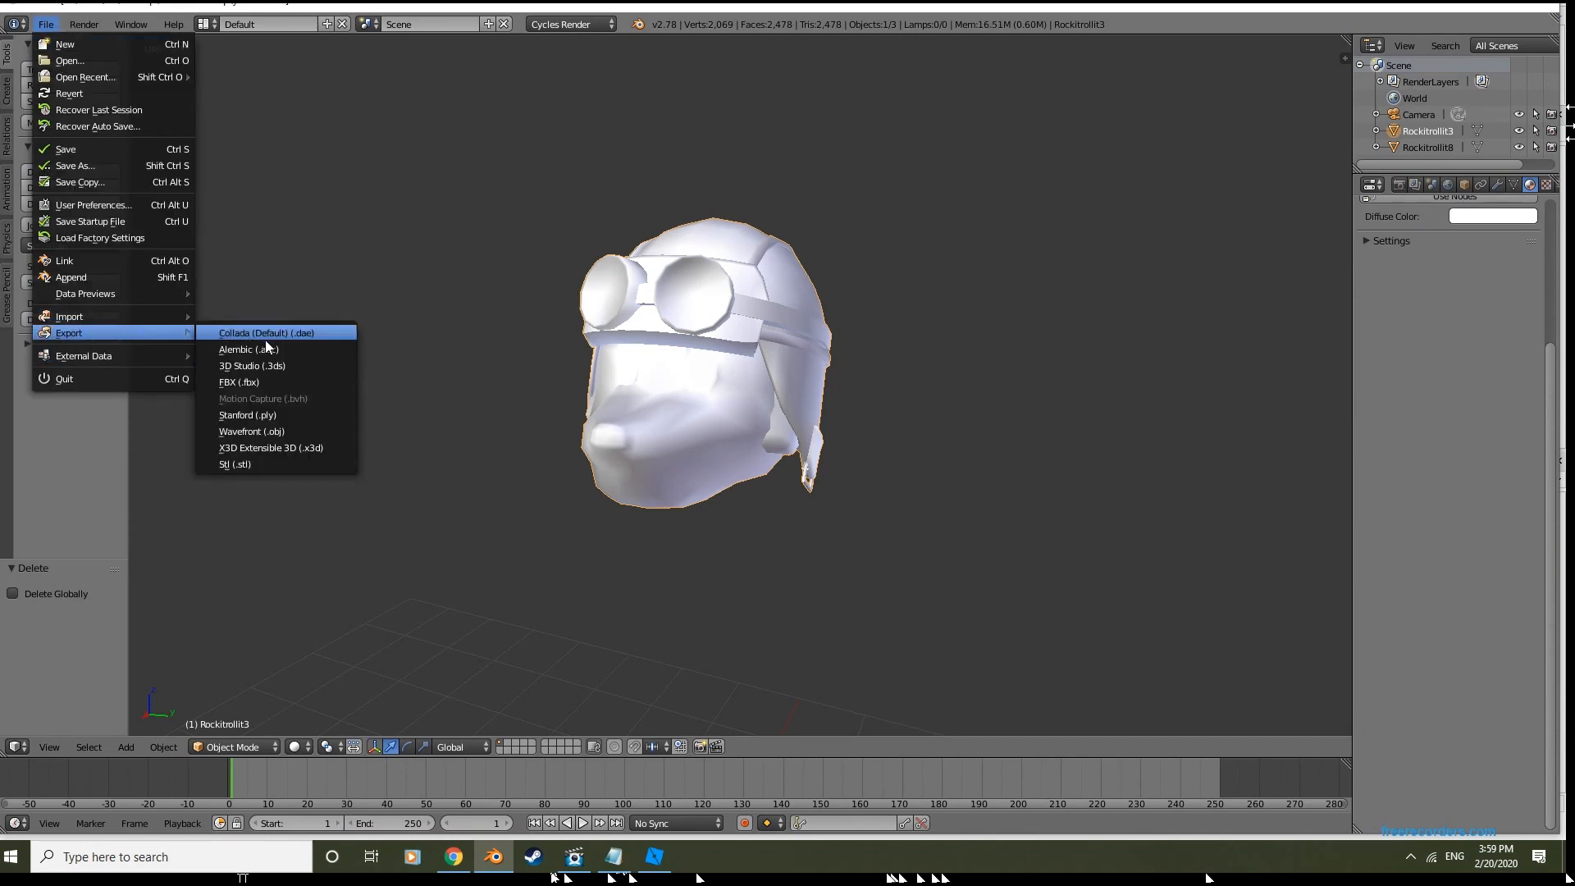
# Step: Export as Wavefront OBJ named MyHead, then return to Roblox Studio
pyautogui.click(252, 432)
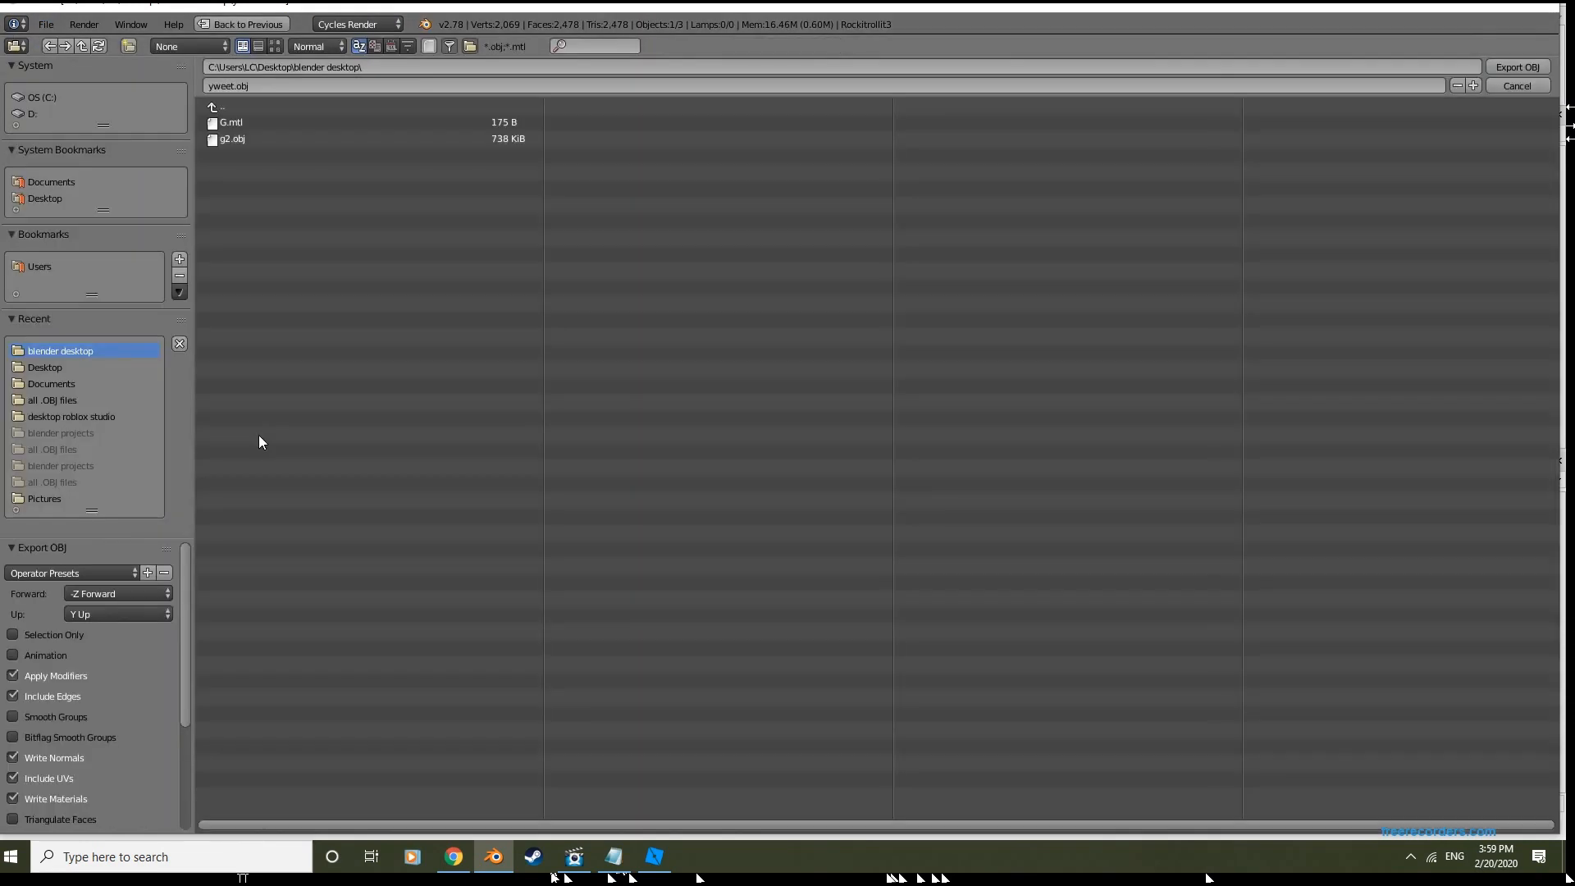
pyautogui.moveTo(198, 256)
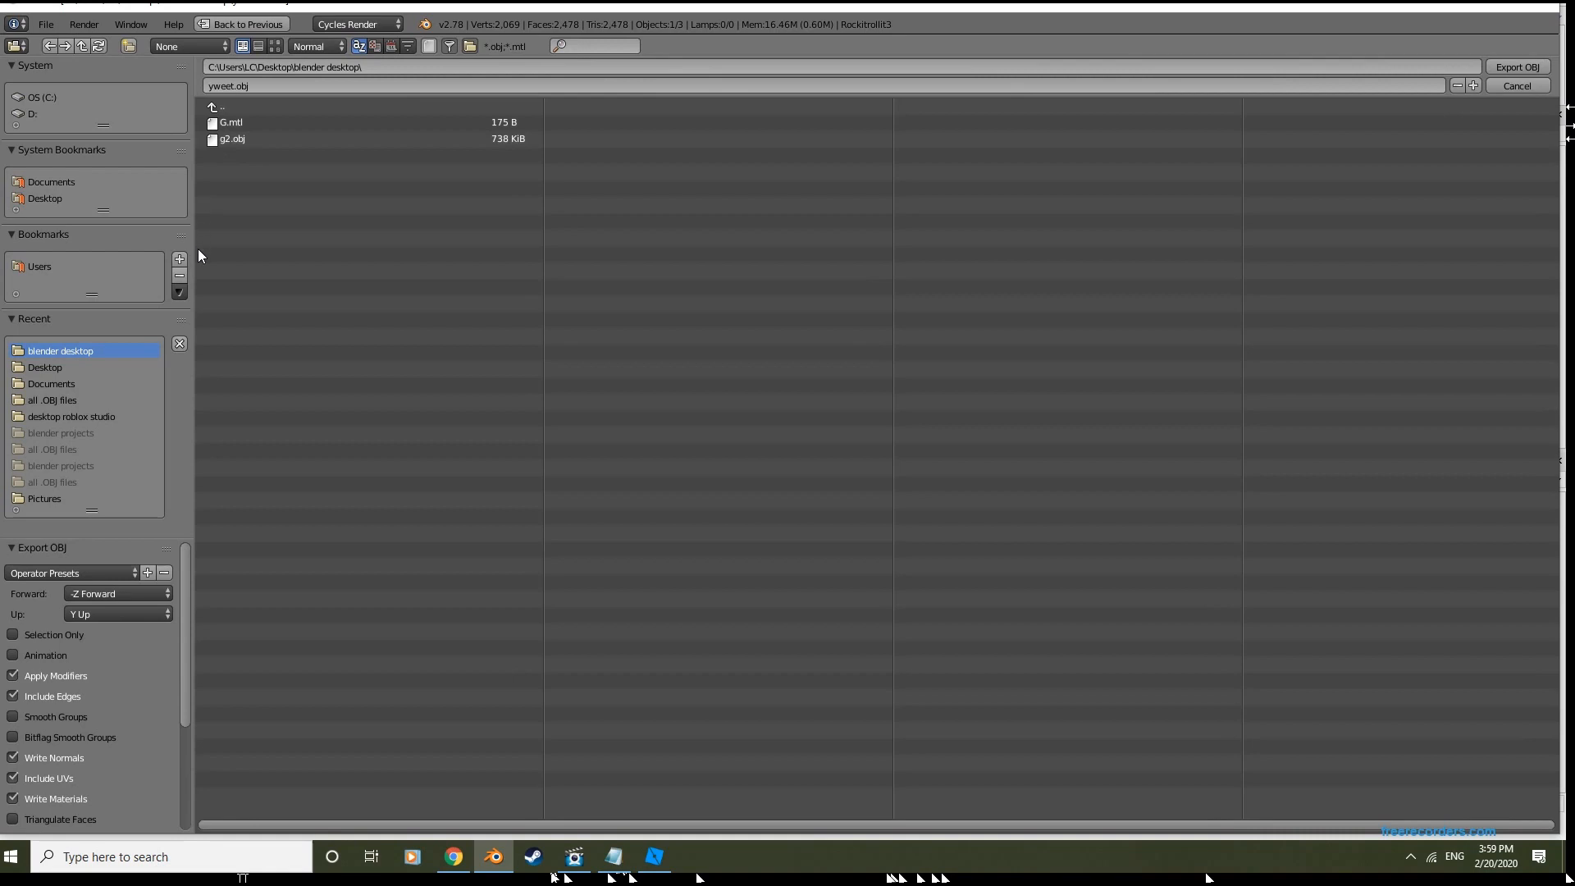
pyautogui.click(226, 85)
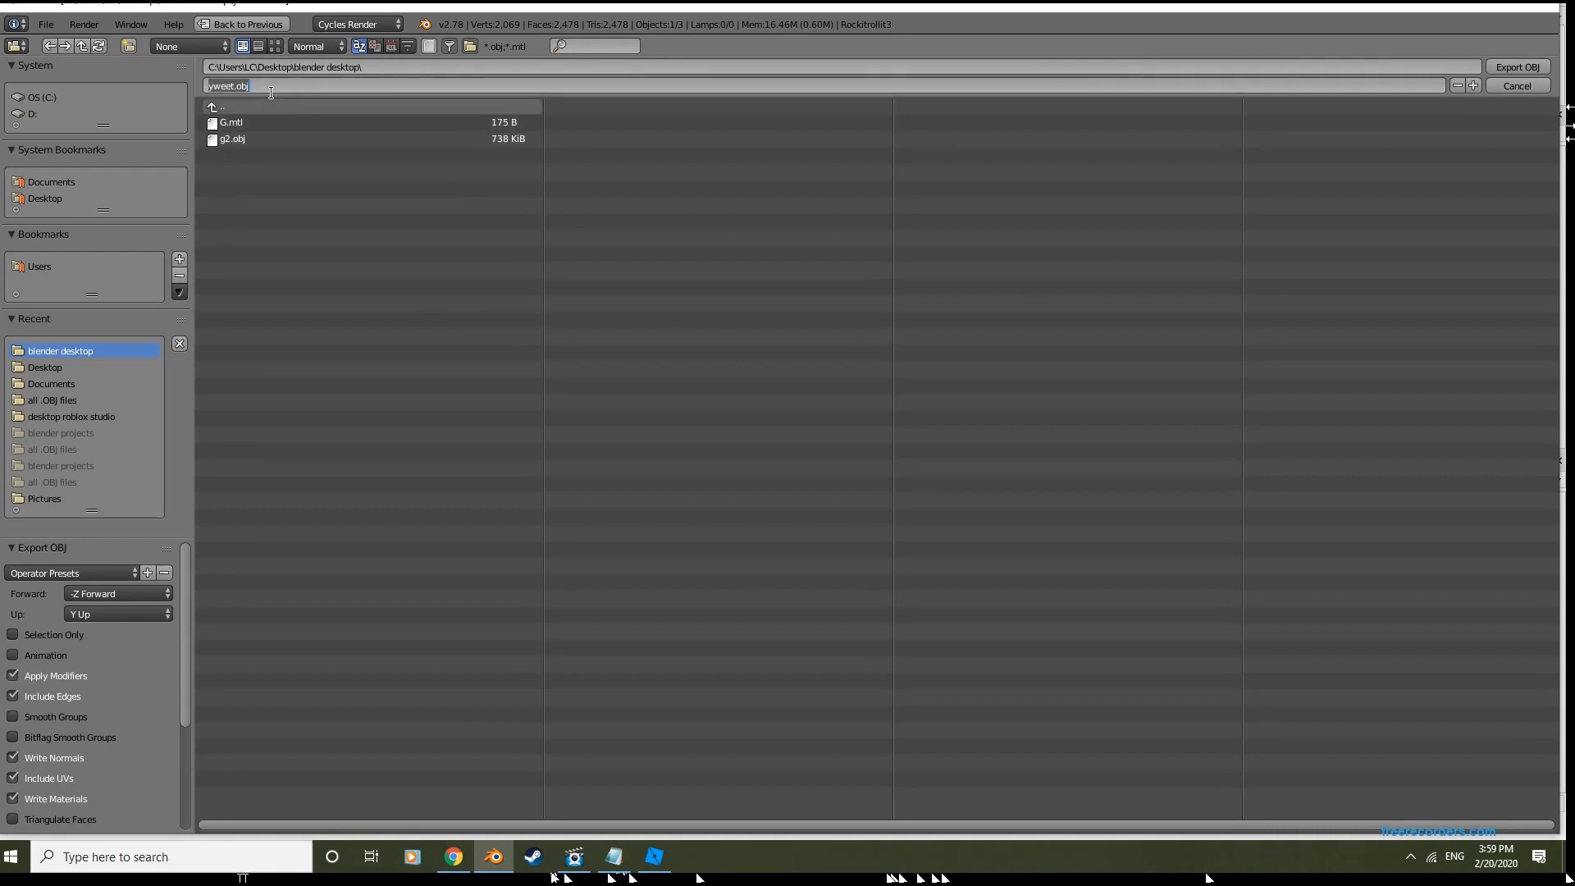
pyautogui.write('My')
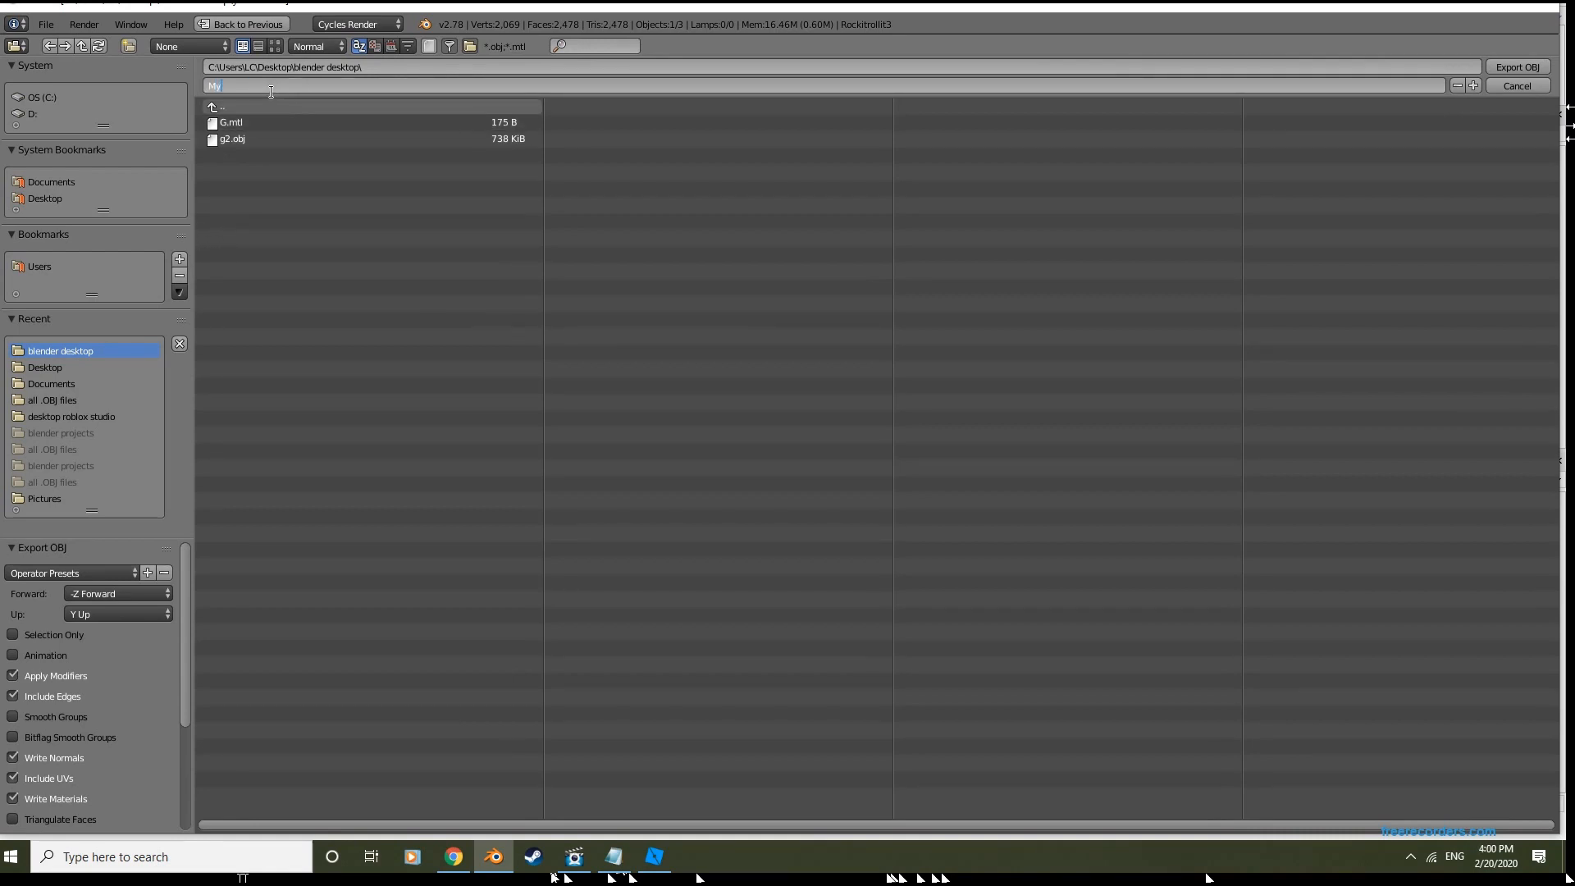
pyautogui.write('Head')
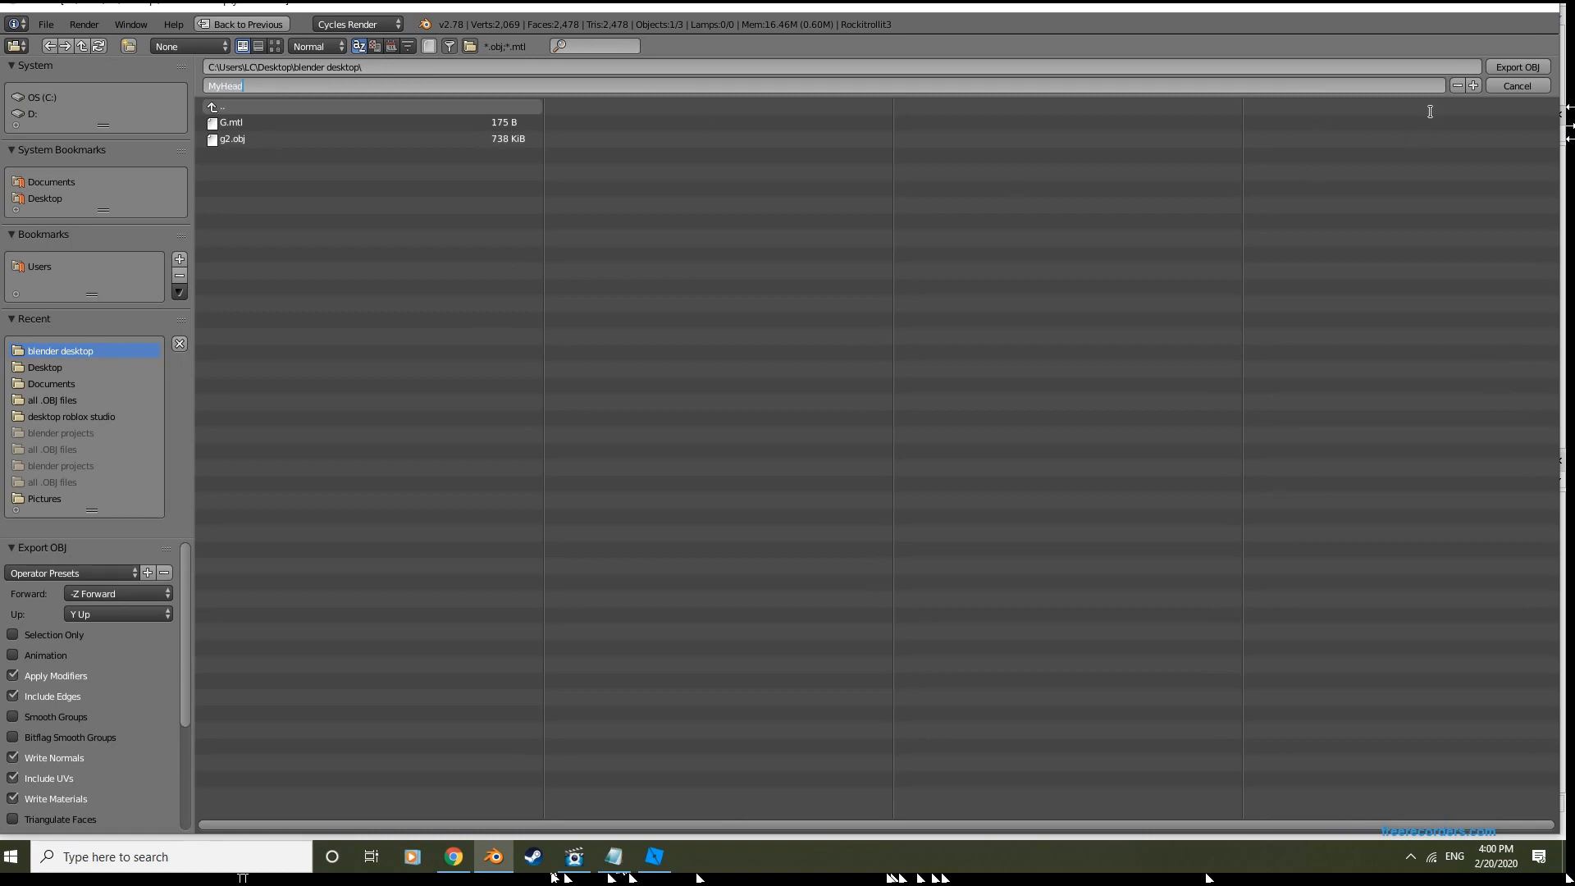
pyautogui.click(1516, 85)
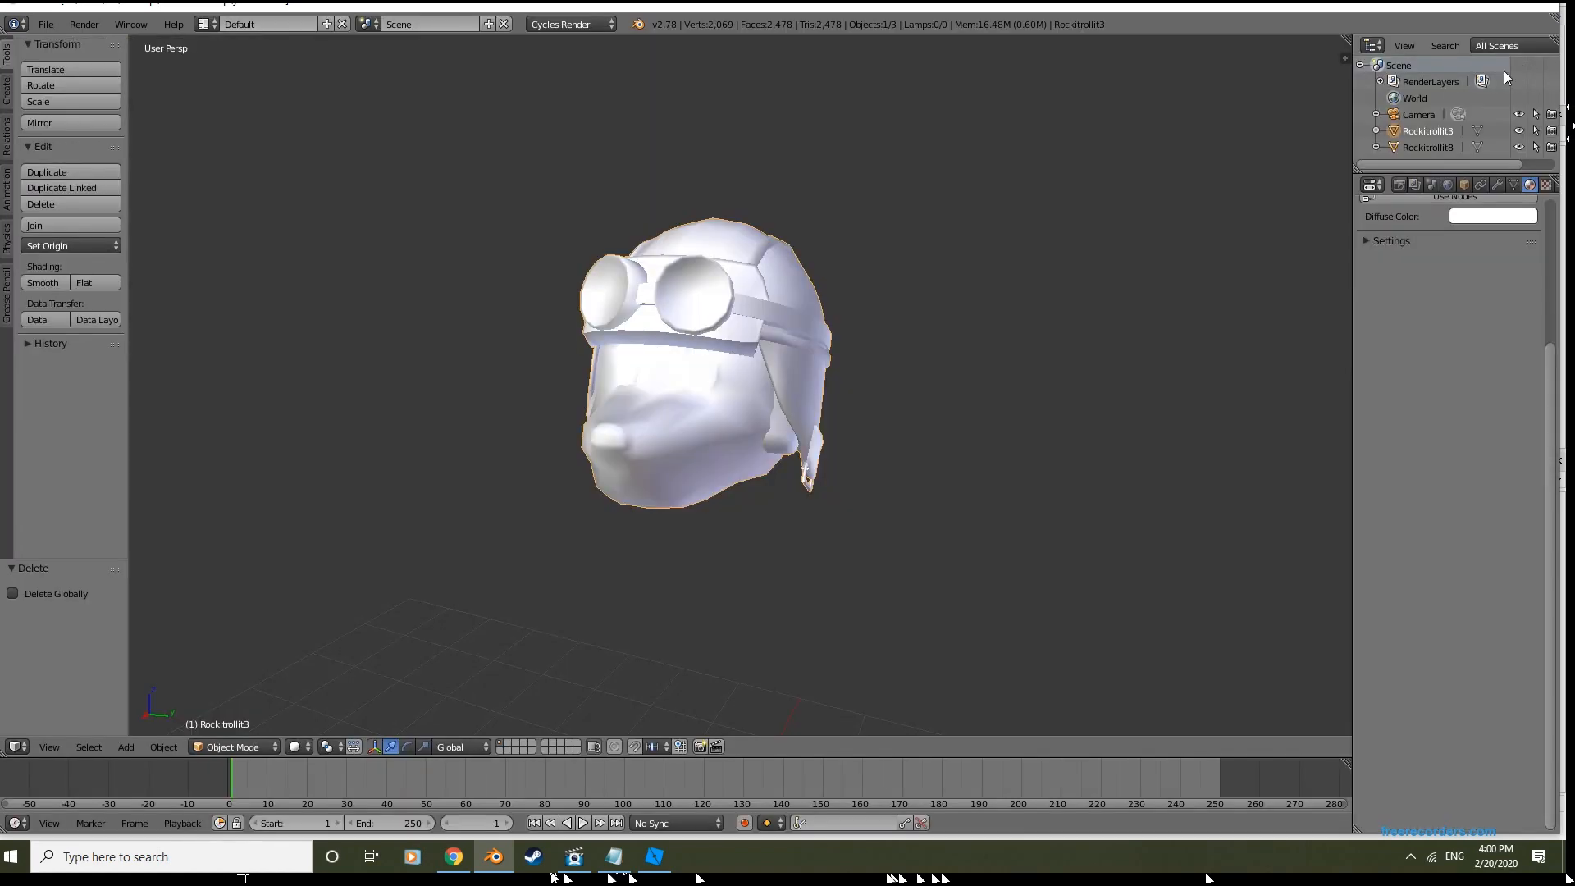
pyautogui.click(575, 857)
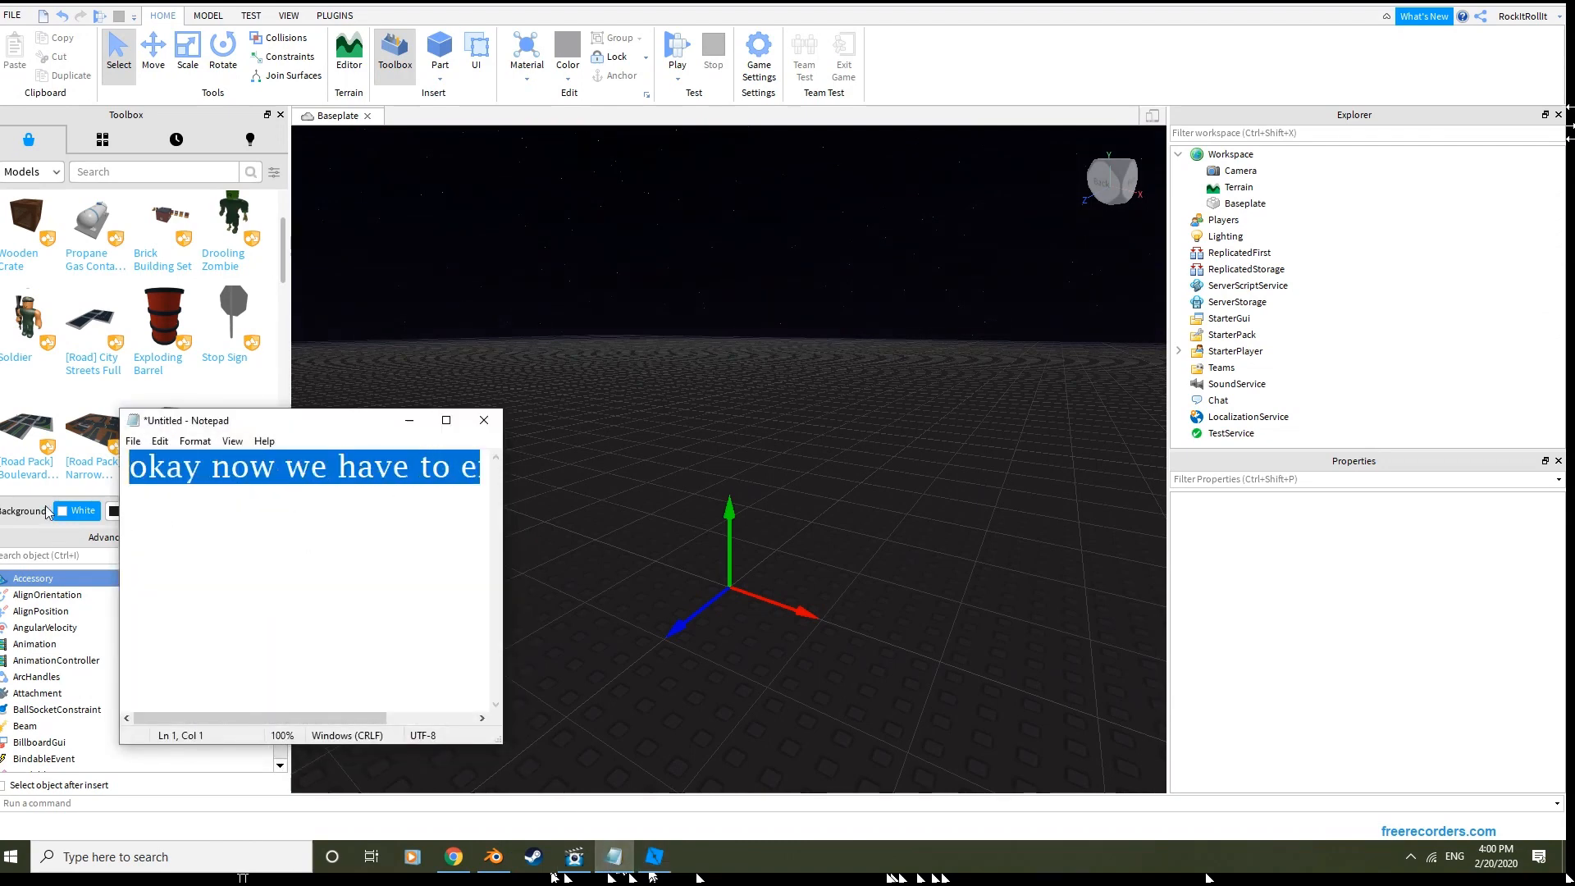
# Step: Note where the file is saved, then replace it with 'now add in a meshpart'
pyautogui.write('it shou')
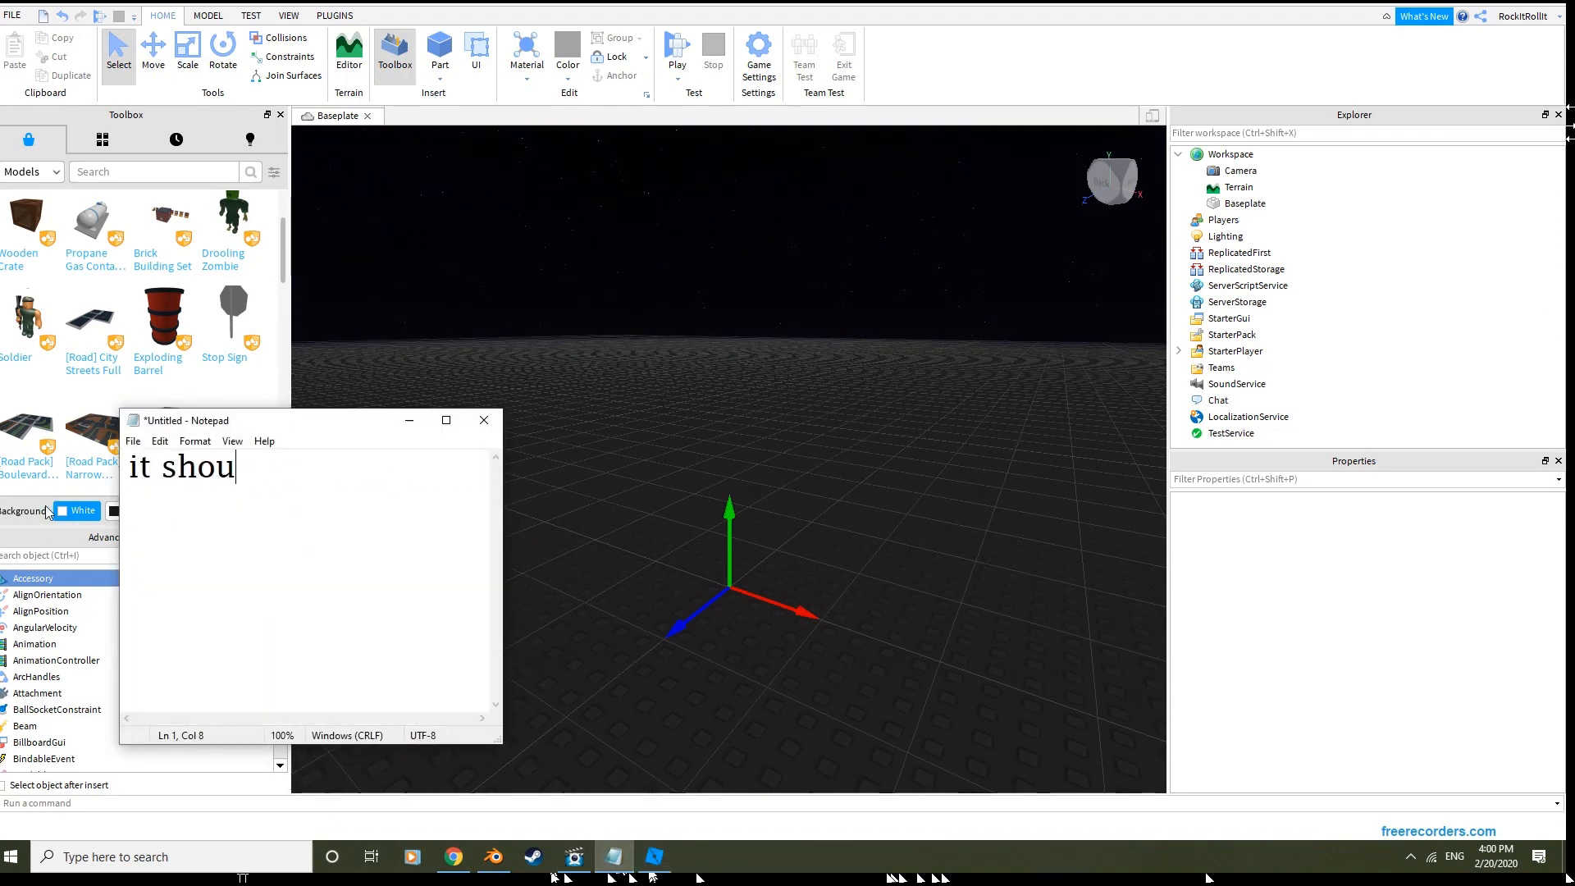
pyautogui.write('ld be saved i')
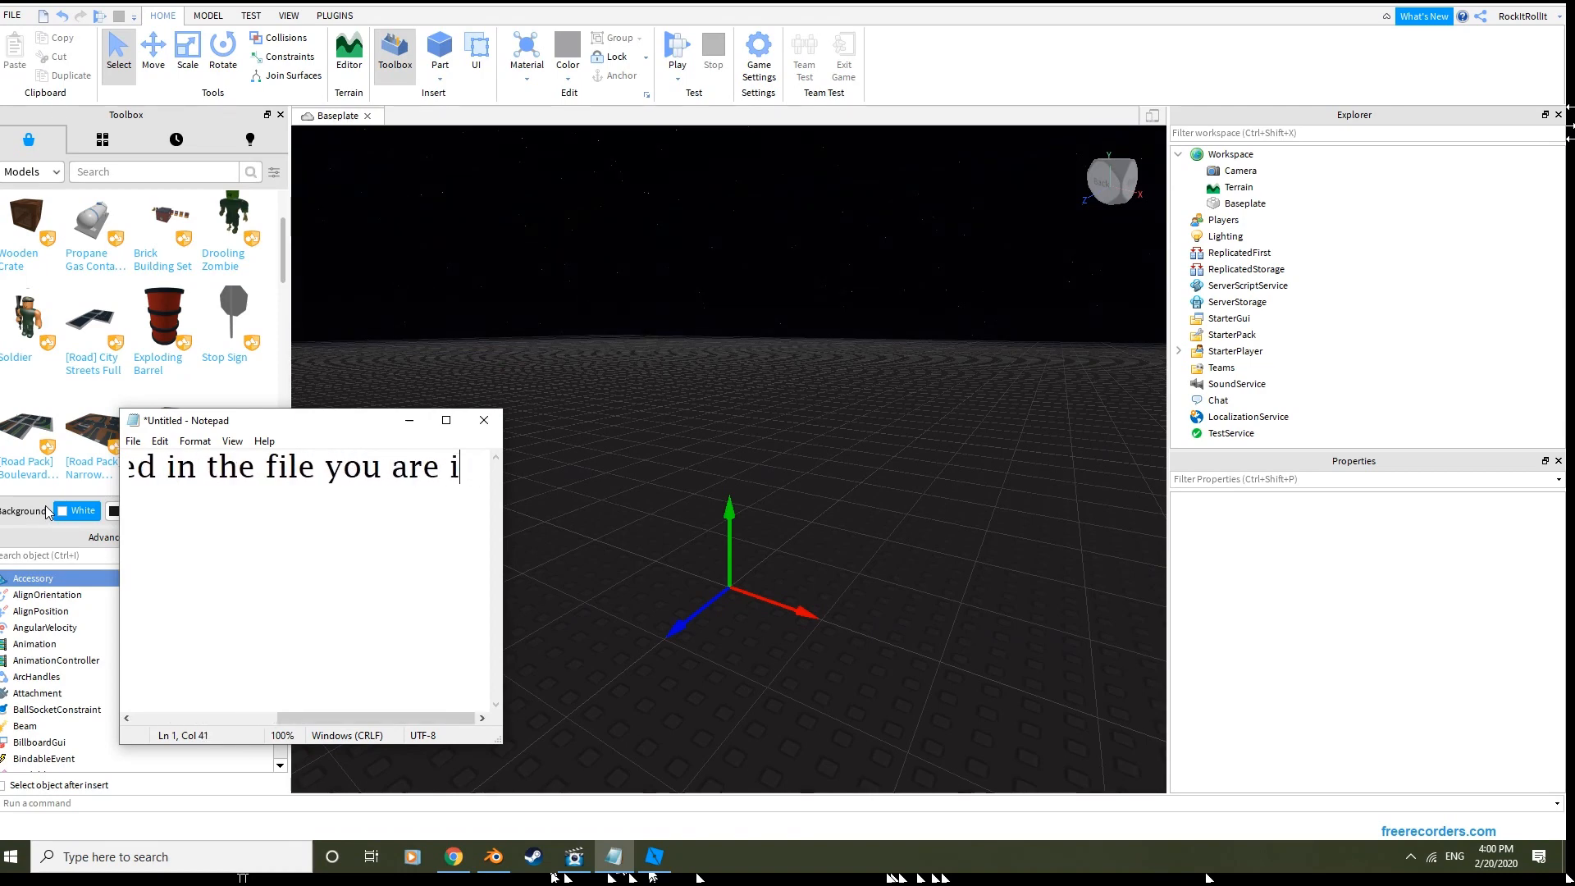
pyautogui.write('saved')
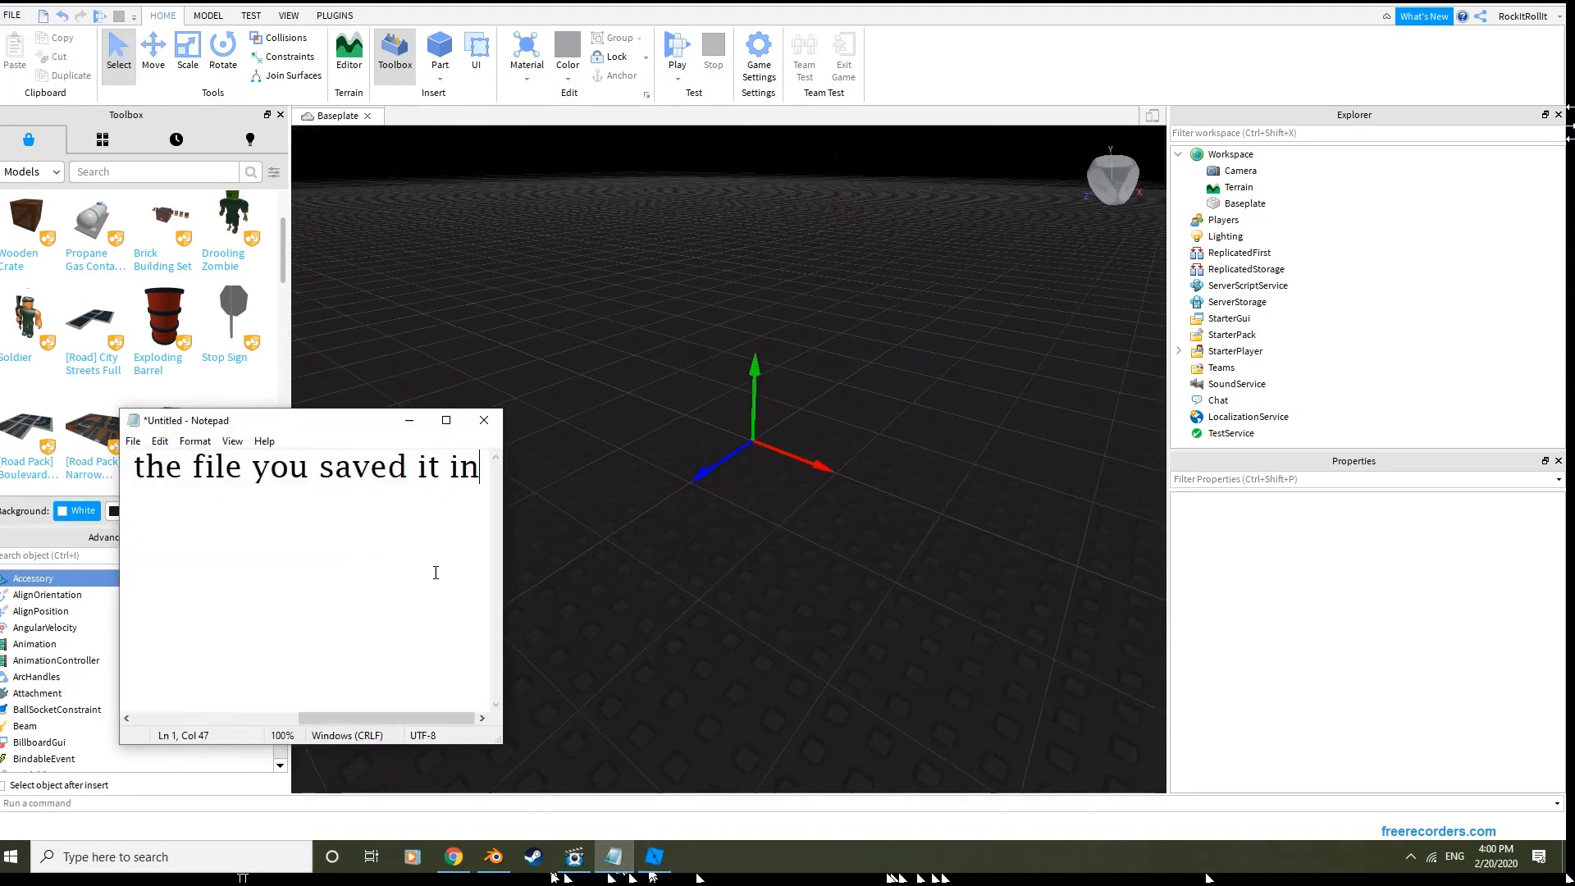
pyautogui.press('ctrl+a')
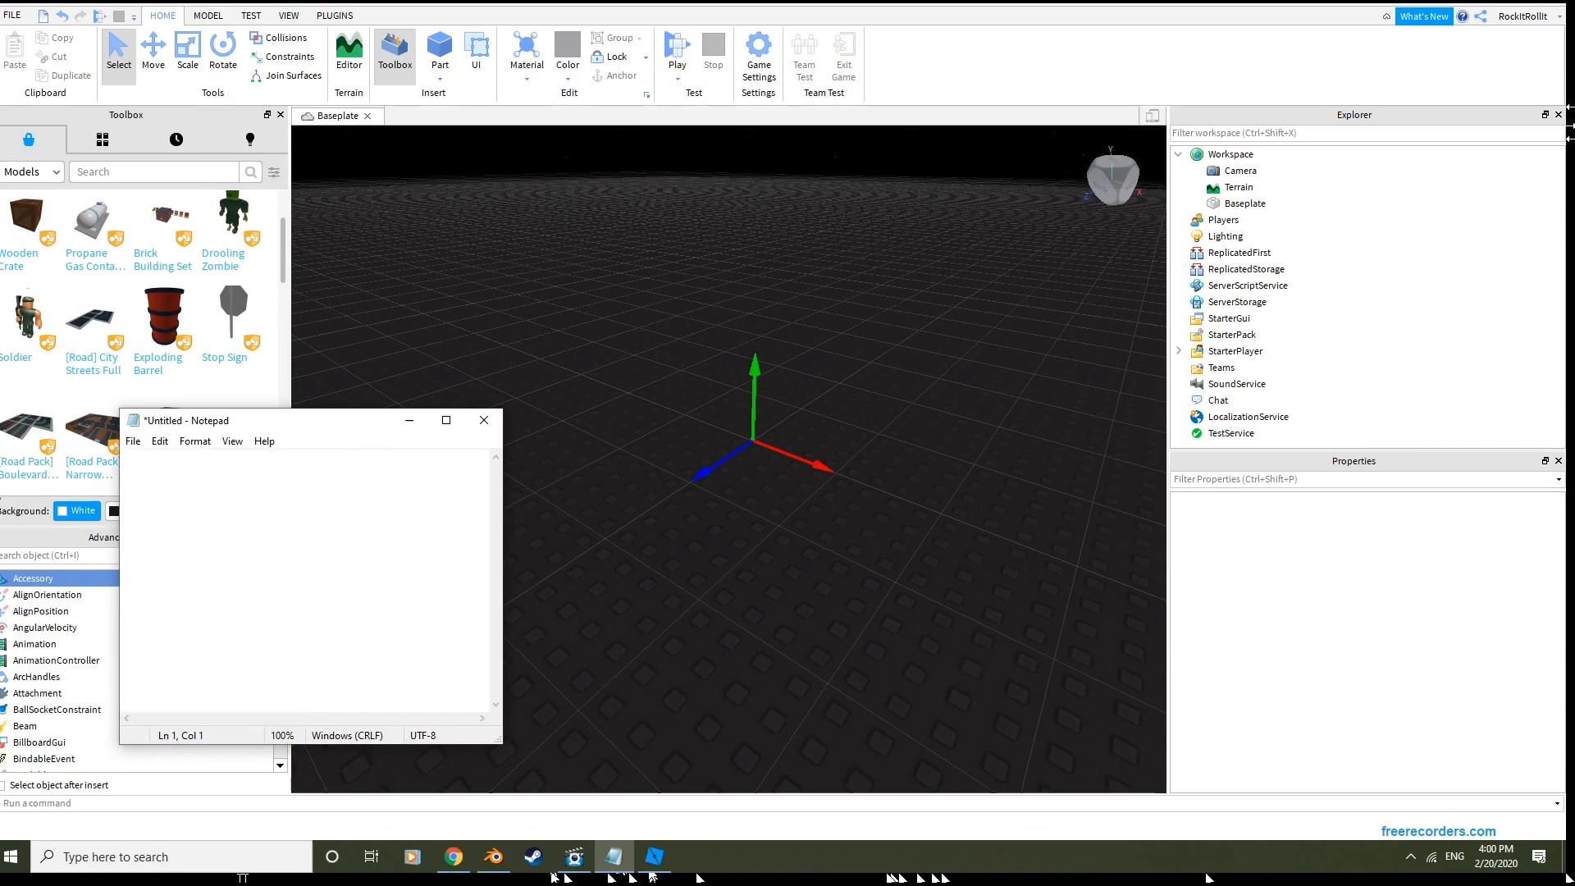
pyautogui.write('now add in a m')
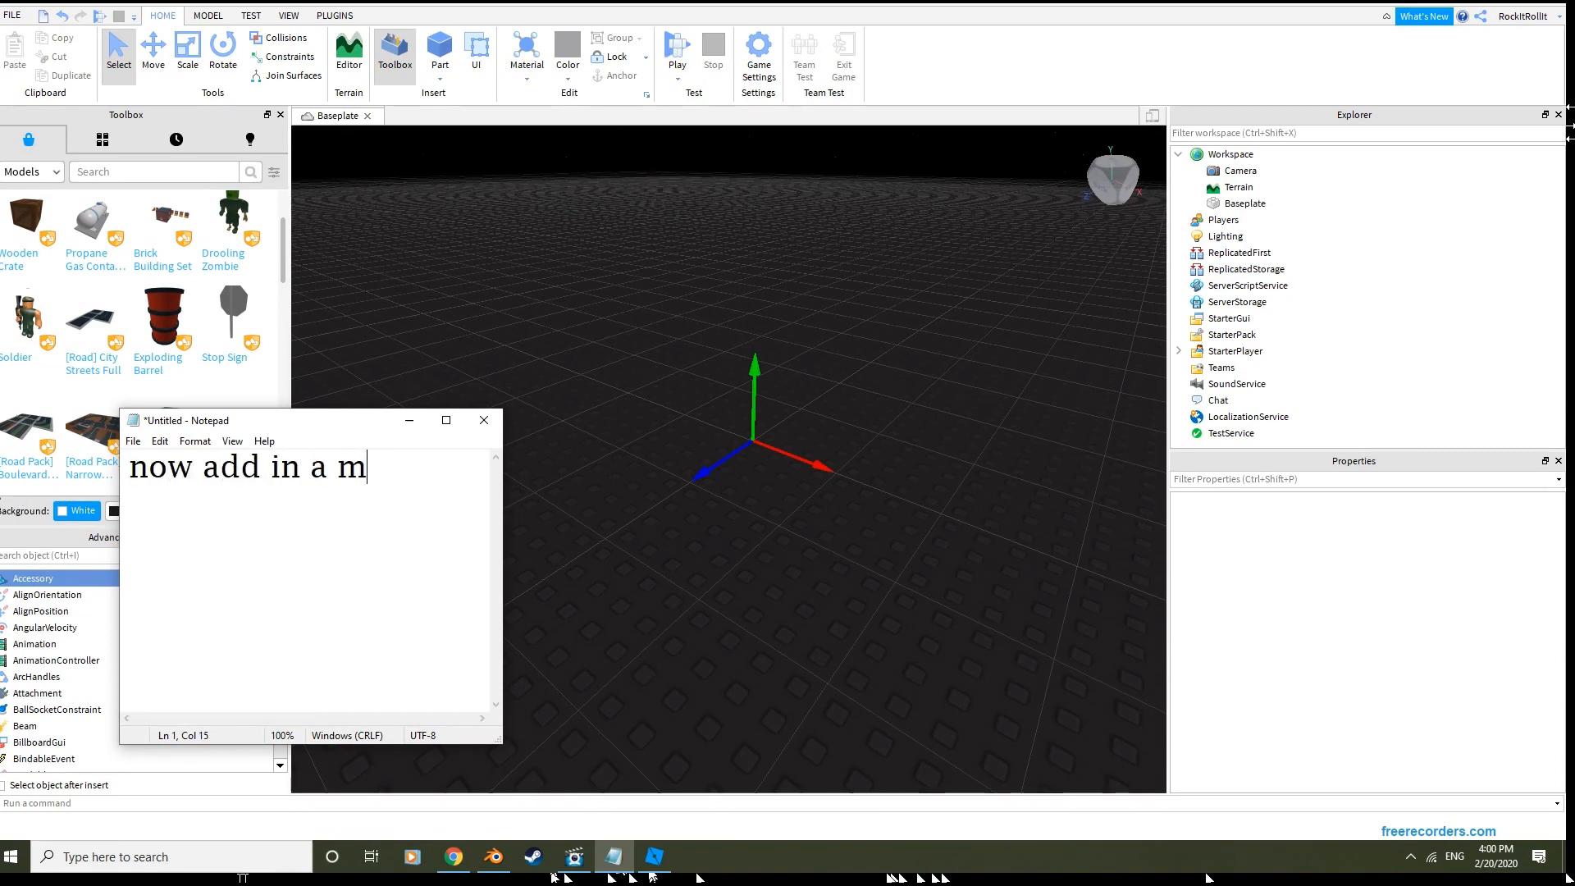
pyautogui.write('eshpart')
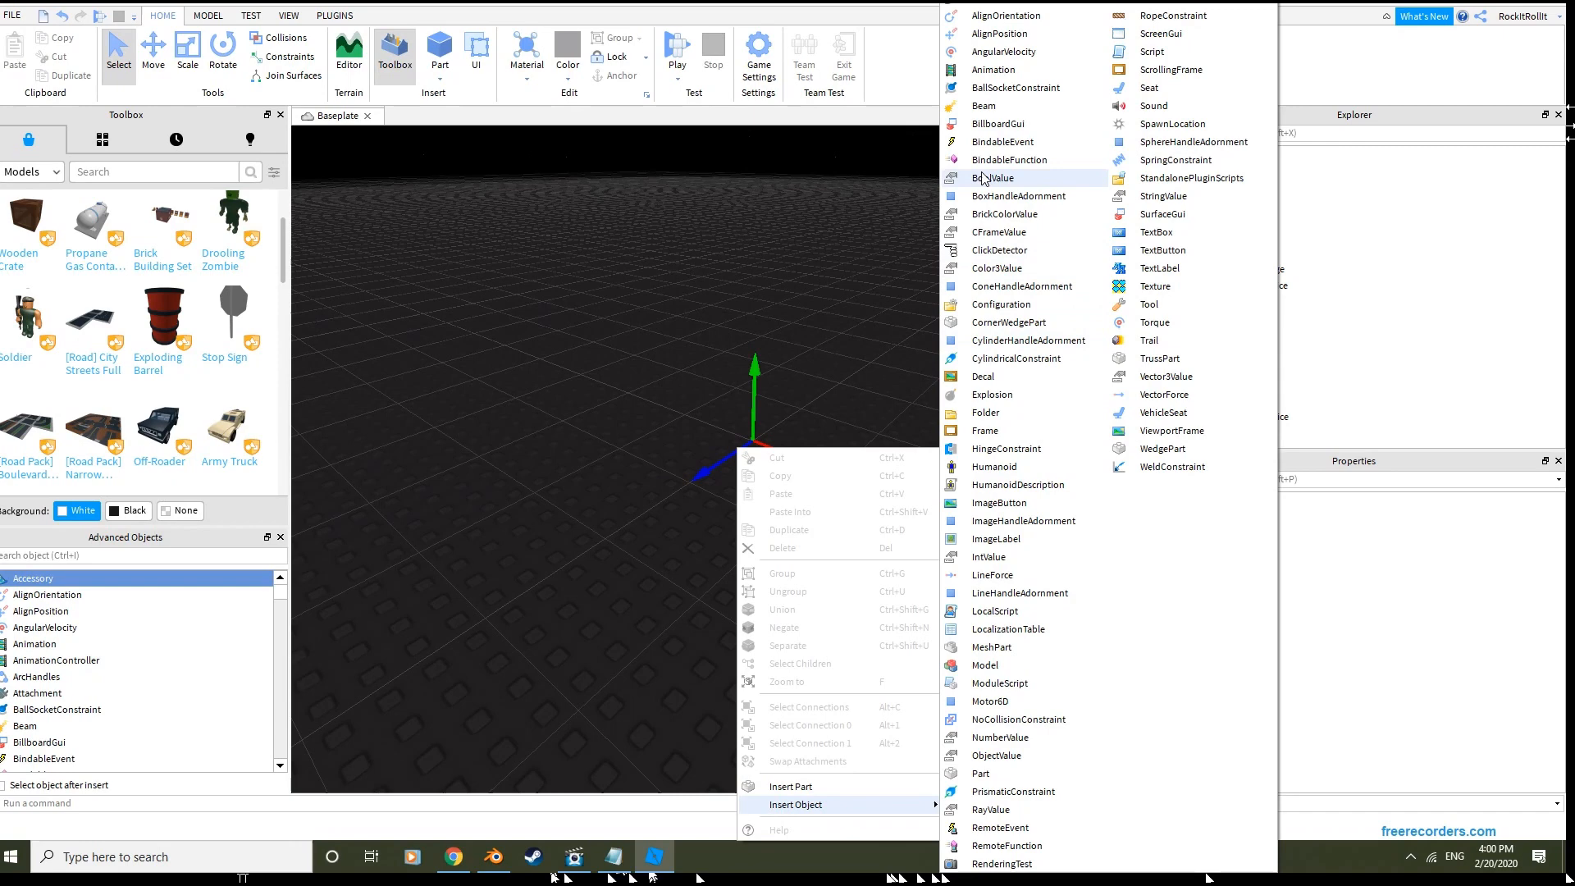
pyautogui.moveTo(1012, 737)
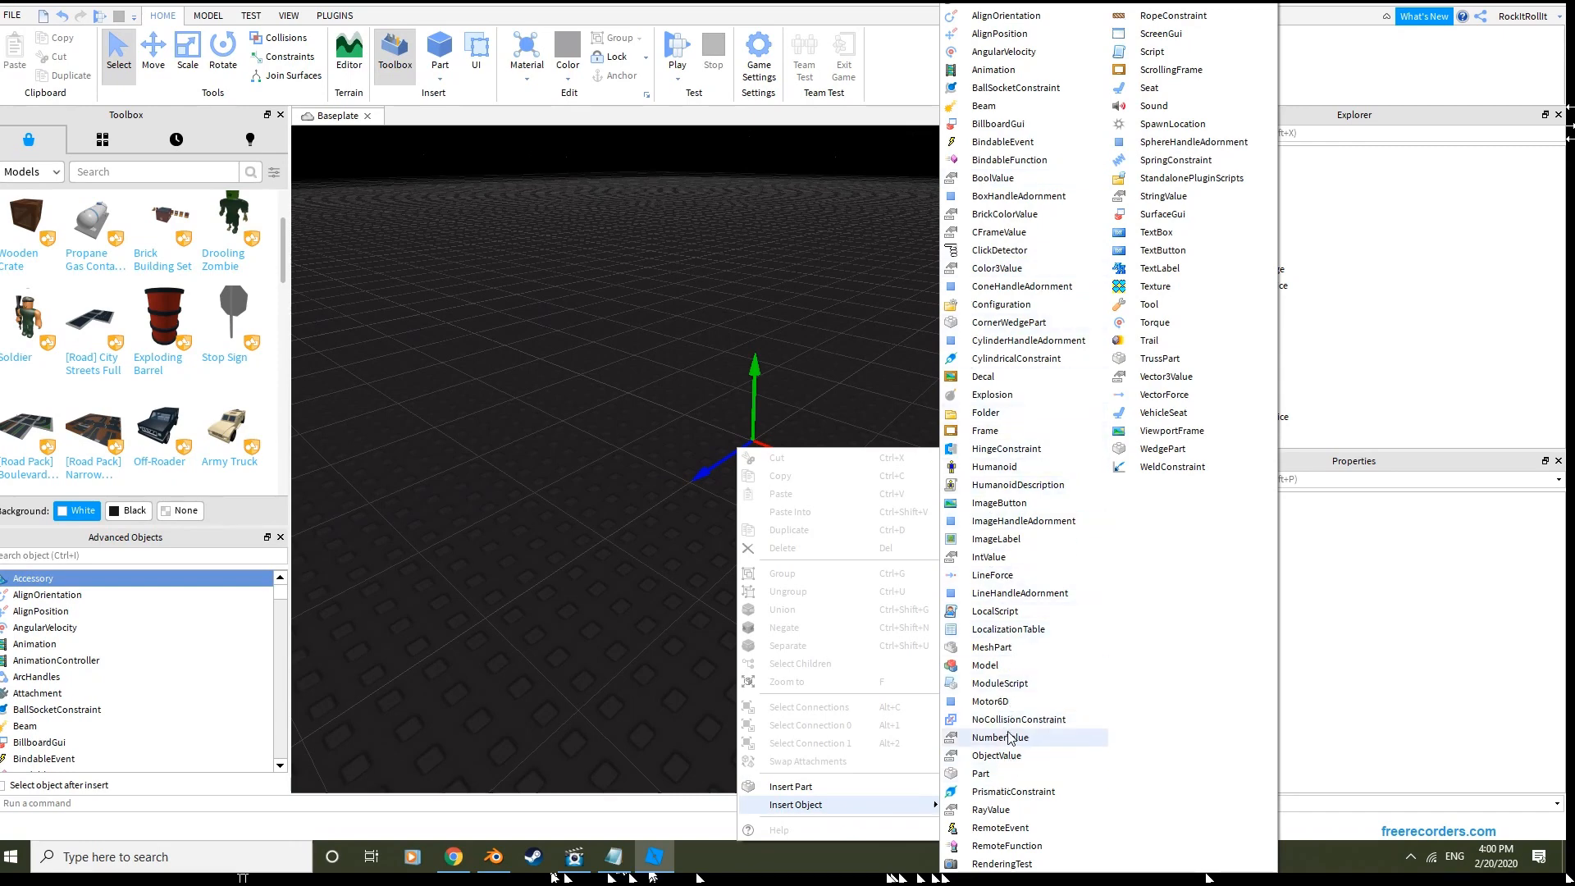
pyautogui.moveTo(1009, 322)
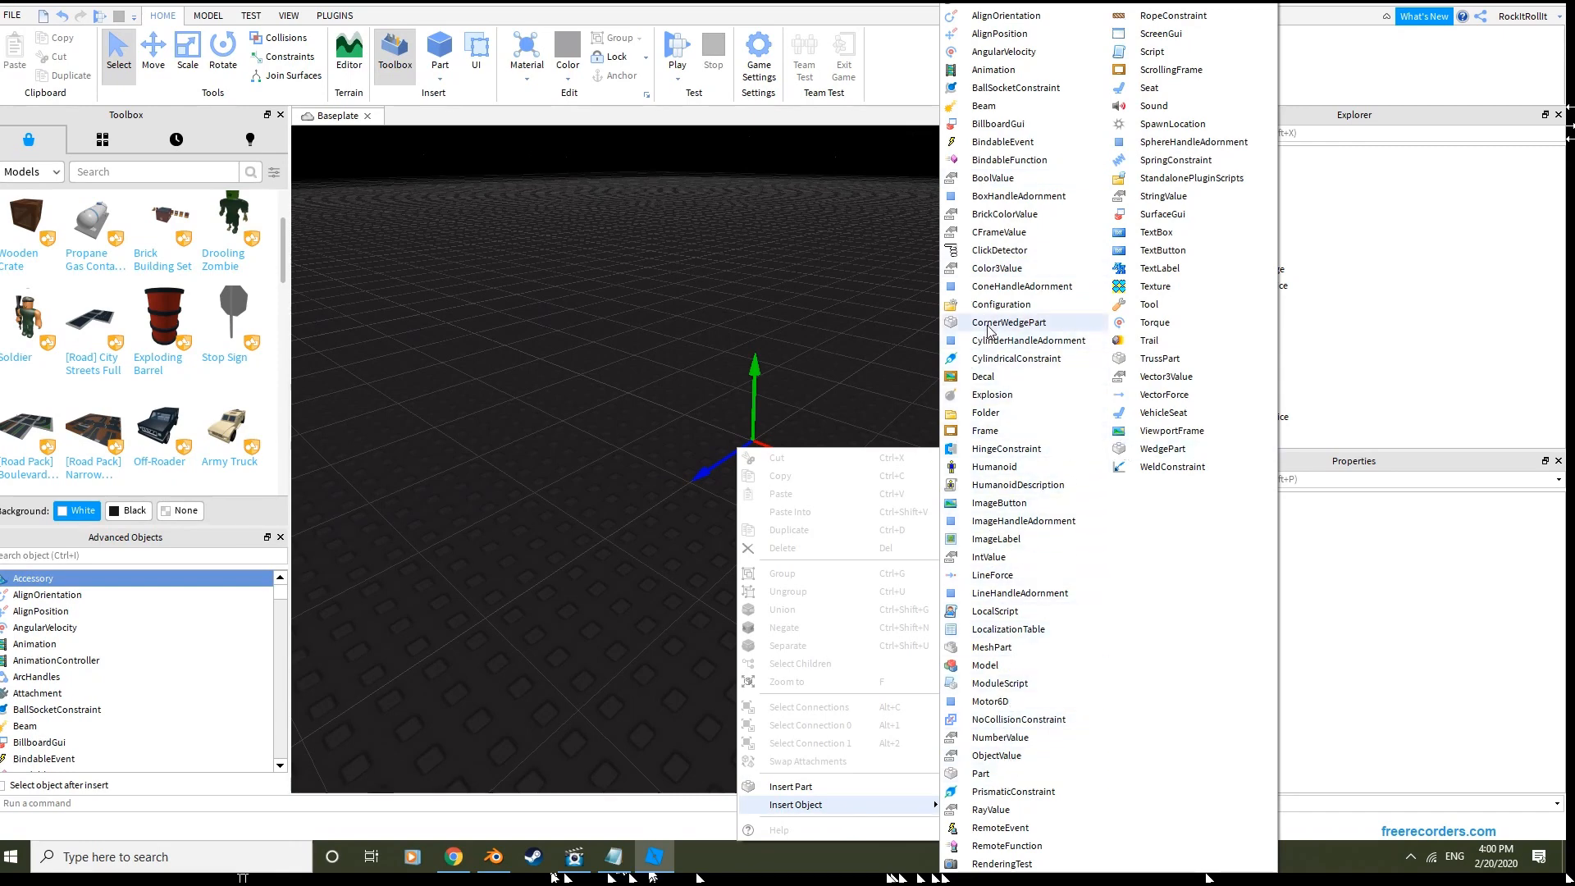
pyautogui.moveTo(1047, 593)
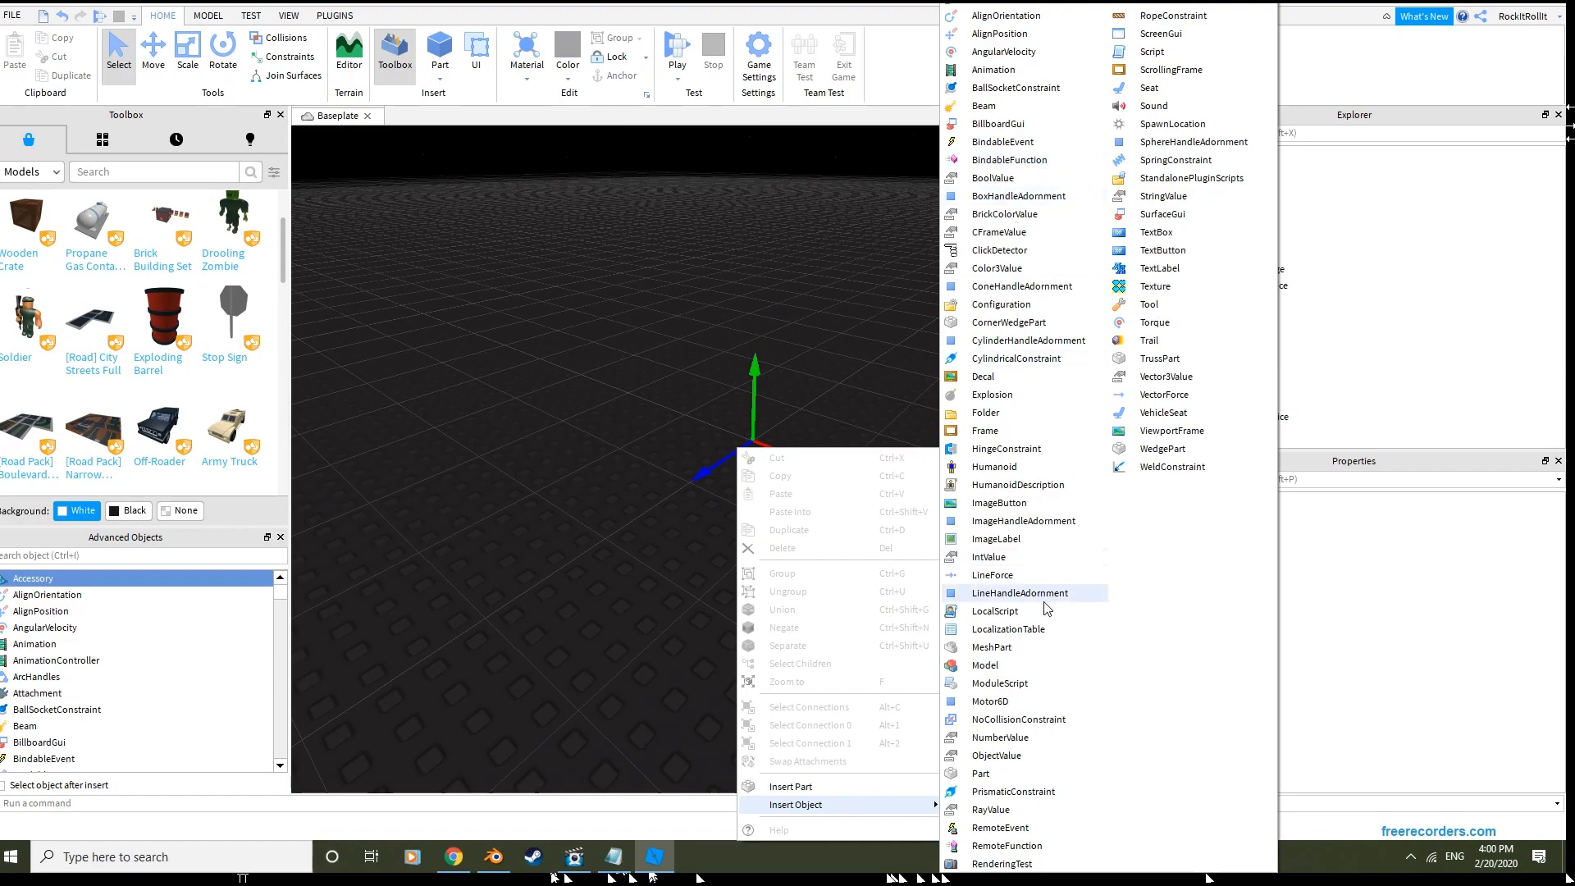
# Step: Insert a MeshPart into the Workspace and start choosing its mesh file
pyautogui.click(991, 647)
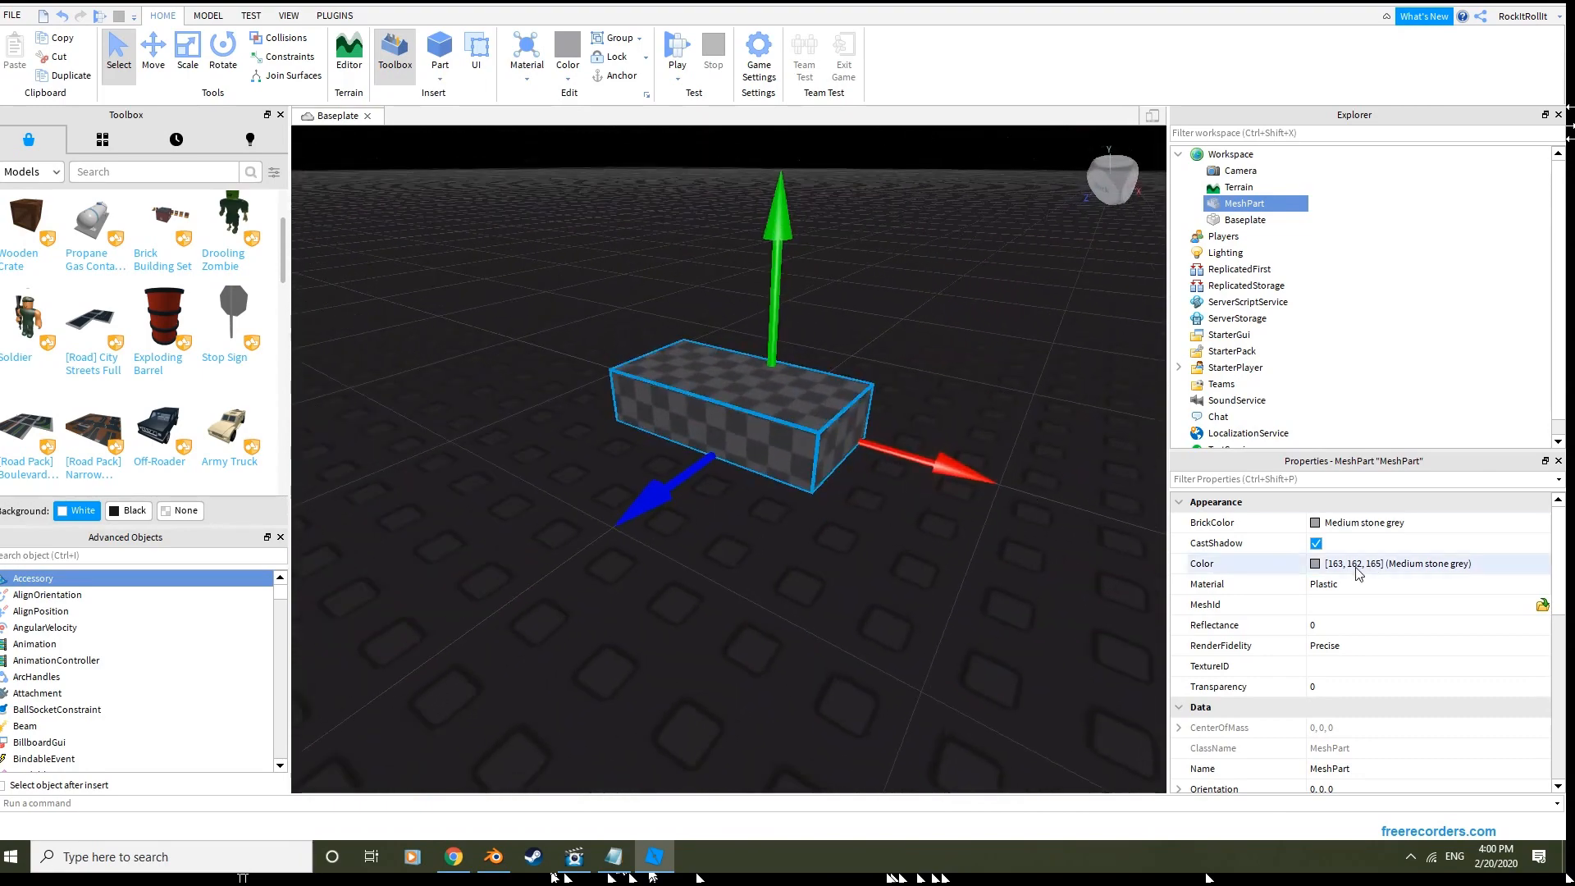
pyautogui.click(1546, 604)
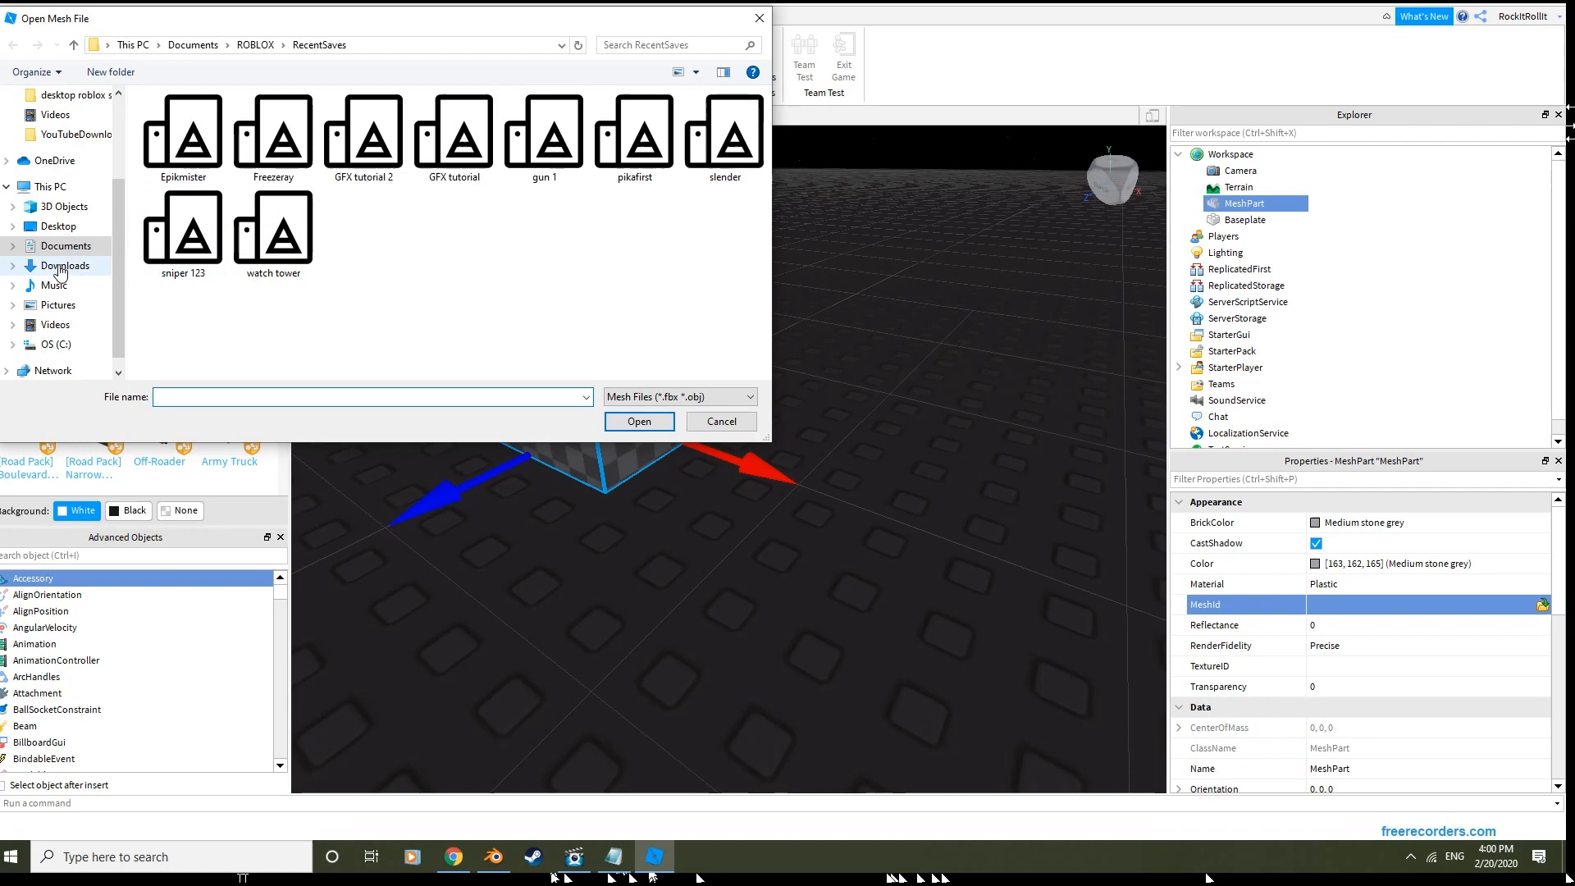
# Step: Load MyHead from Desktop > blender desktop into the MeshPart, accepting the location and texture prompts
pyautogui.click(58, 225)
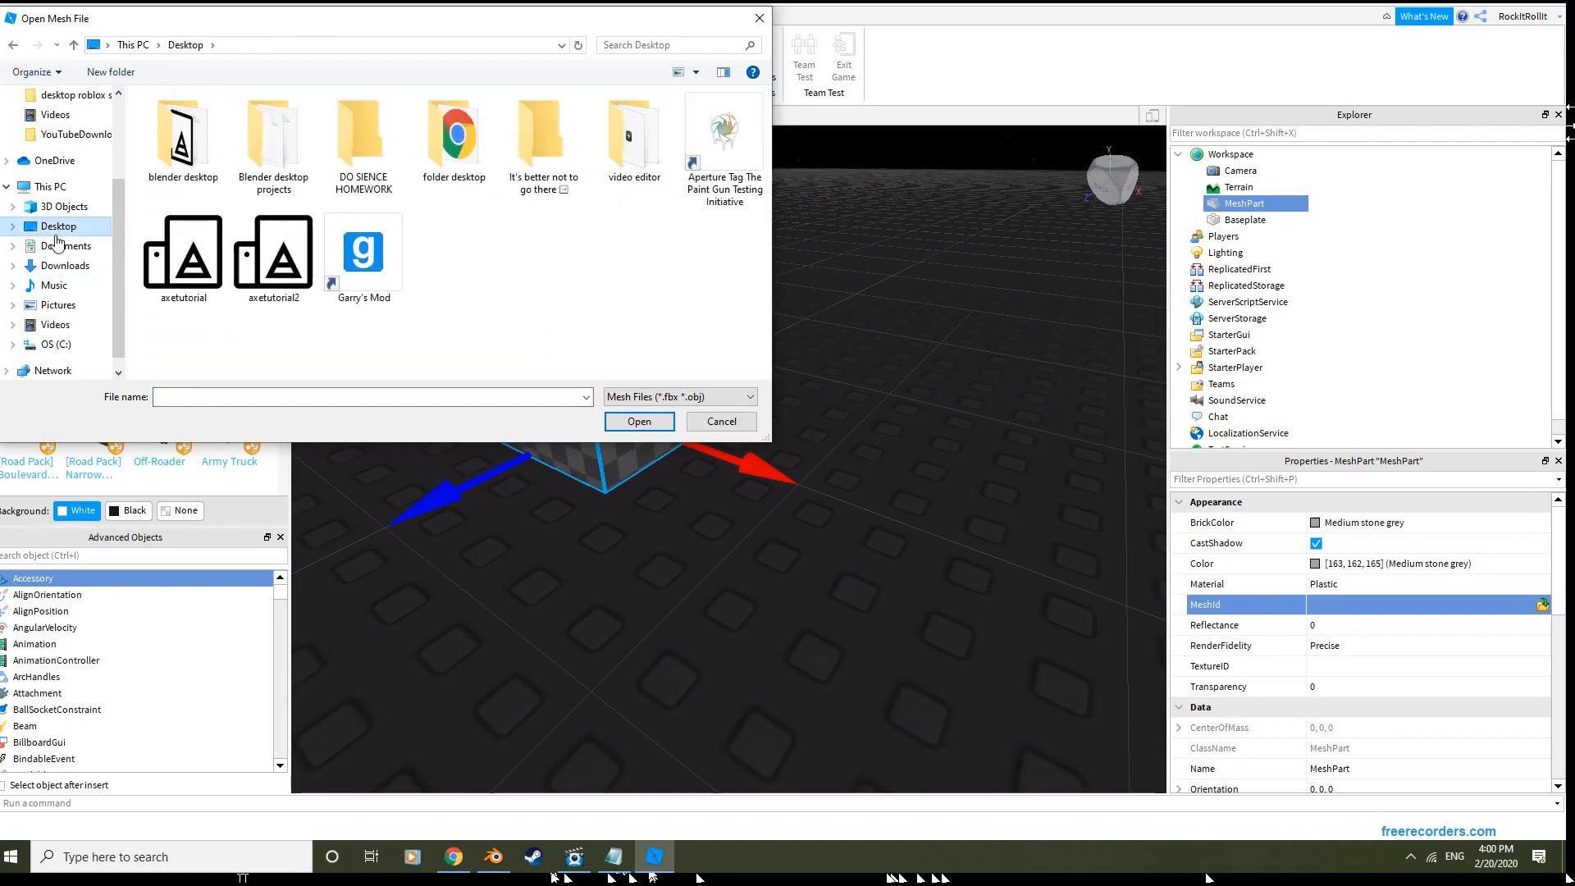
pyautogui.doubleClick(182, 133)
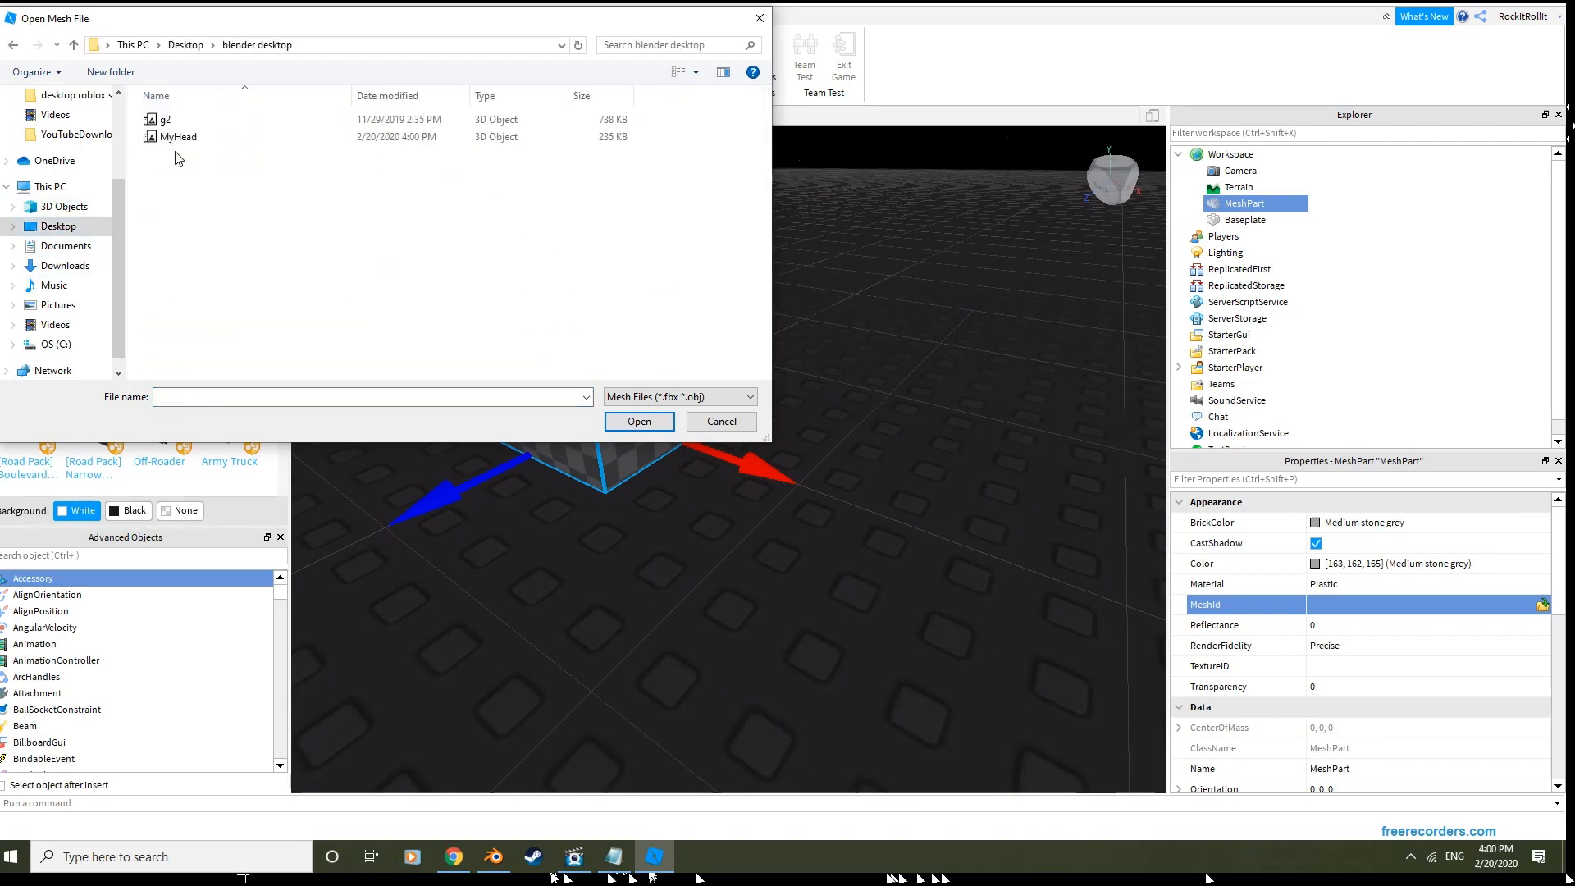
pyautogui.click(638, 422)
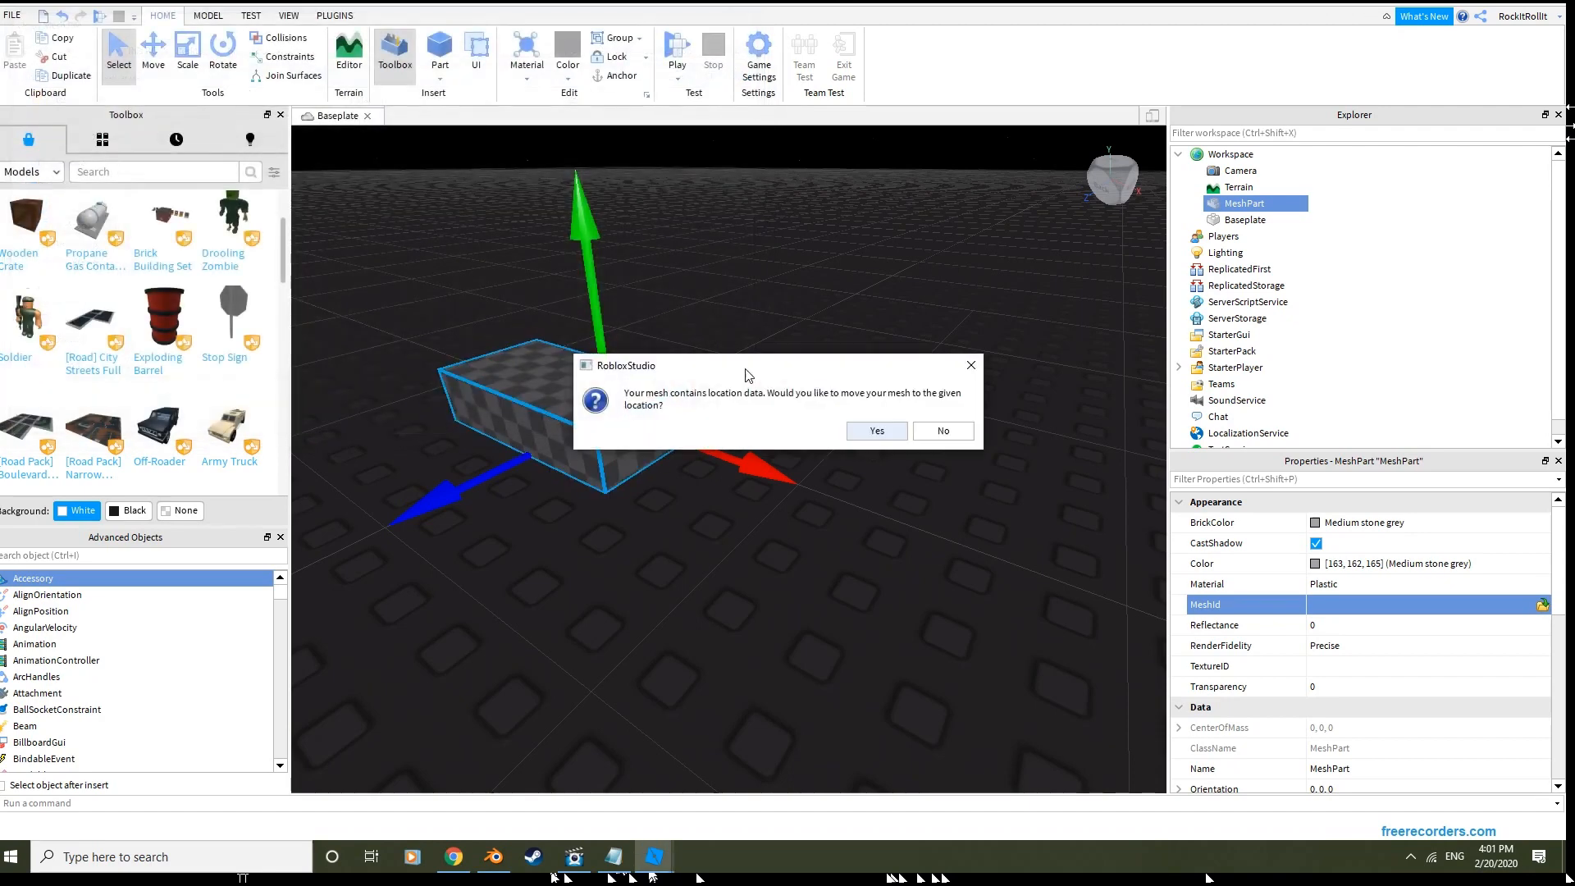
pyautogui.click(875, 430)
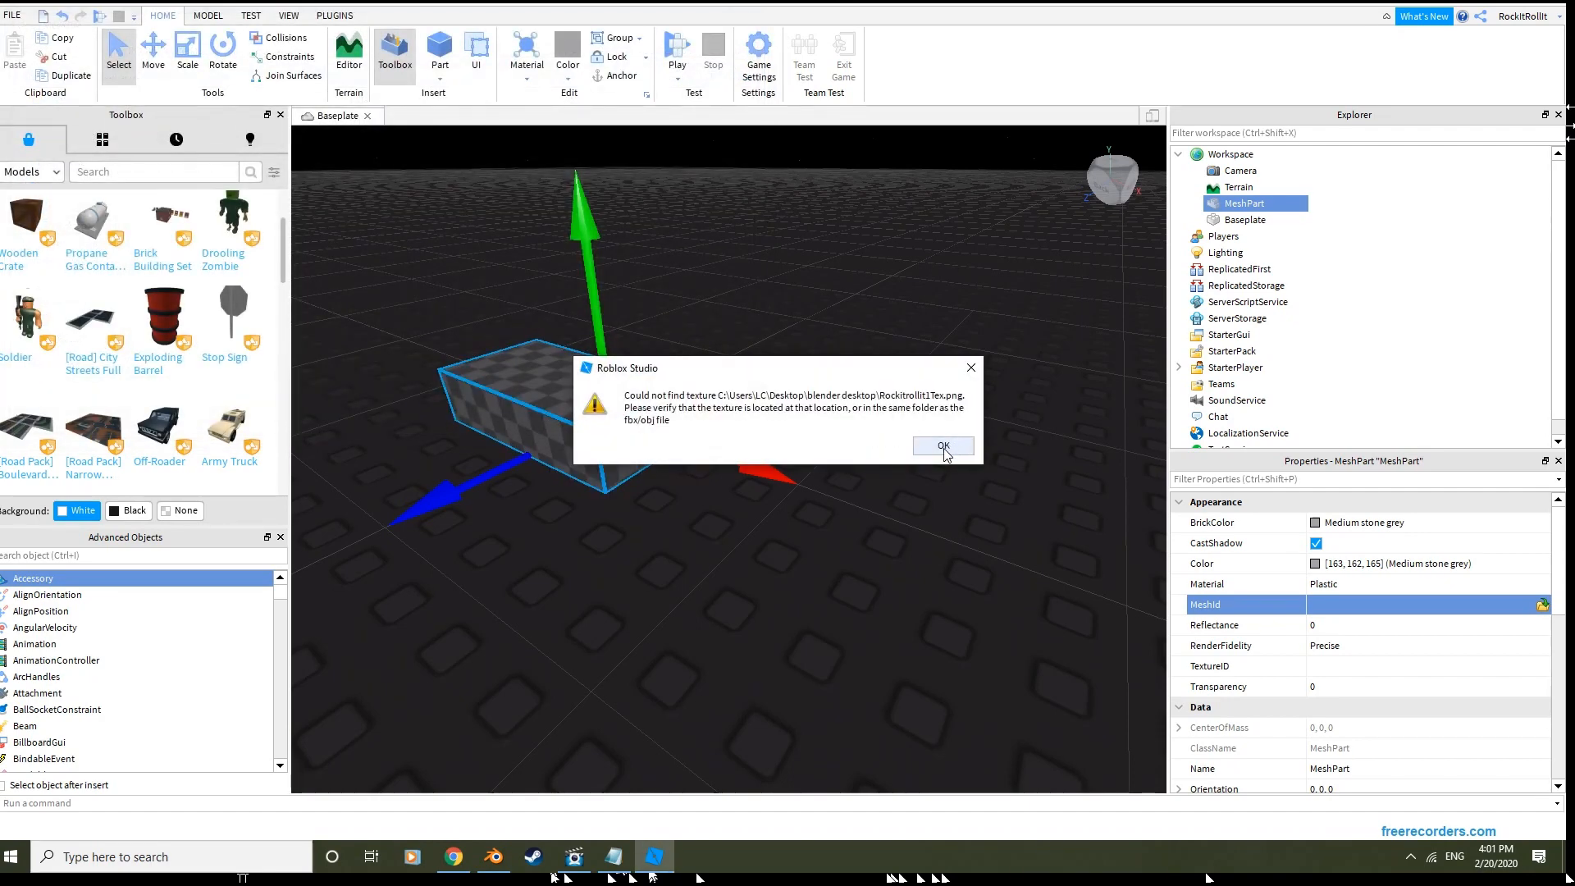
pyautogui.click(942, 447)
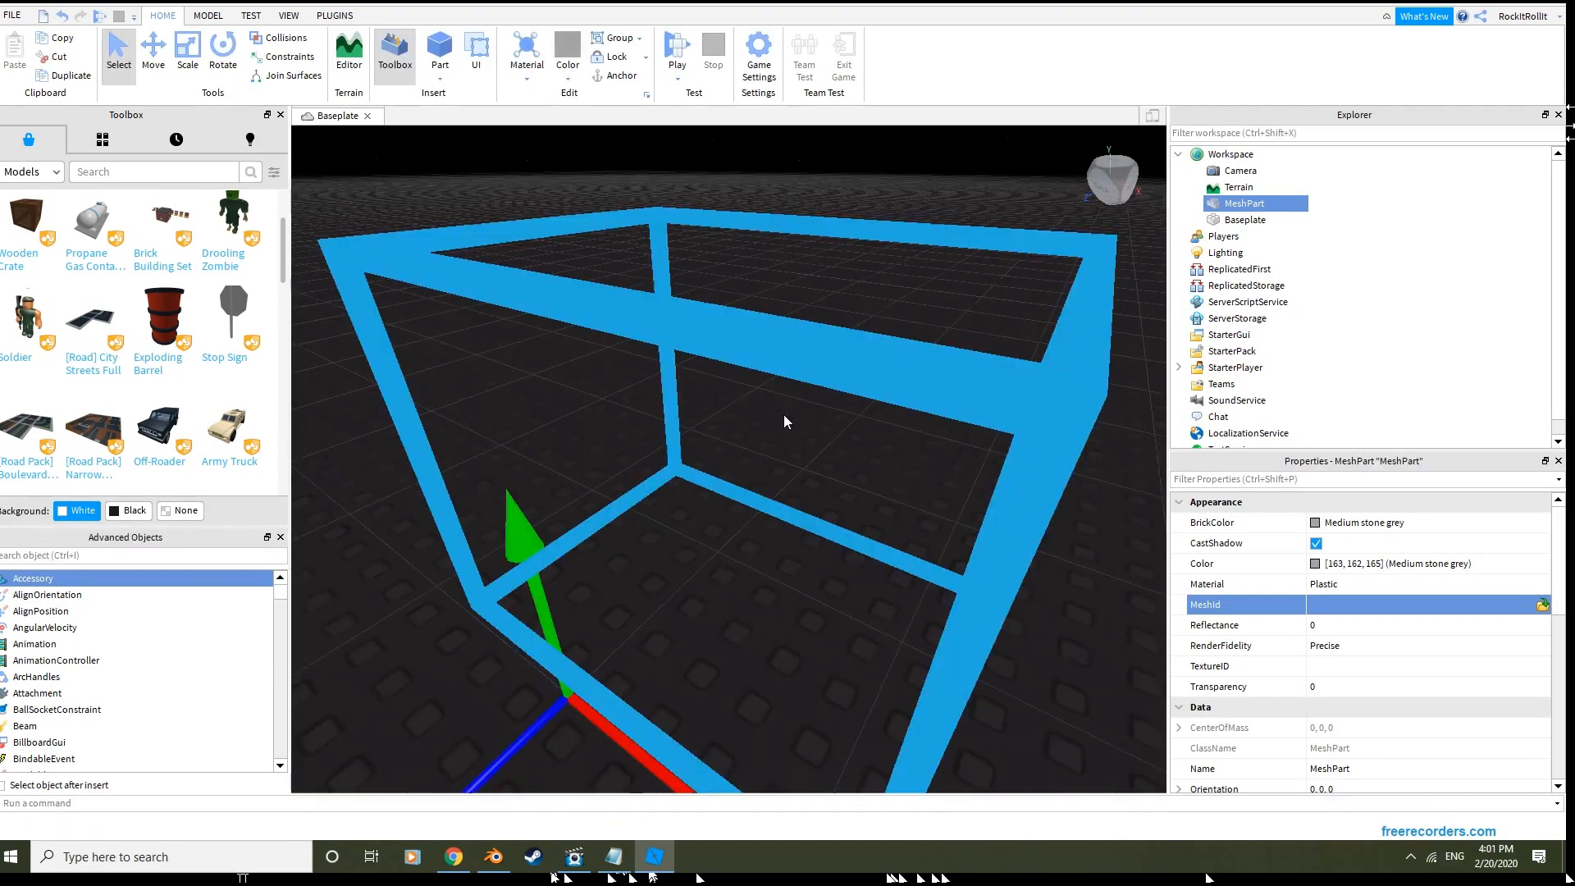
pyautogui.write('rbxassetid://4710393615')
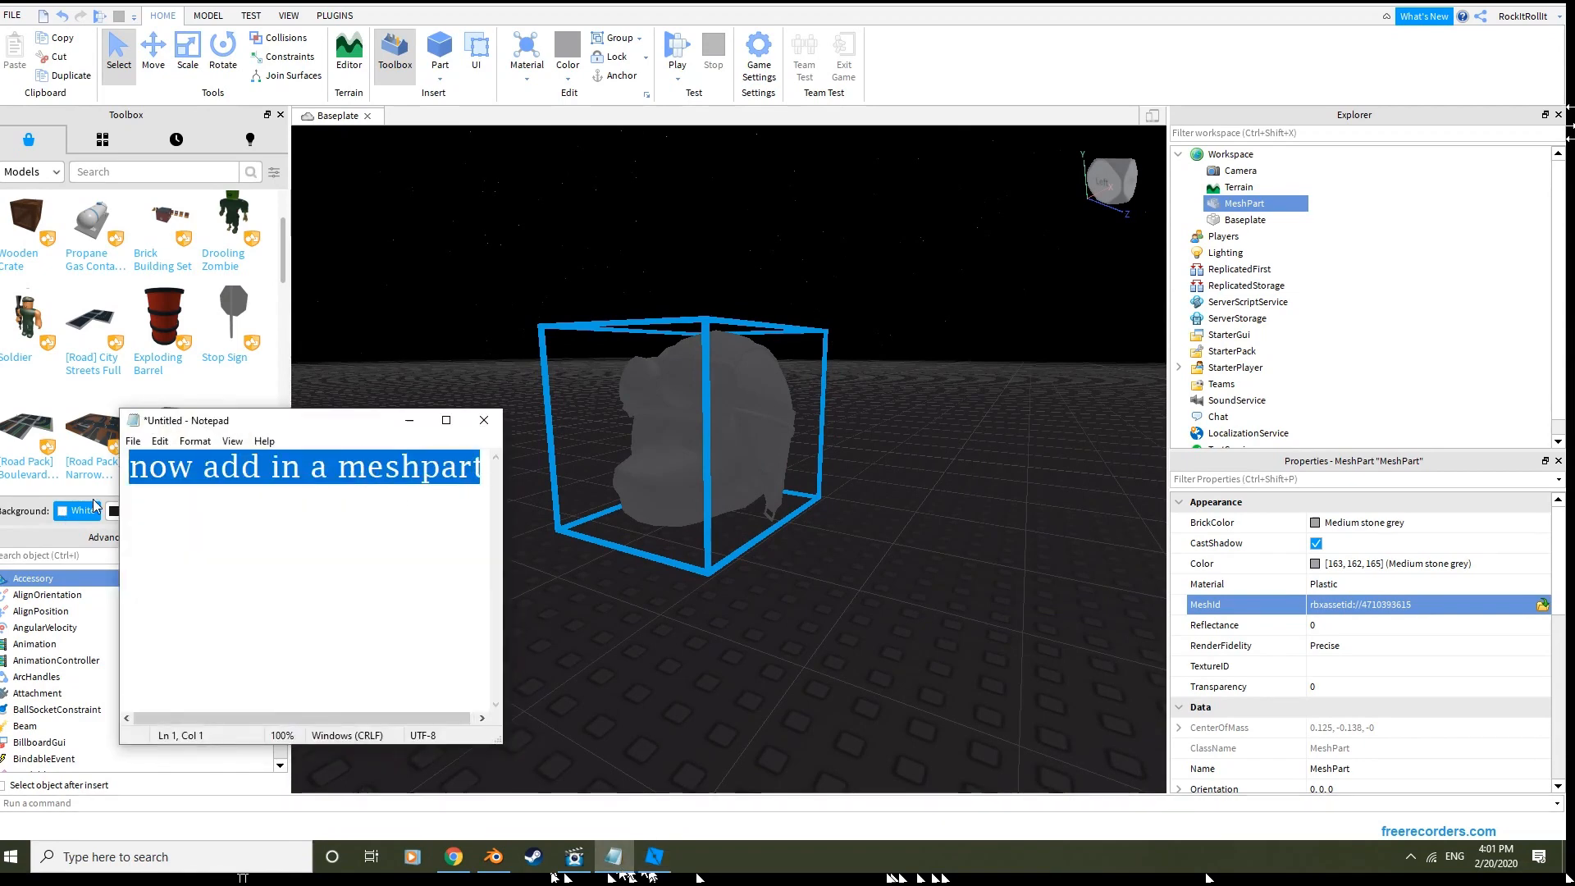
# Step: Write 'okay now my head is imported into roblox studio', then erase the note
pyautogui.write('oka')
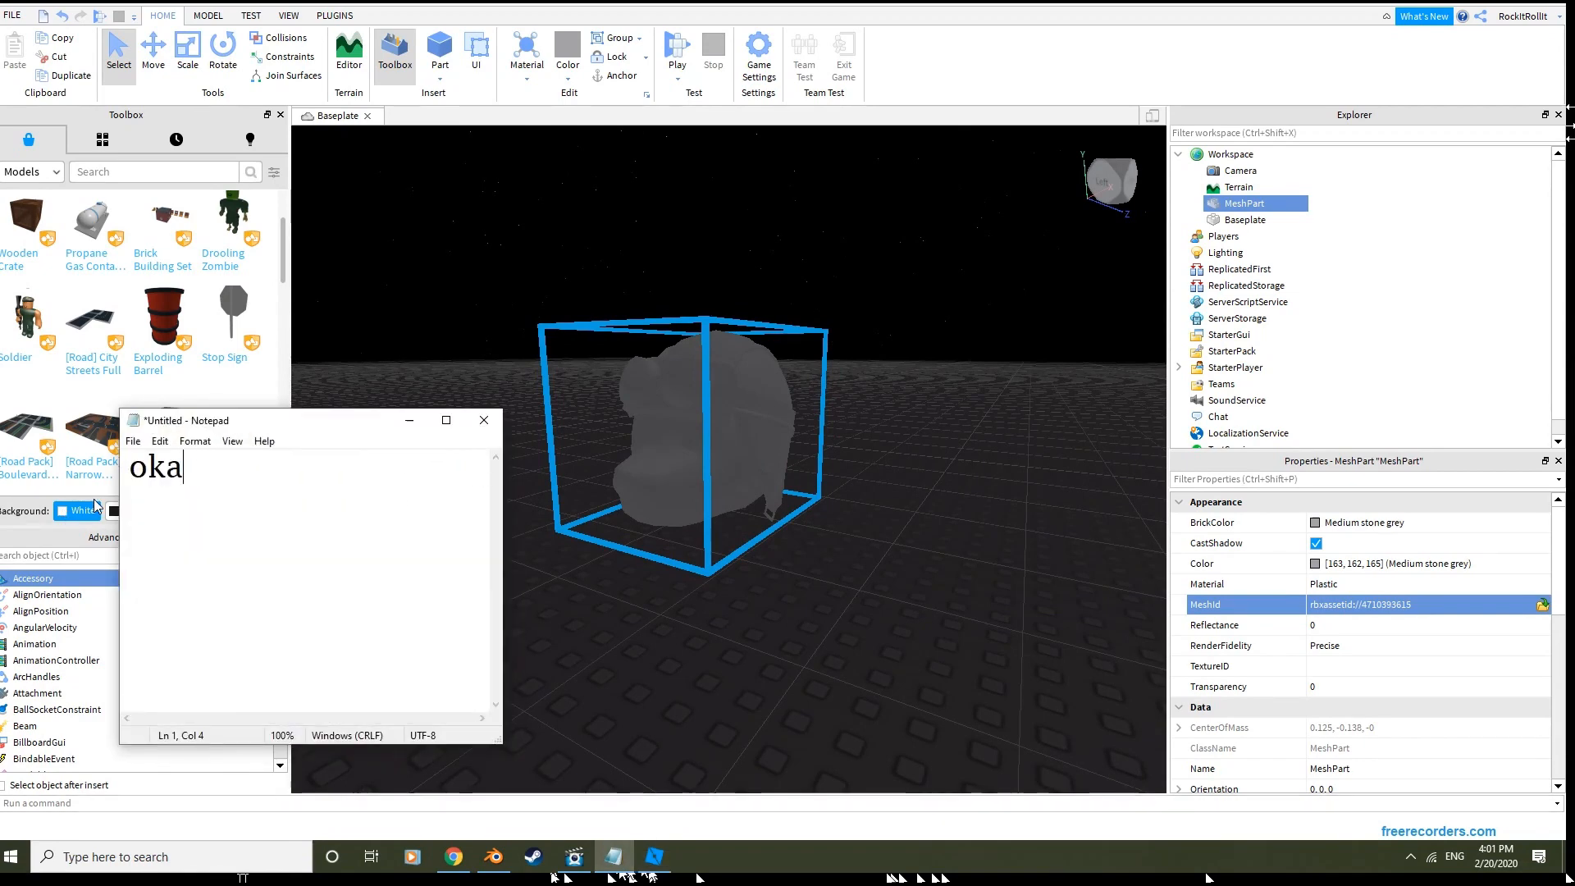
pyautogui.write('y now my h')
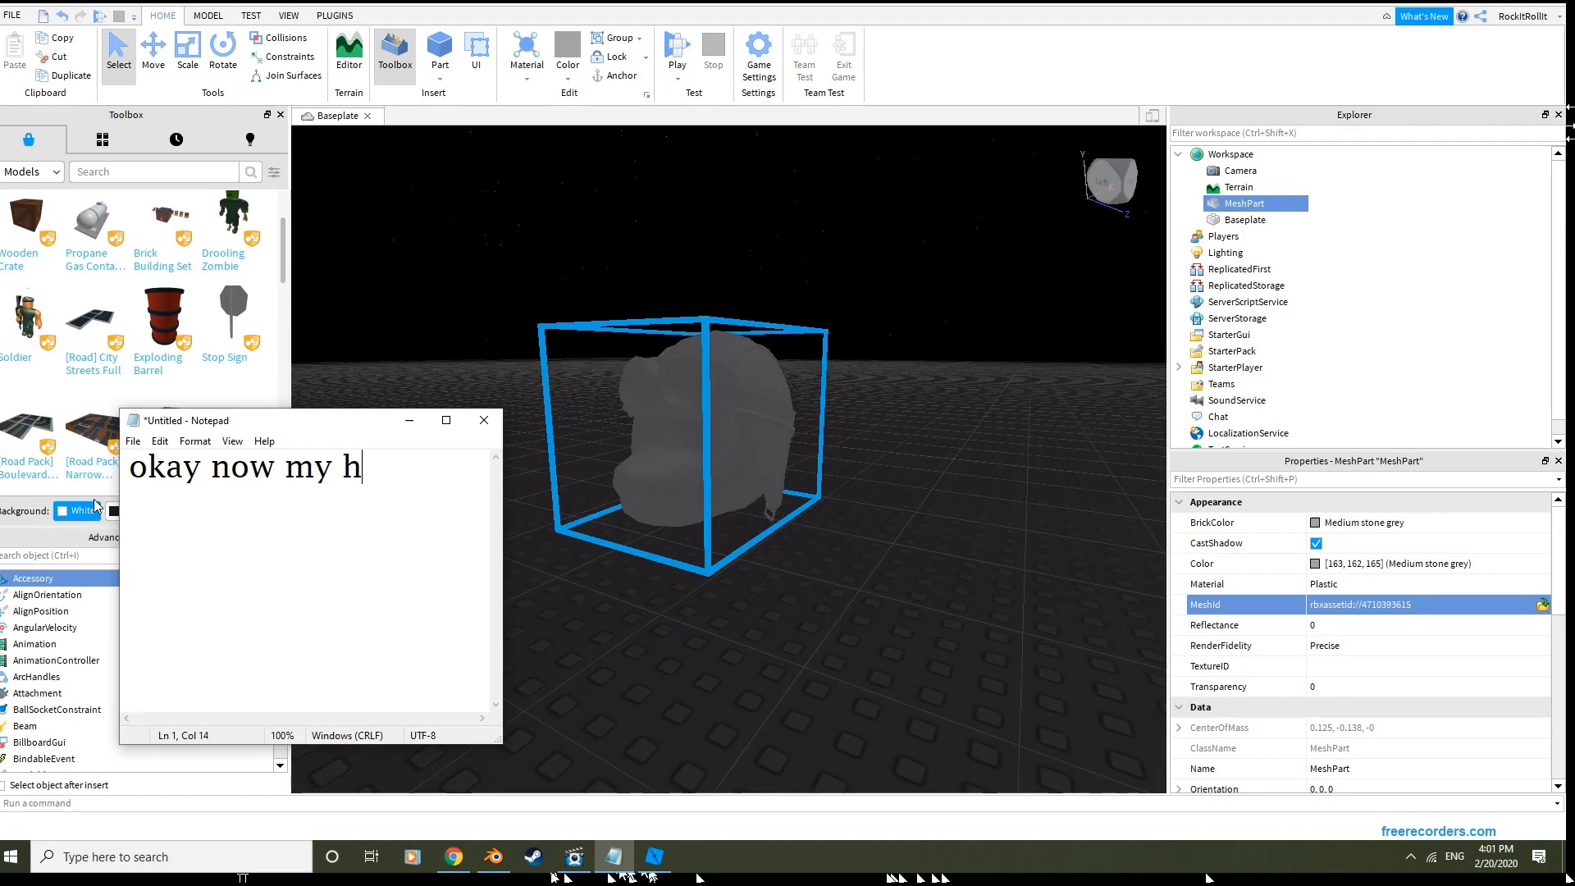
pyautogui.write('ead is i')
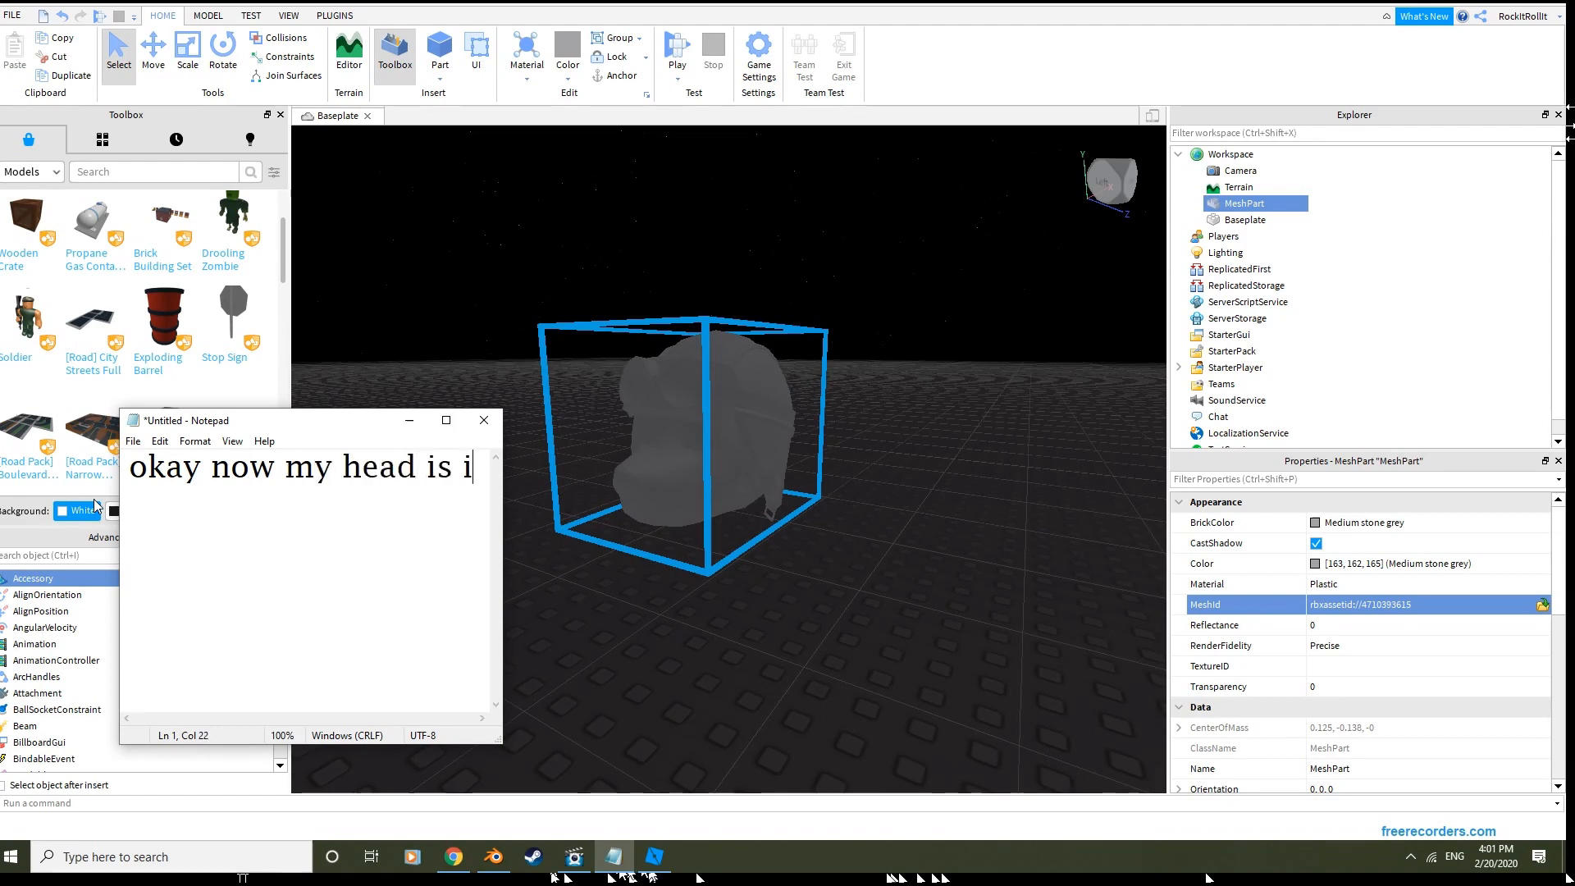
pyautogui.write('mported into the')
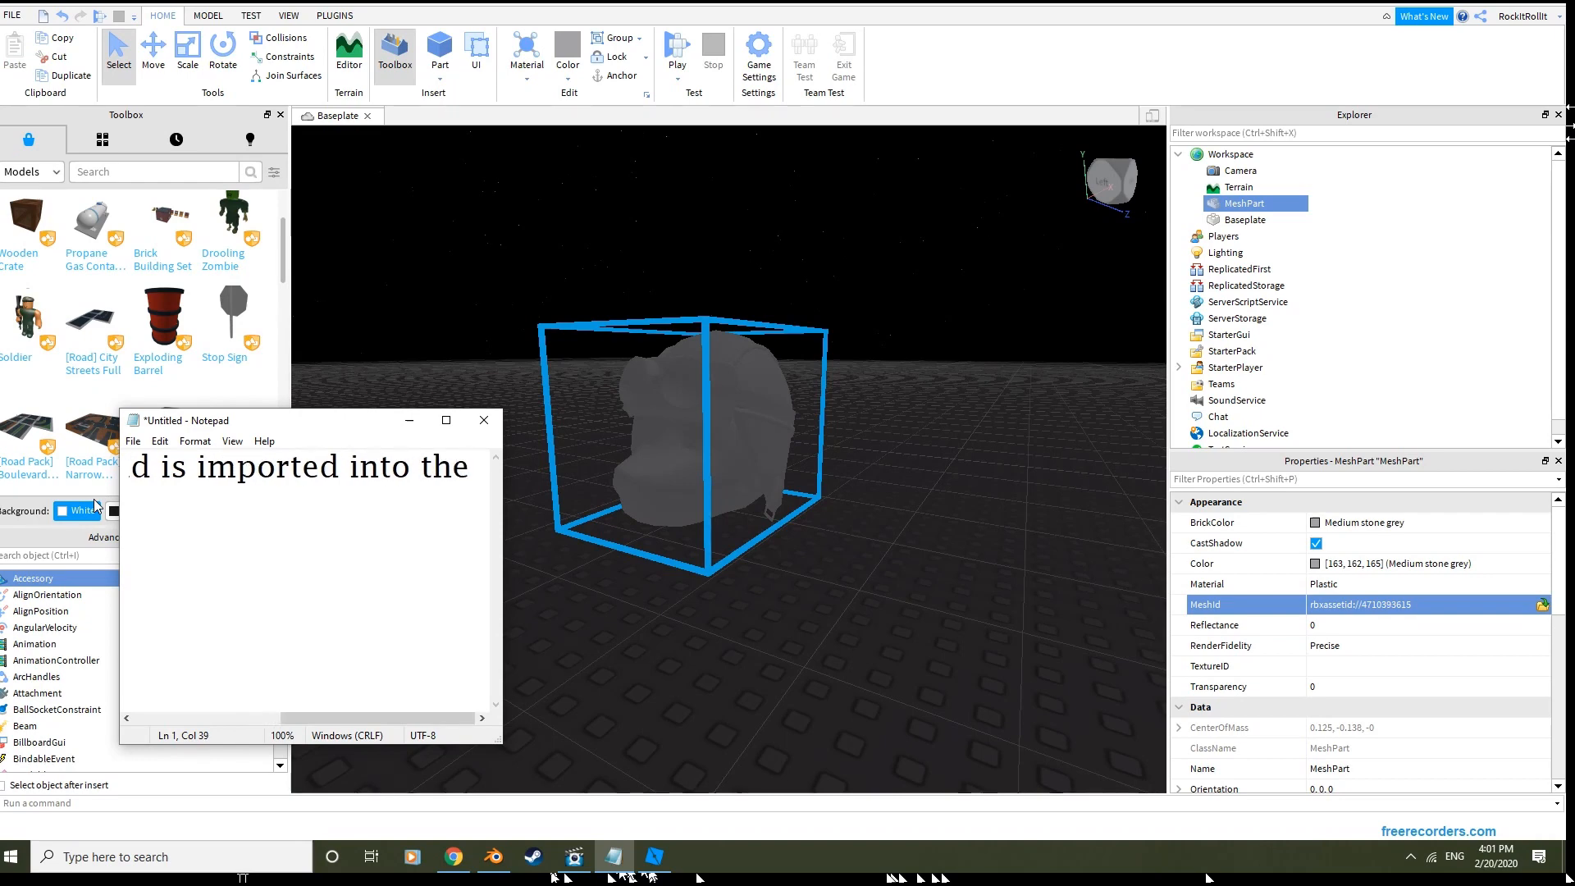
pyautogui.write('robl')
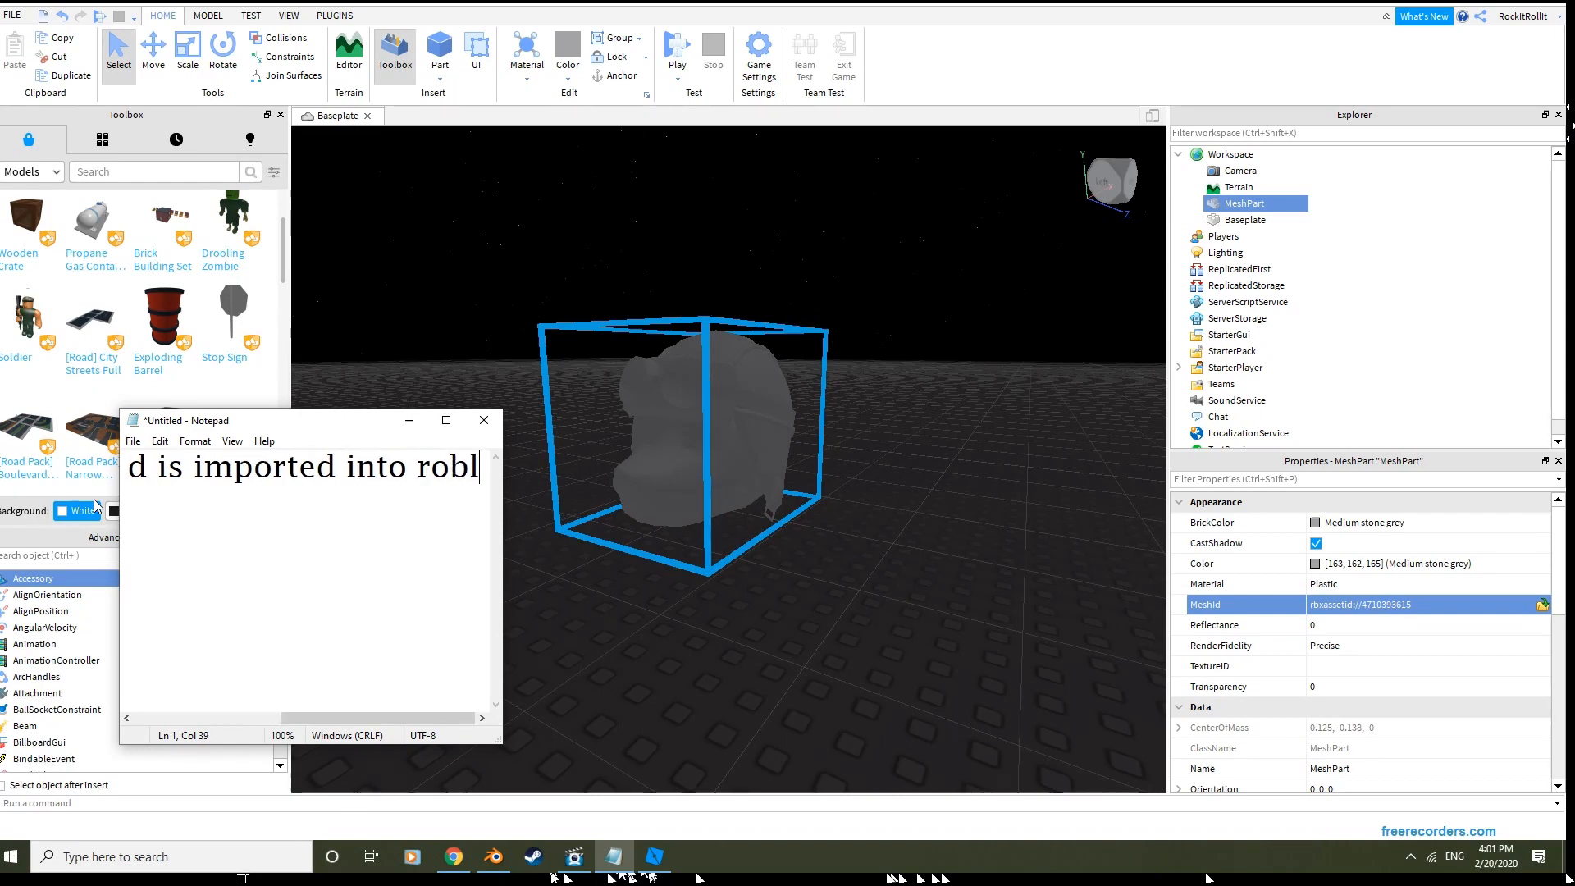
pyautogui.write('studio')
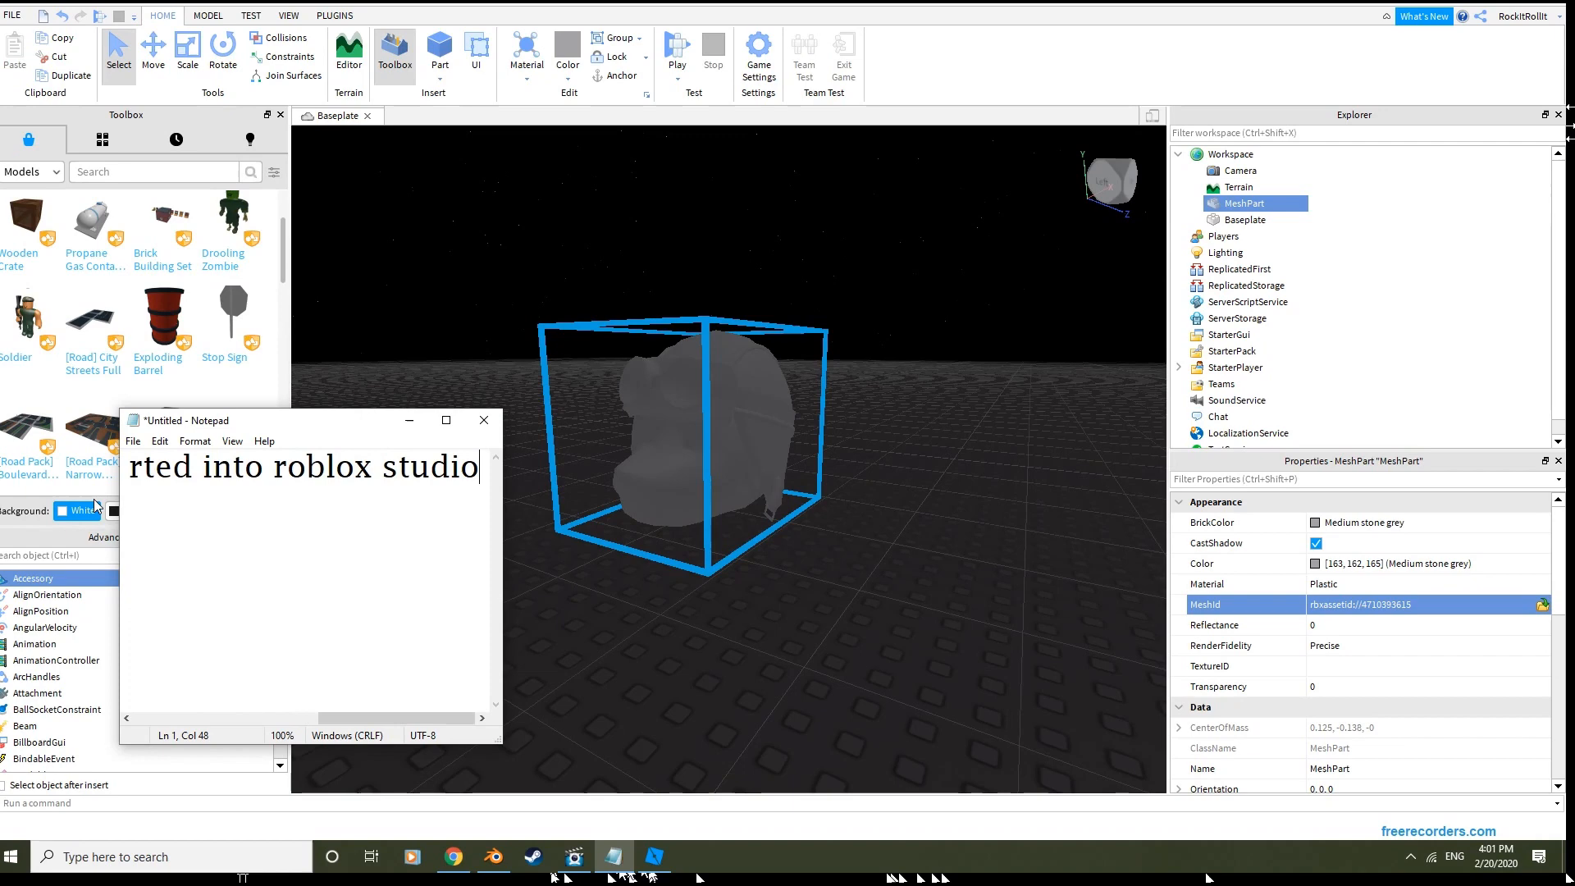
pyautogui.write('. it')
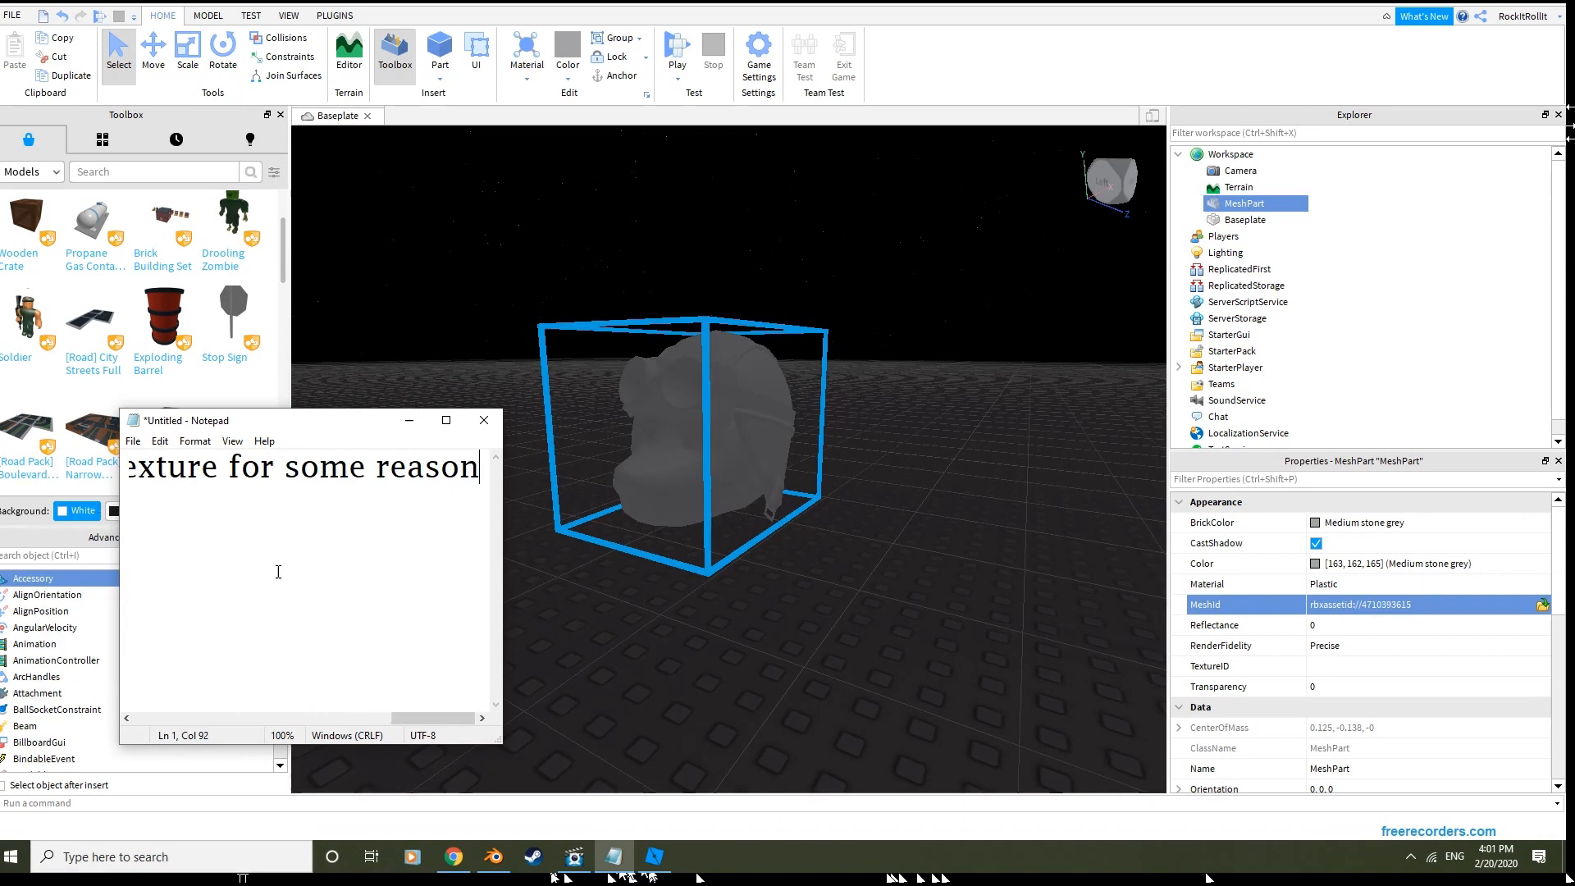
pyautogui.press('BackSpace')
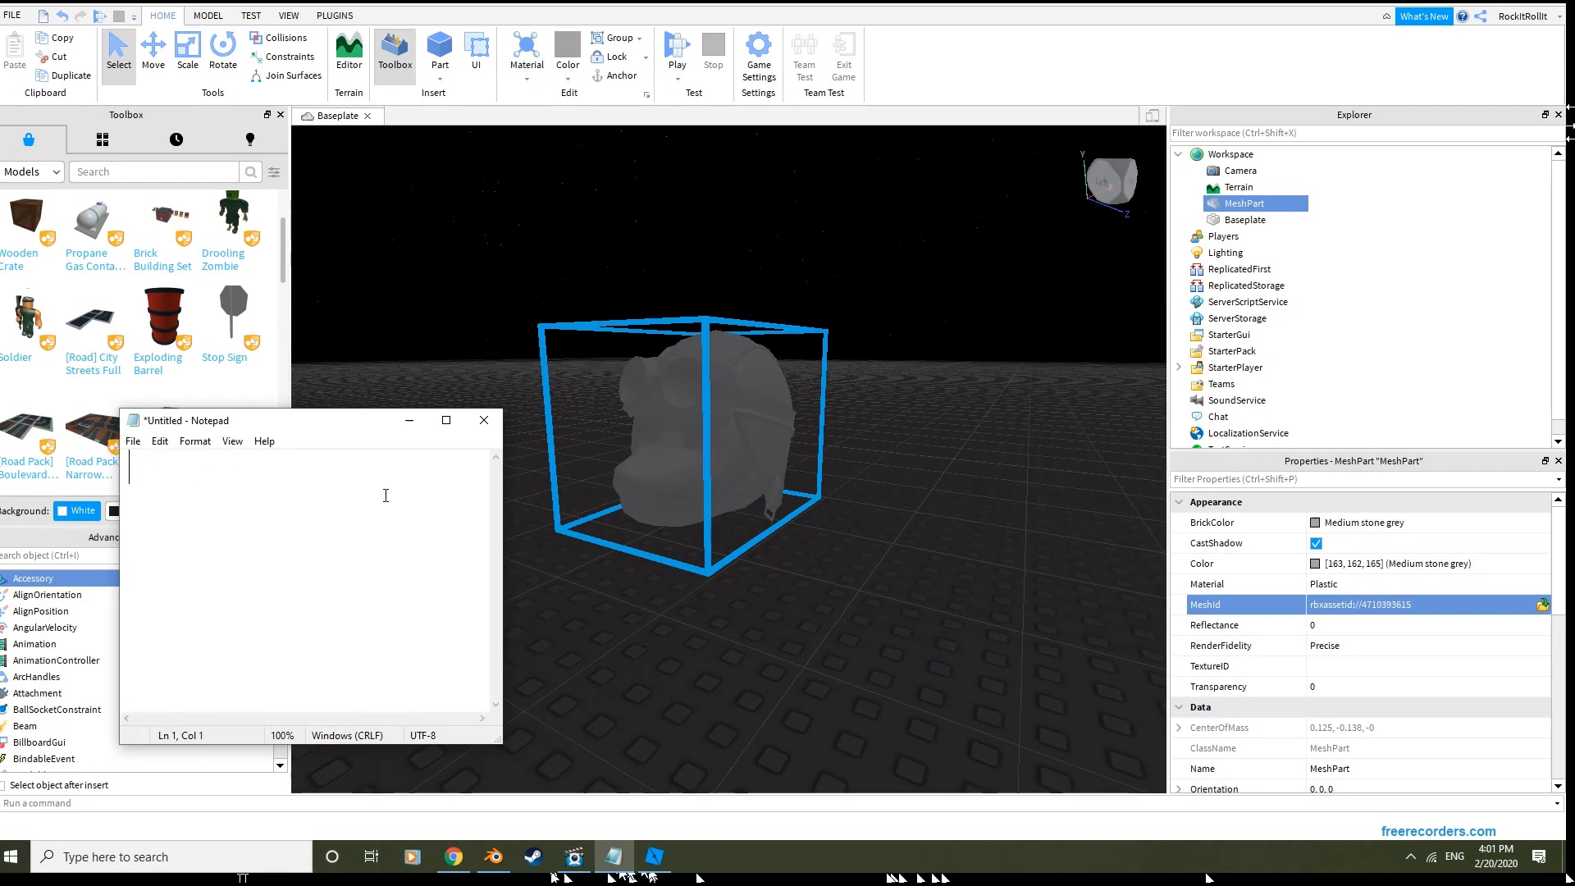
# Step: Write the sign-off: hope you enjoyed the video and subscribed, until next time see ya later
pyautogui.write('ho')
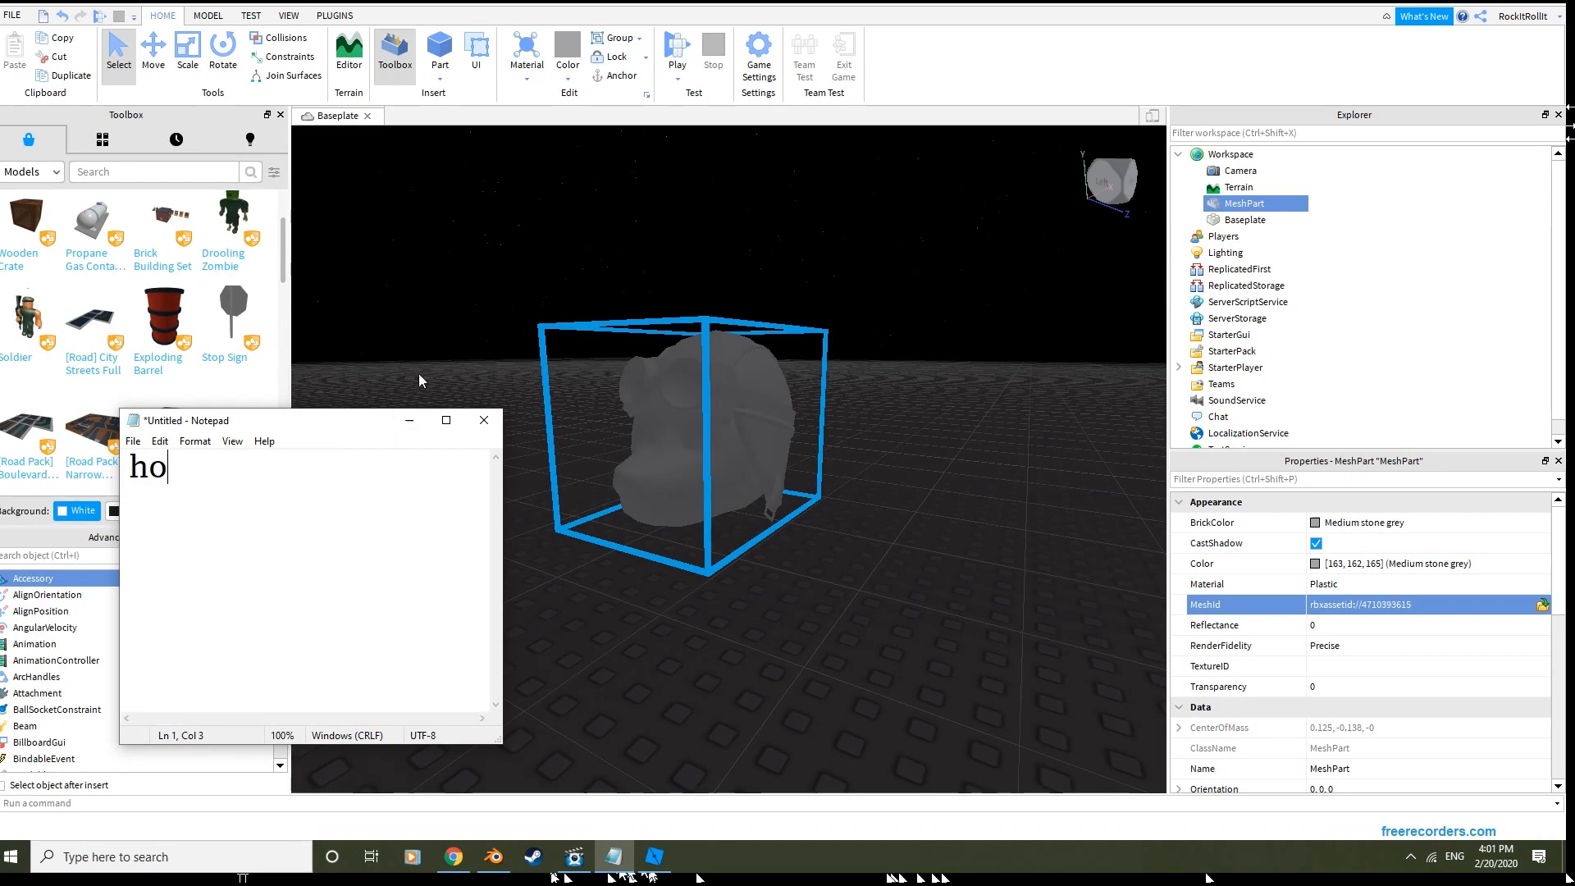
pyautogui.write('pe you enjoyed the v')
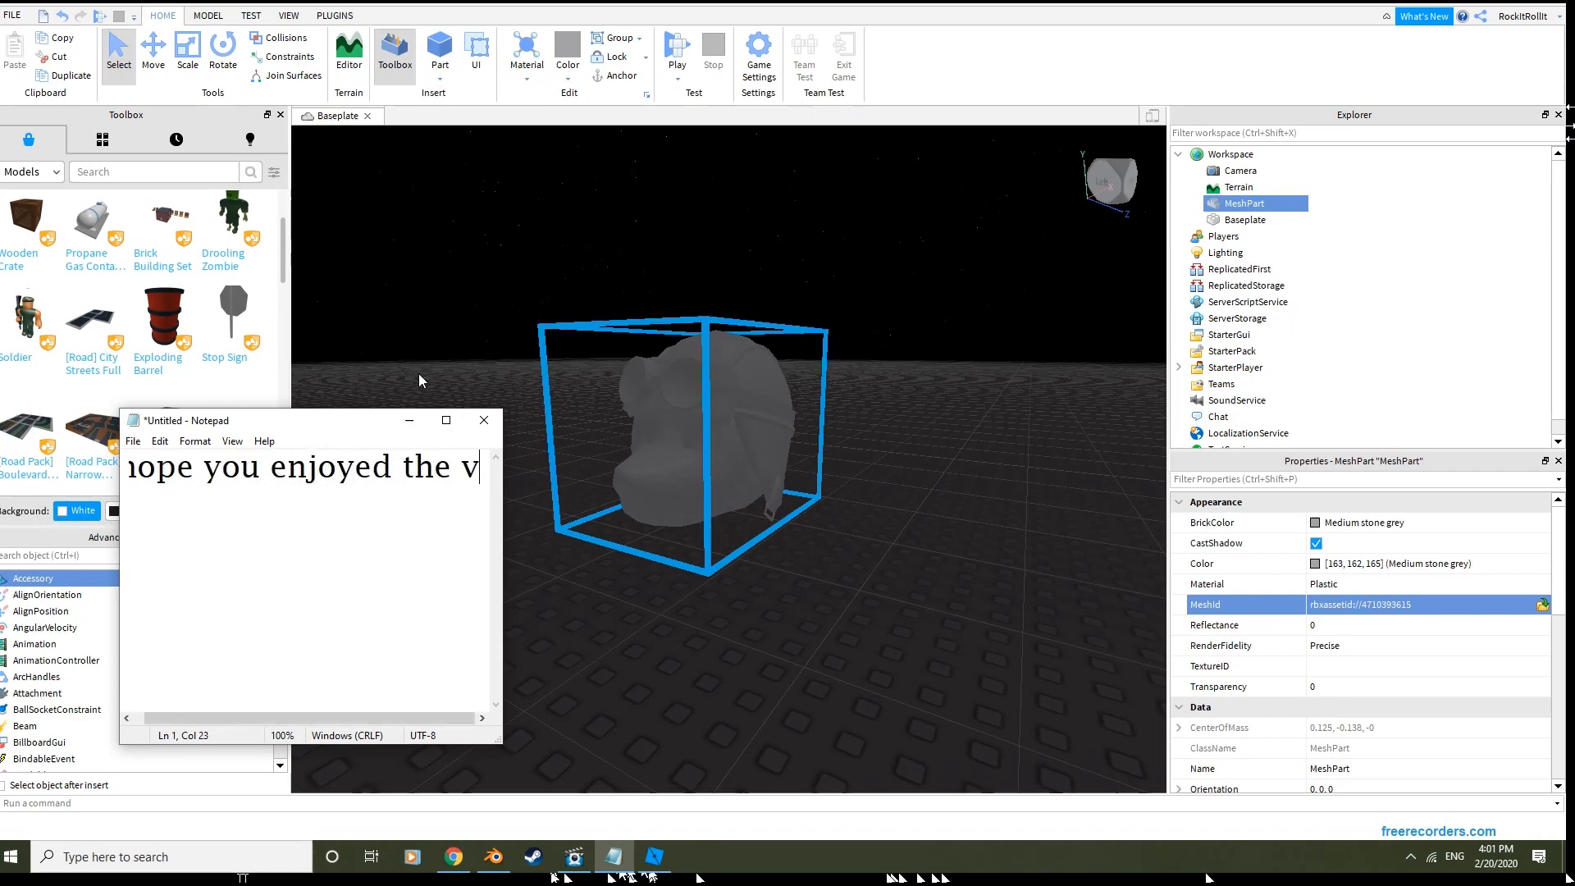
pyautogui.write('ideo')
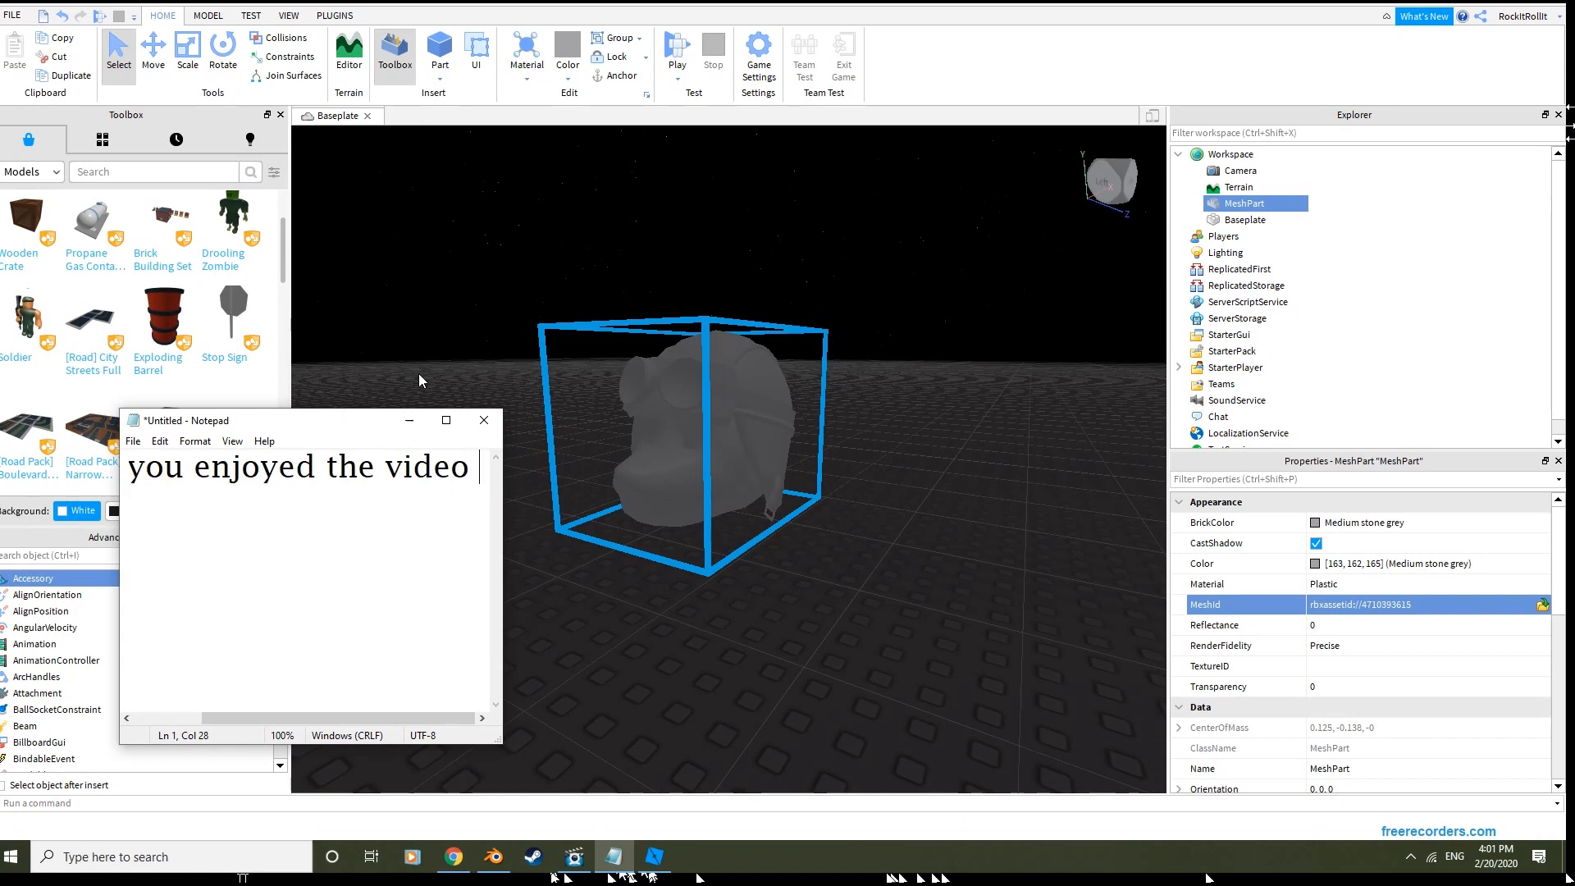
pyautogui.write('and i al')
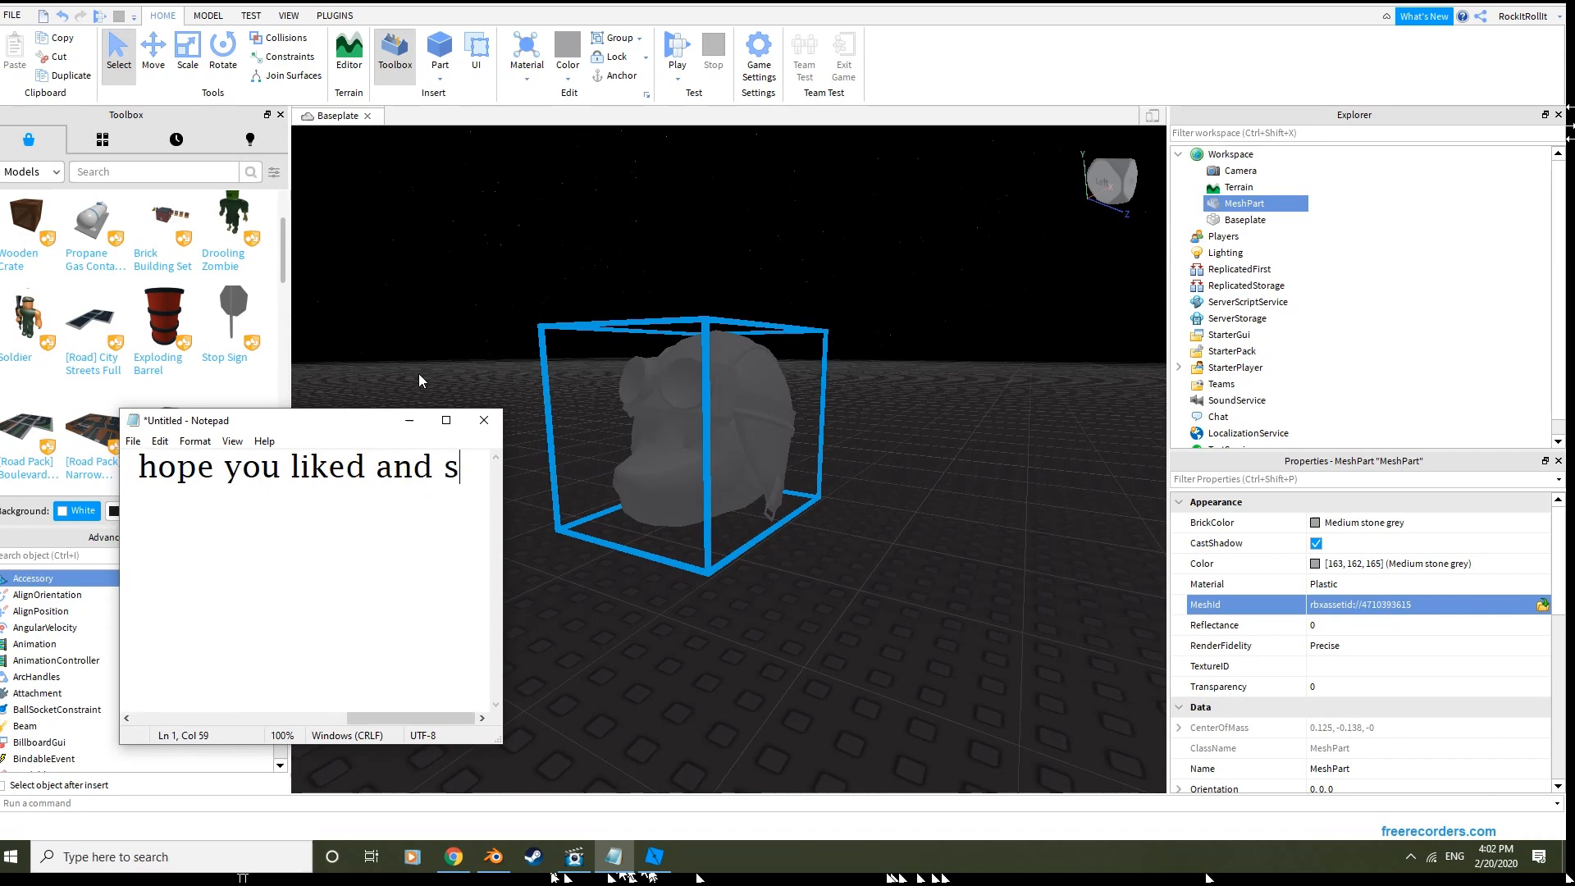
pyautogui.write('ubscribed. u')
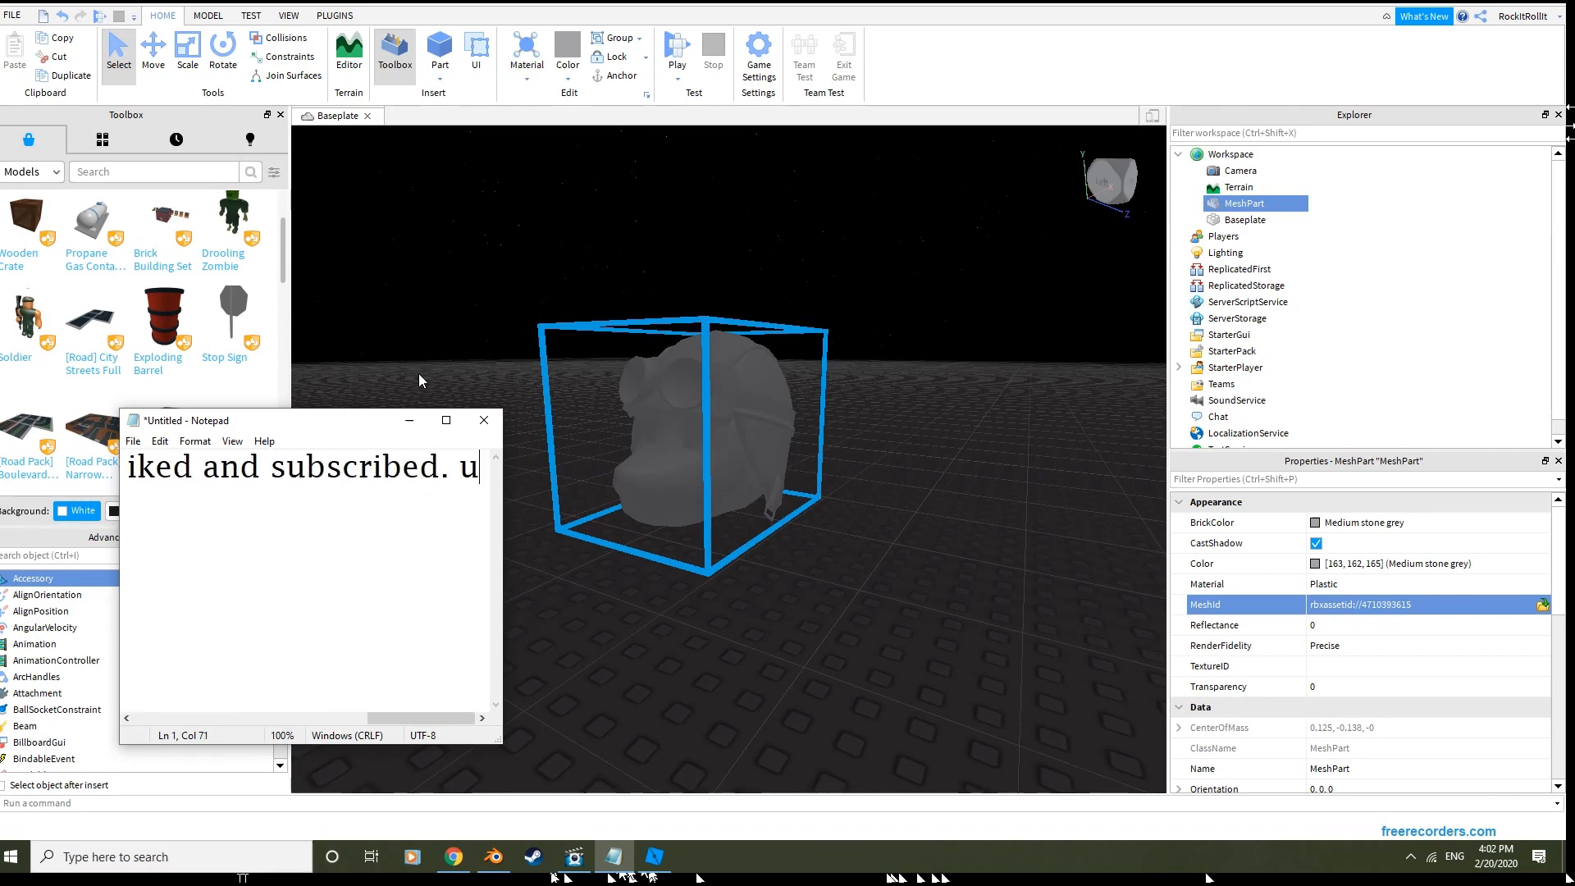
pyautogui.write('ntil next time')
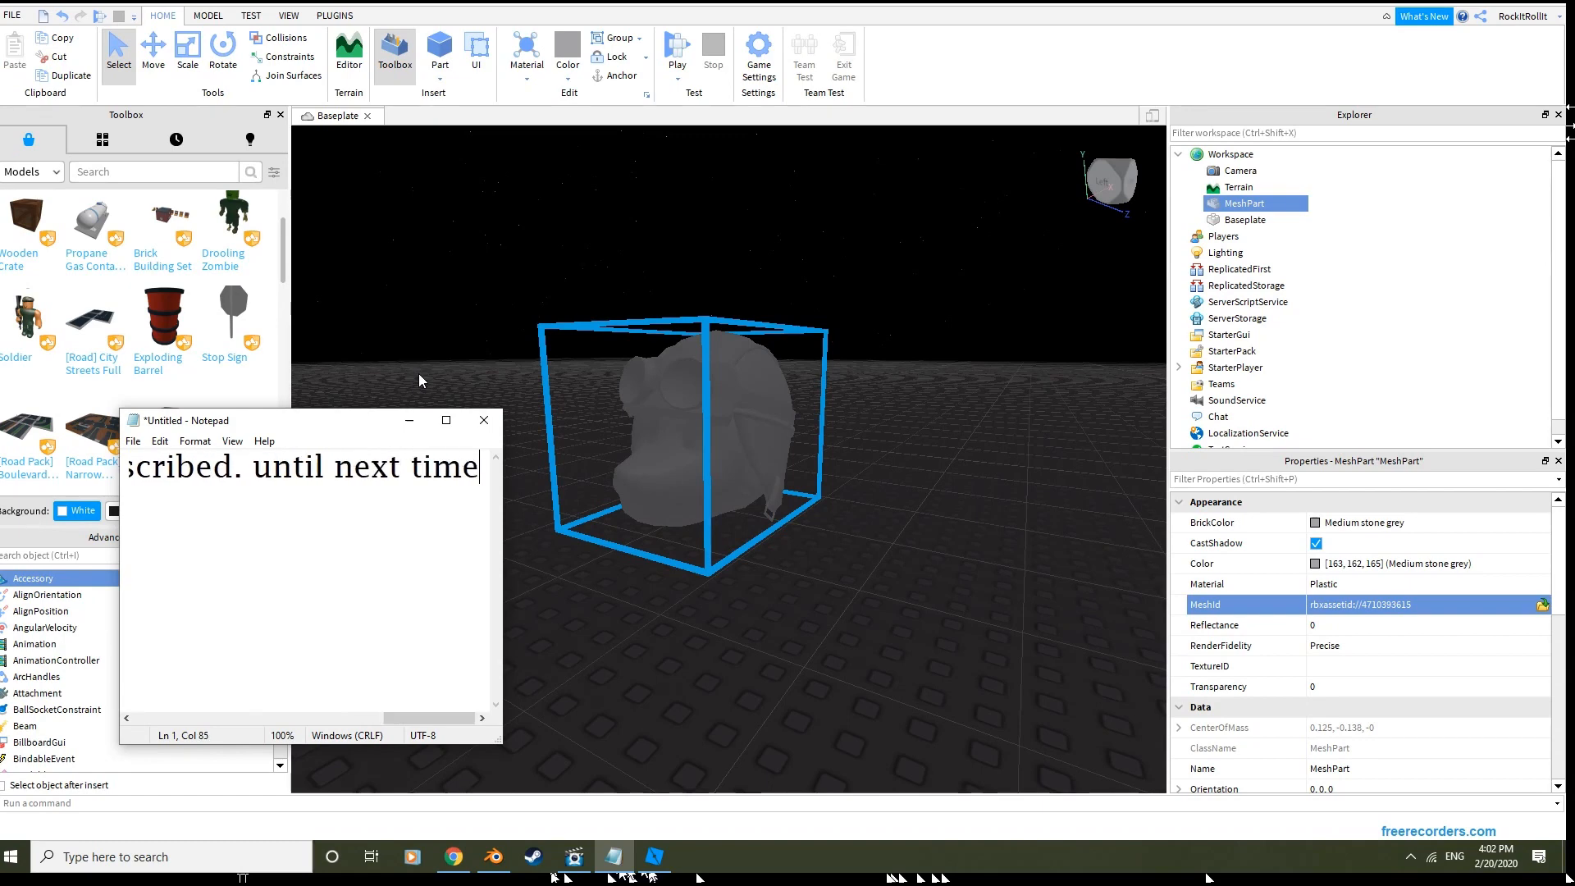
pyautogui.write('see ya lat')
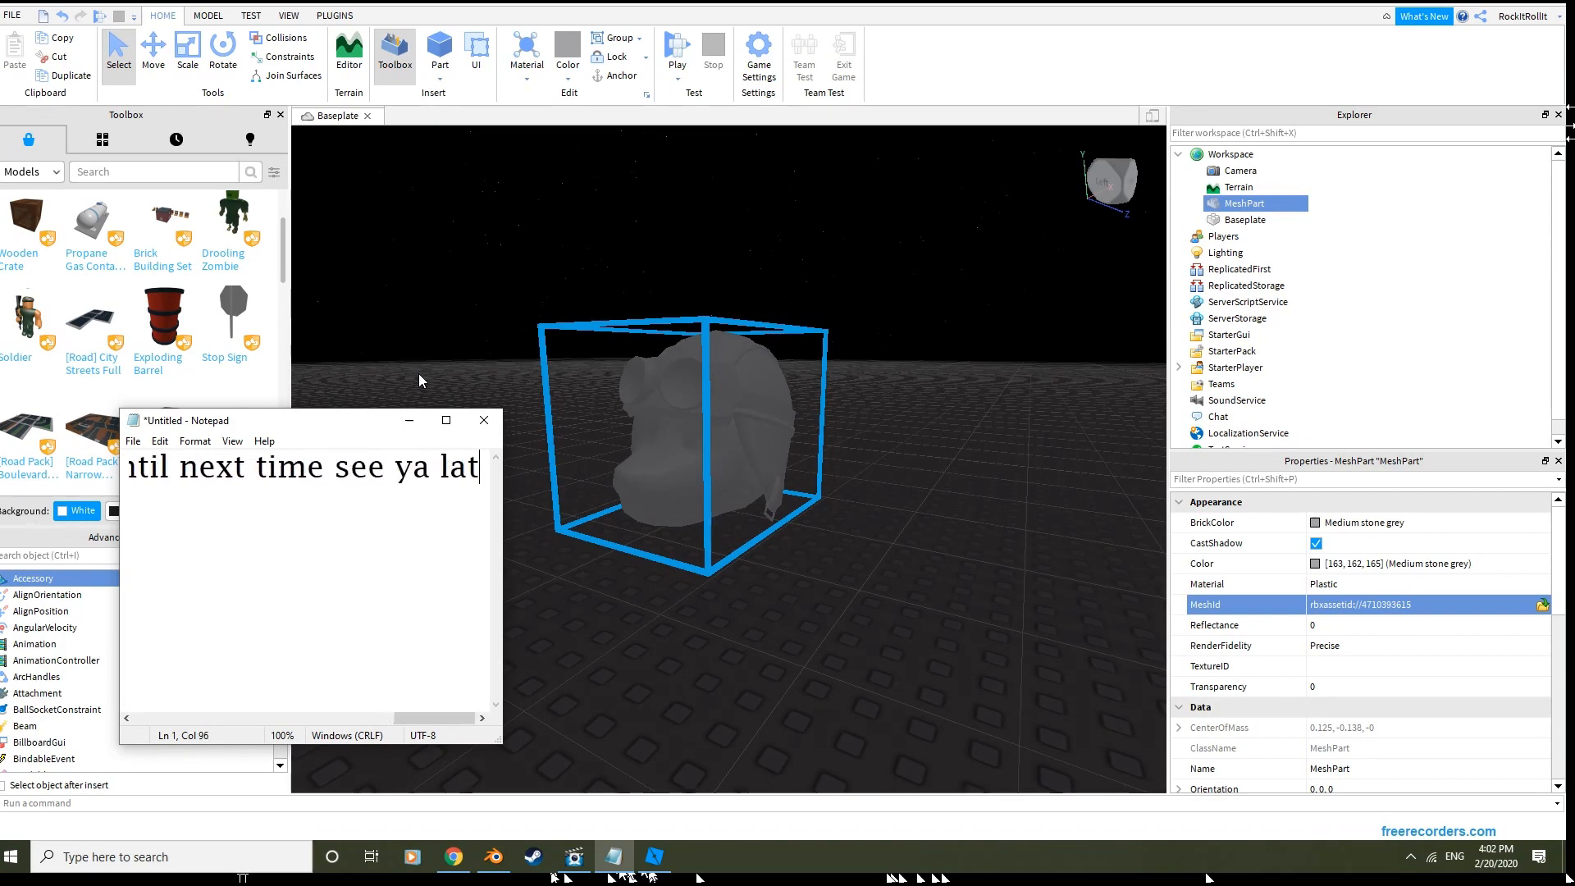